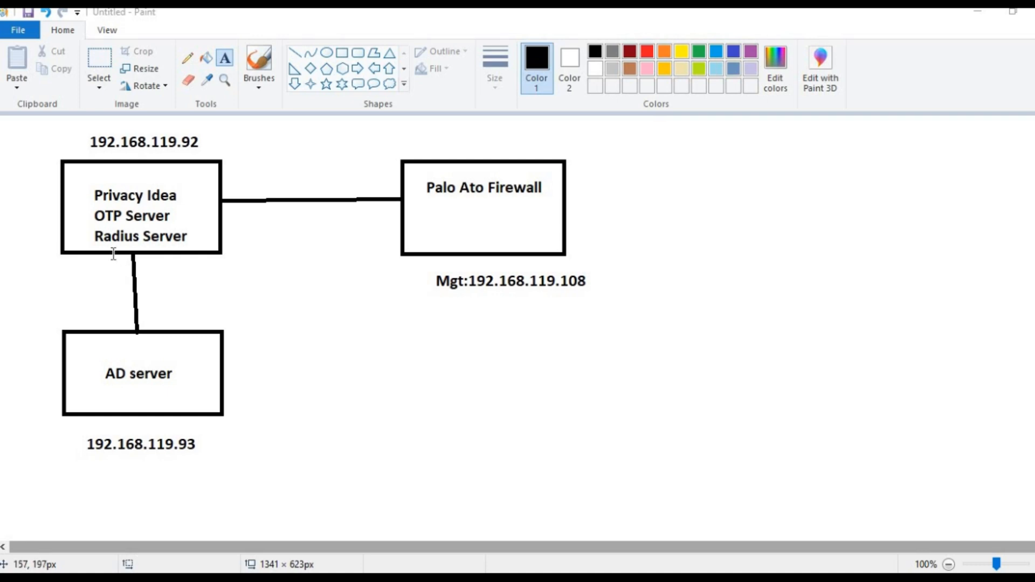
{"action": "mouse_move", "coordinate": [197, 200]}
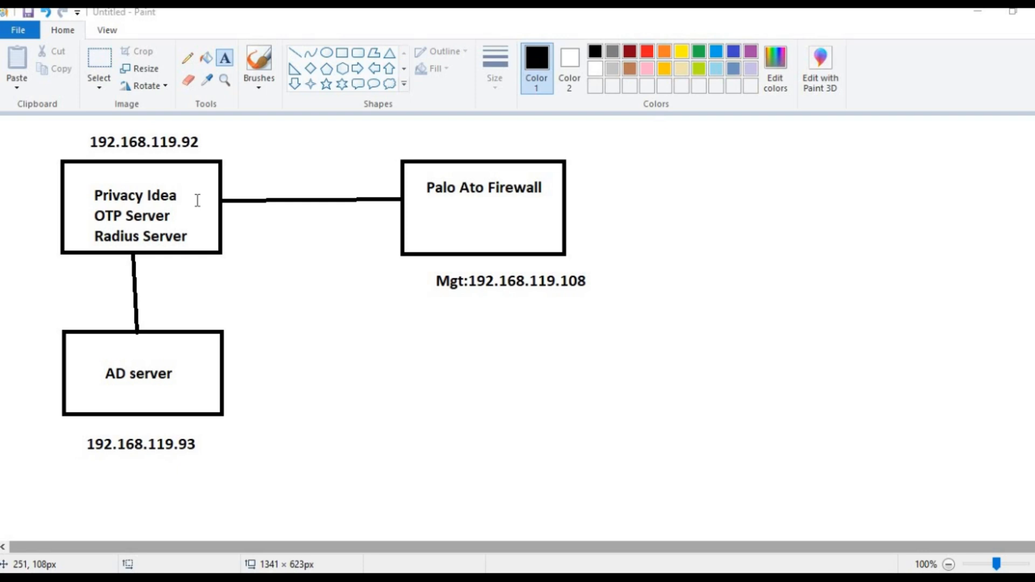
{"action": "mouse_move", "coordinate": [370, 292]}
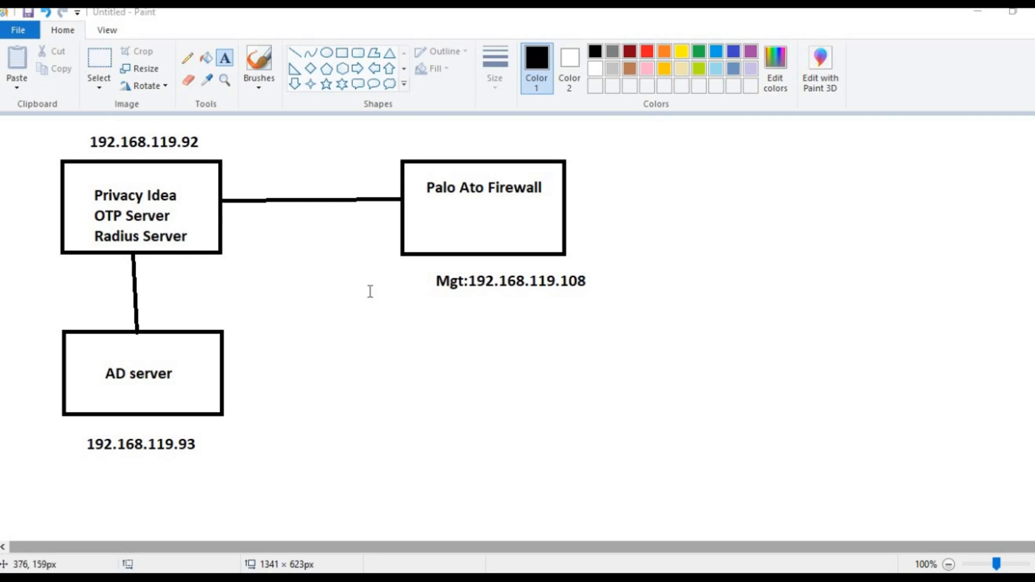
{"action": "mouse_move", "coordinate": [471, 282]}
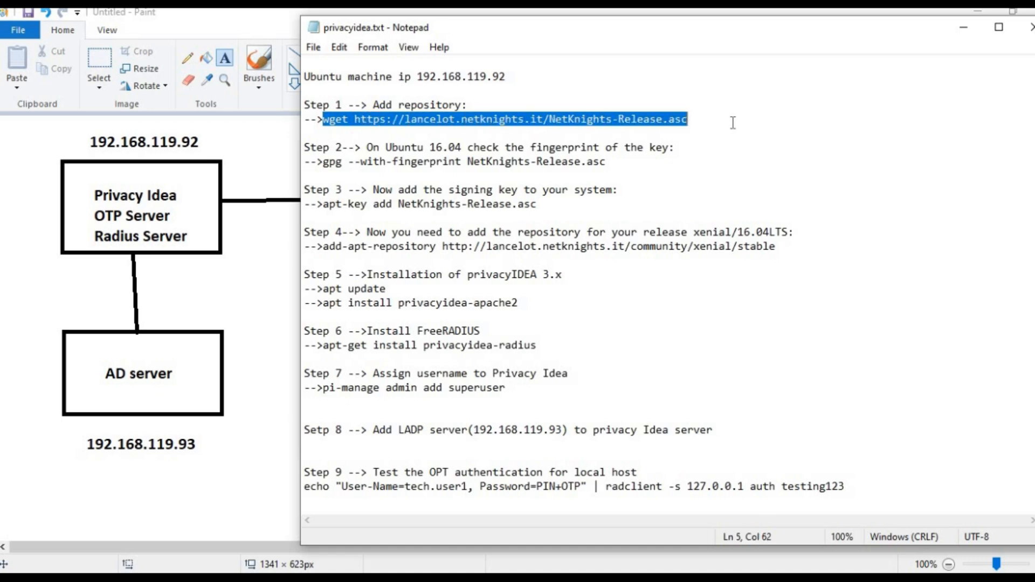
{"action": "mouse_move", "coordinate": [586, 563]}
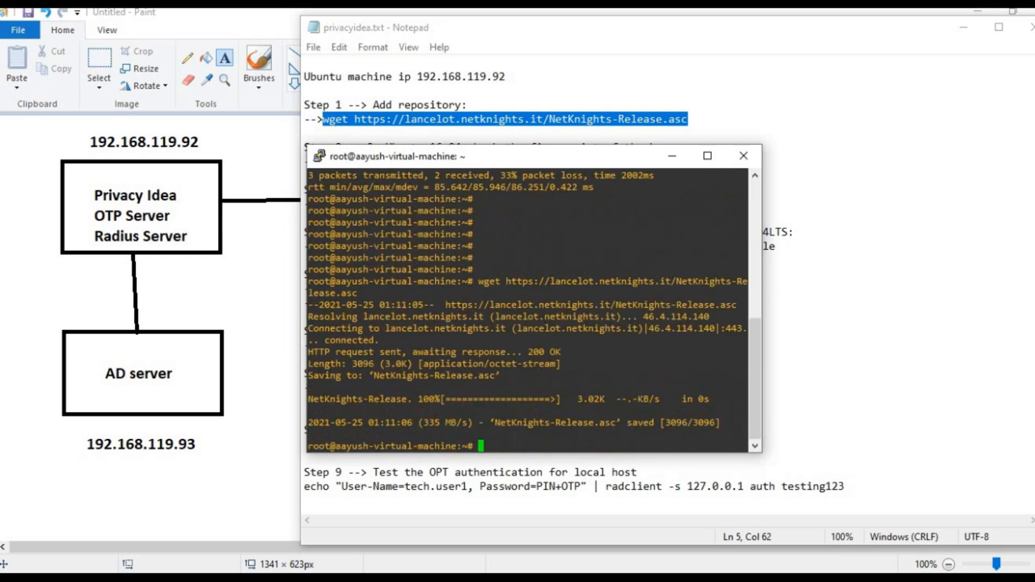
{"action": "mouse_move", "coordinate": [514, 163]}
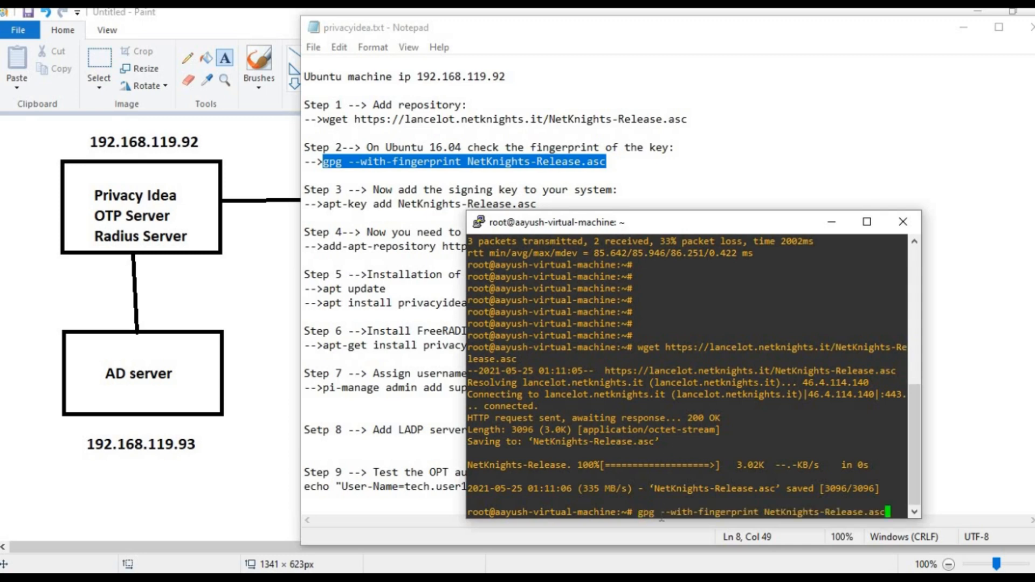
Check the NetKnights release key fingerprint with gpg and add it via apt-key
{"action": "key", "text": "Return"}
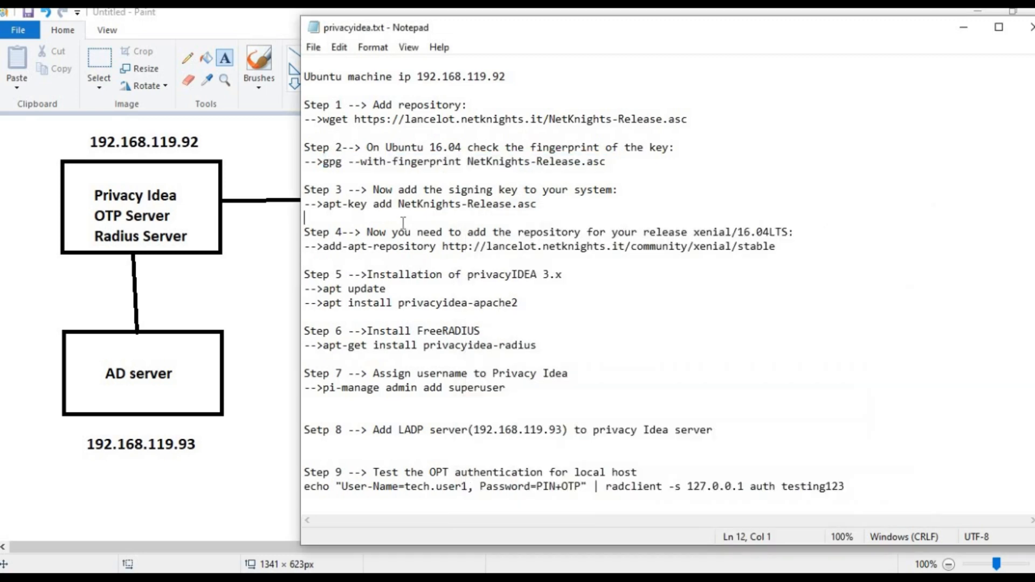
{"action": "mouse_move", "coordinate": [362, 220]}
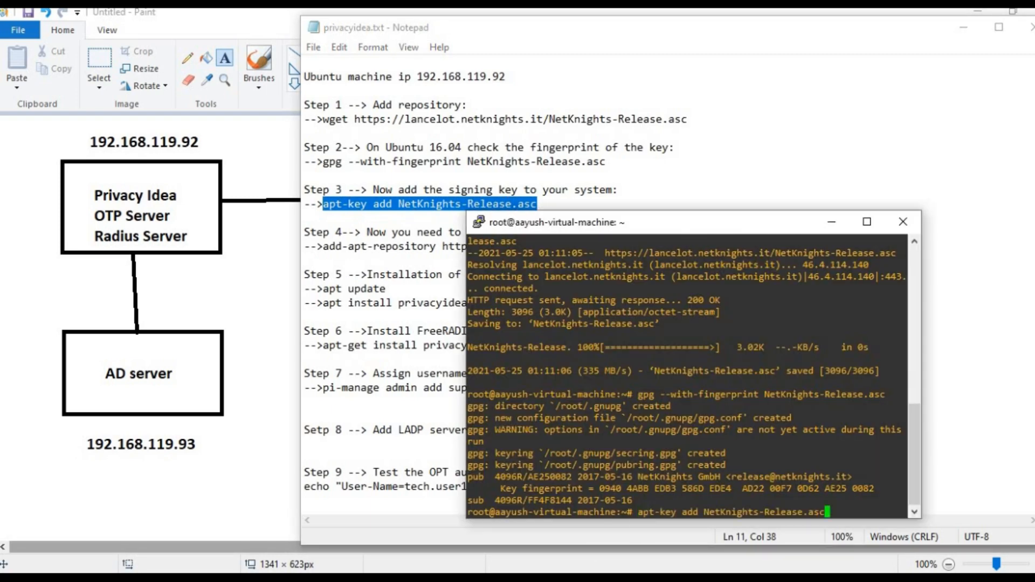
{"action": "key", "text": "Return"}
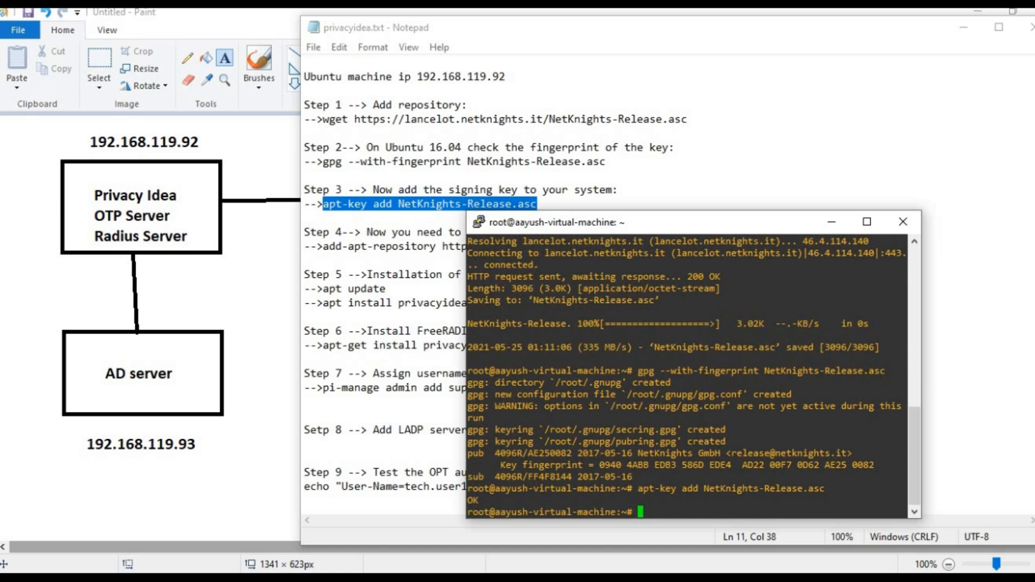
{"action": "left_click", "coordinate": [902, 221]}
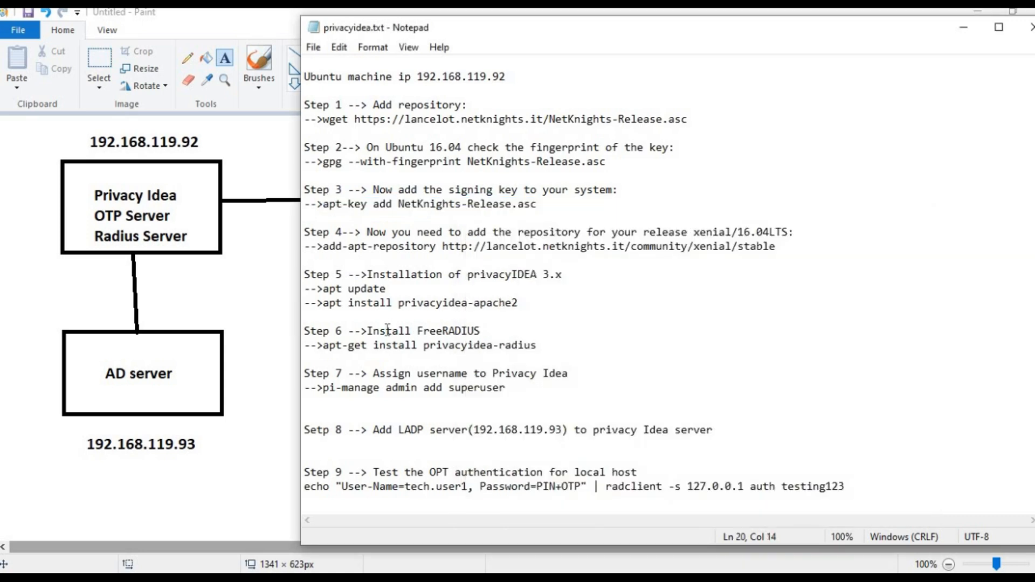
{"action": "mouse_move", "coordinate": [587, 240]}
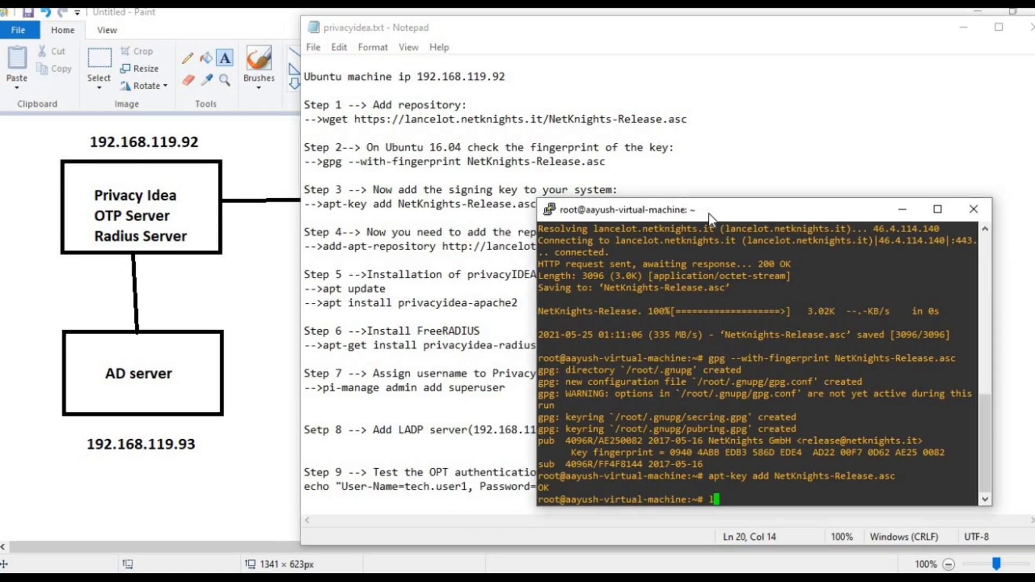
Run lsb_release to confirm the machine is Ubuntu 16.04 xenial
{"action": "type", "text": "lsb_r"}
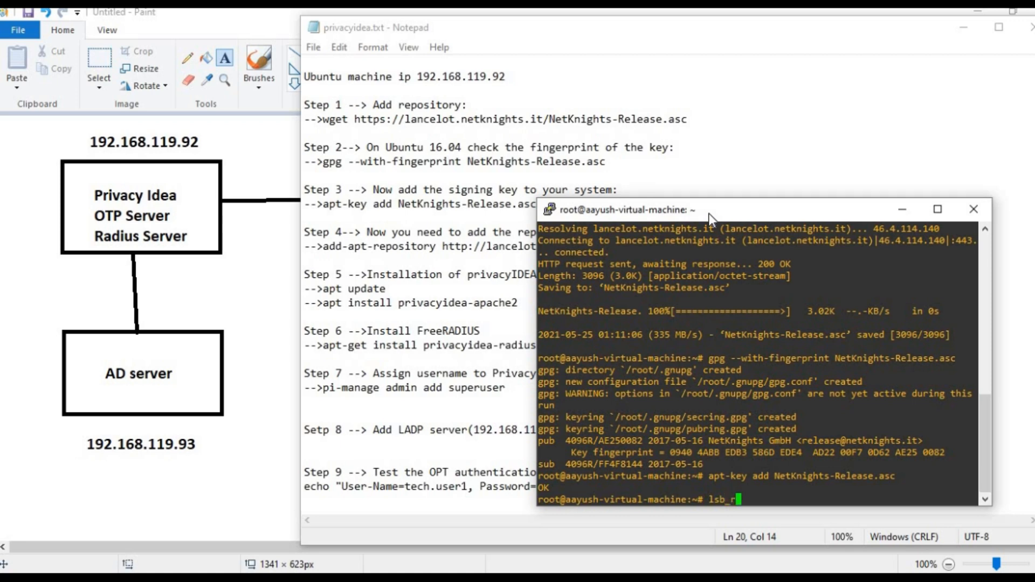
{"action": "type", "text": "elease"}
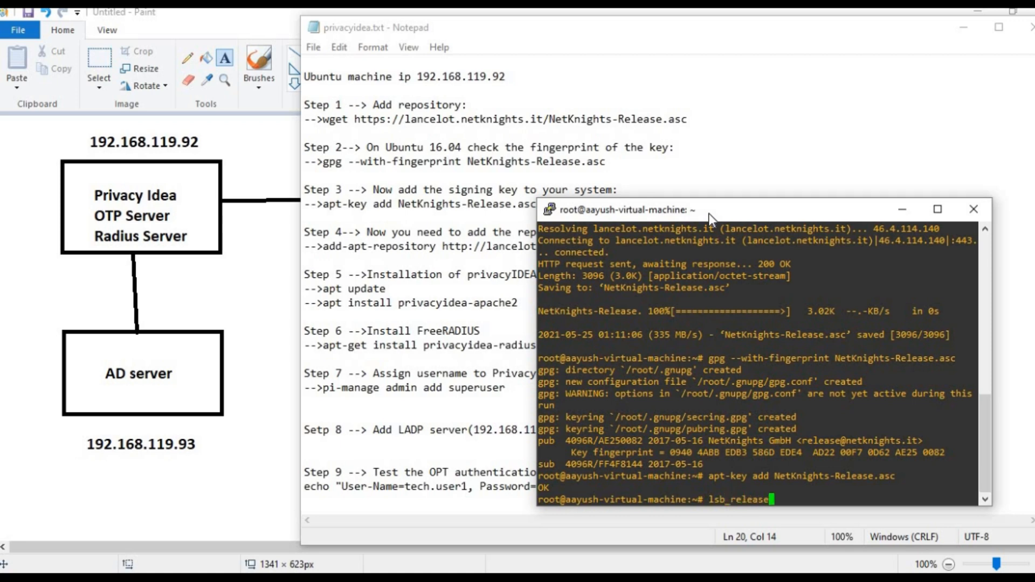
{"action": "key", "text": "Return"}
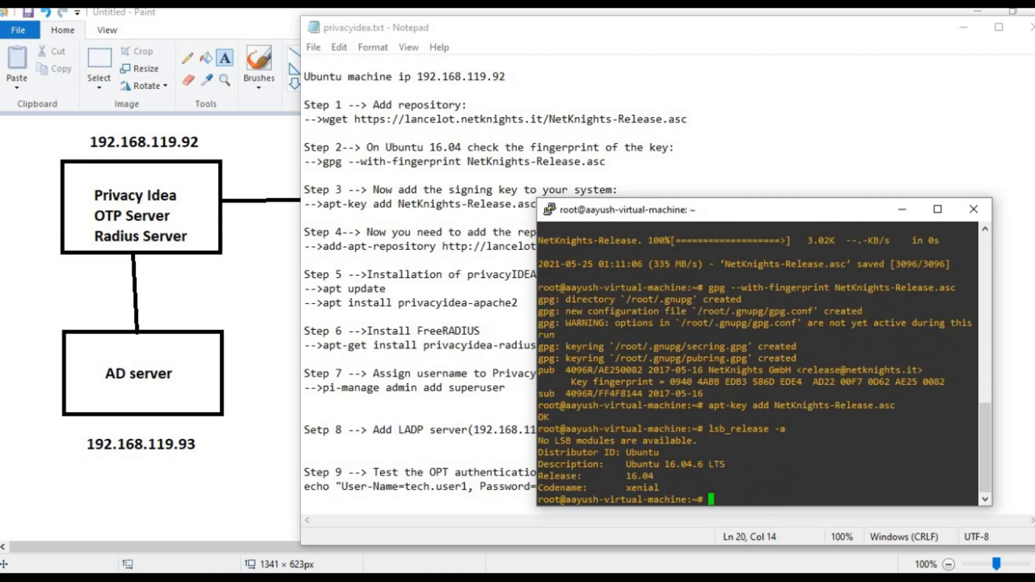
Add the NetKnights xenial stable repository and run apt update
{"action": "double_click", "coordinate": [636, 475]}
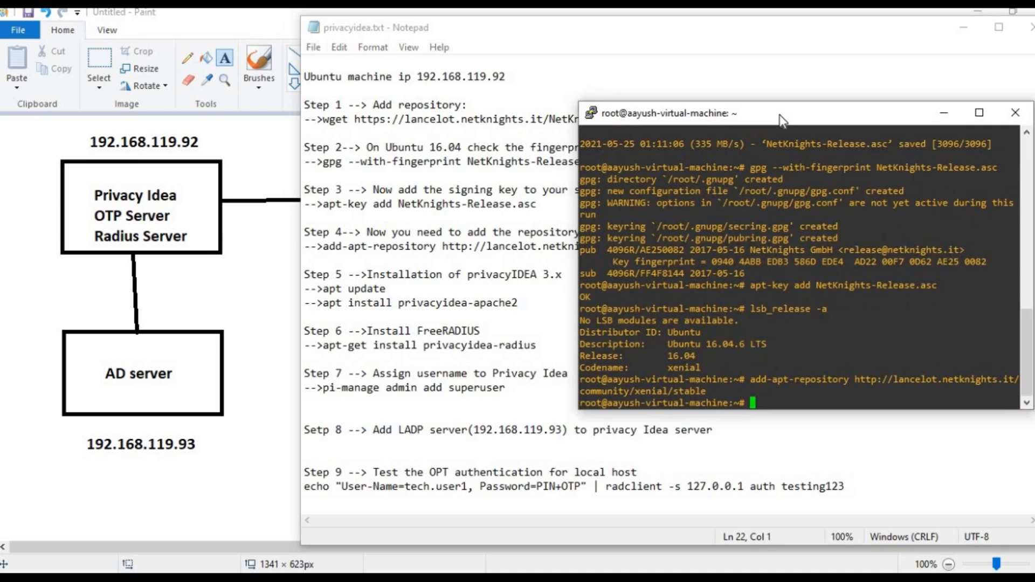
{"action": "type", "text": "apt update"}
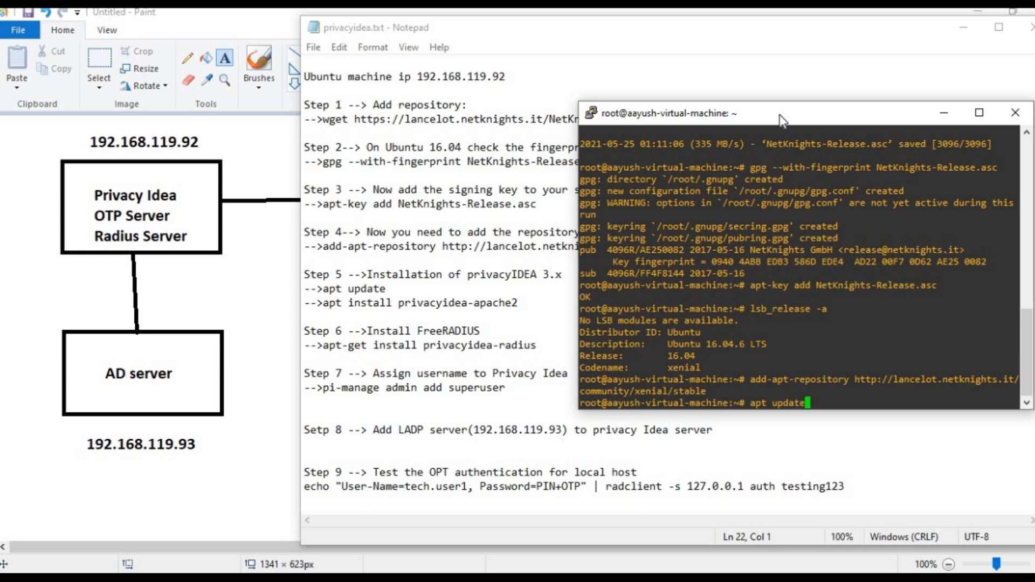
{"action": "key", "text": "Return"}
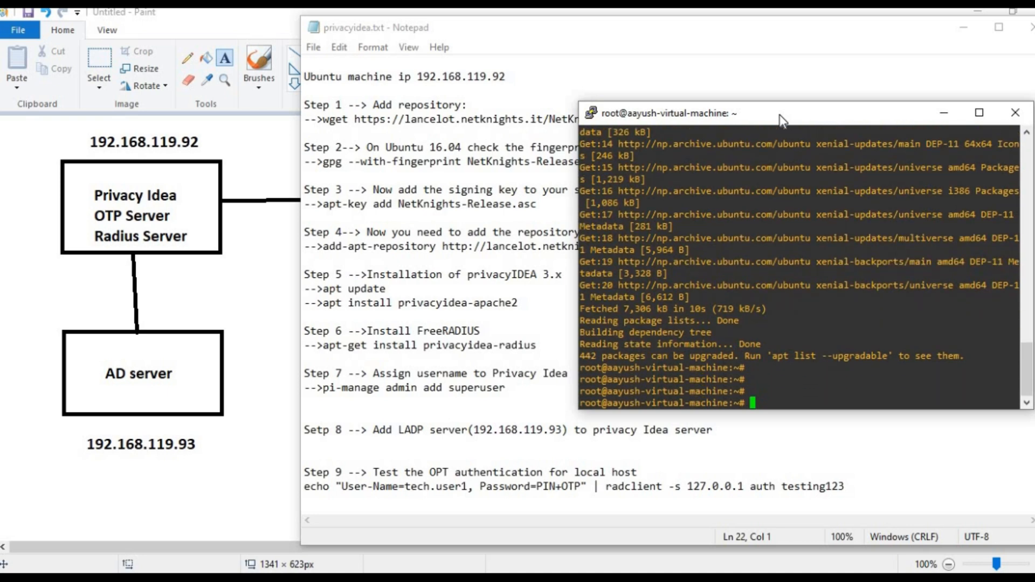
Run apt install privacyidea-apache2, answer y, and wait for installation to finish
{"action": "type", "text": "a"}
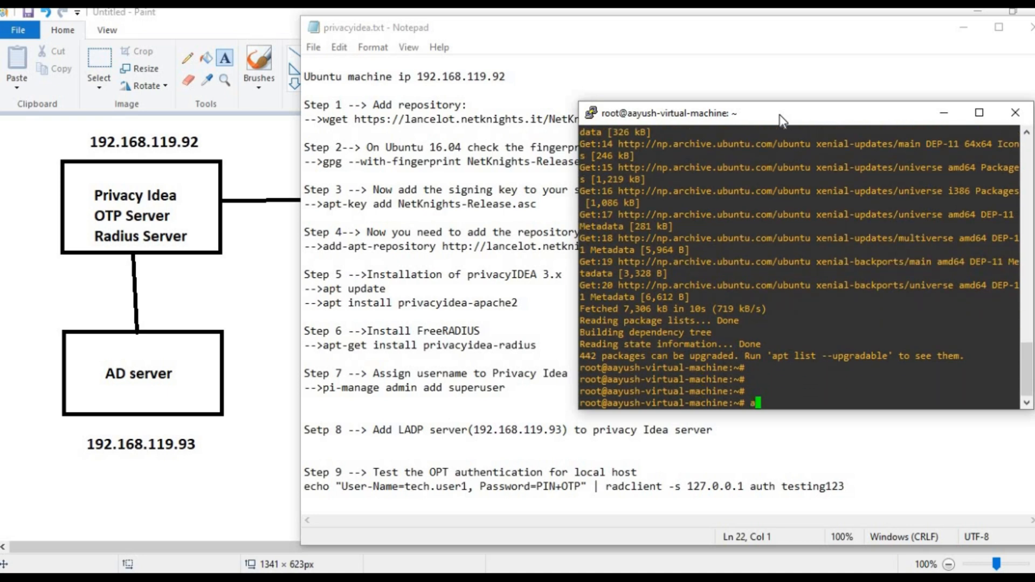
{"action": "type", "text": "apt install p"}
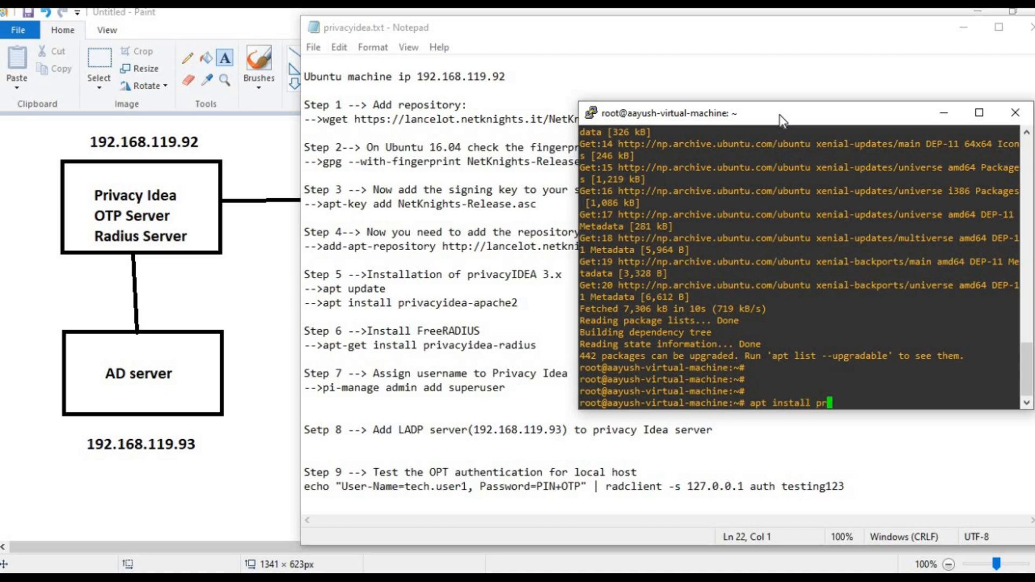
{"action": "type", "text": "rivacyidea"}
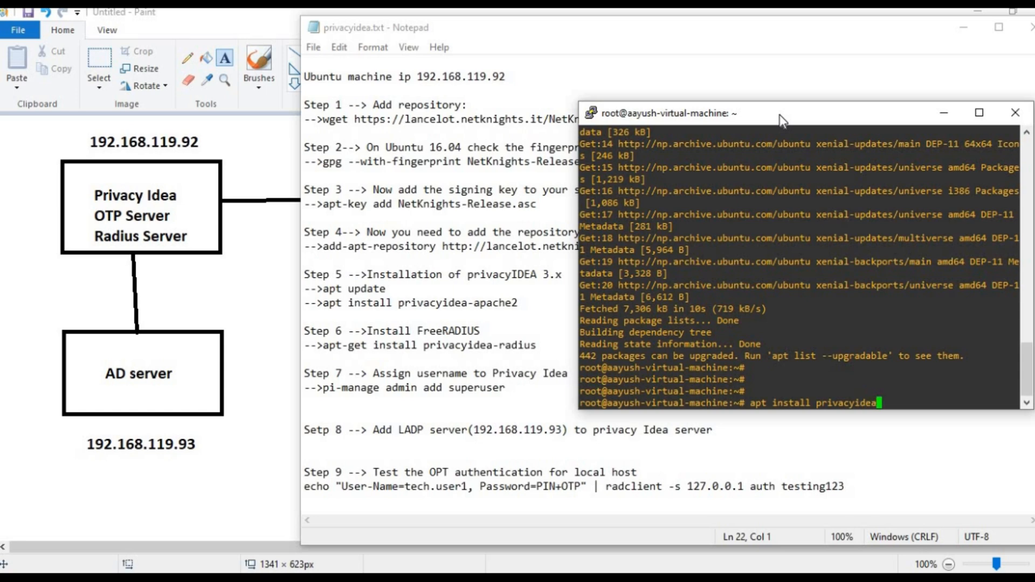
{"action": "type", "text": "-apache2"}
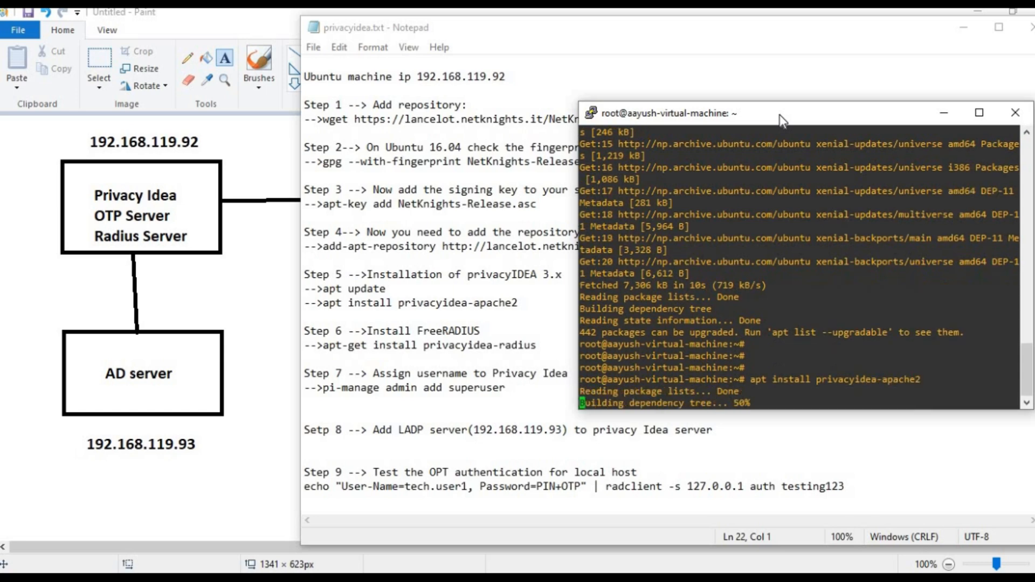
{"action": "type", "text": "y"}
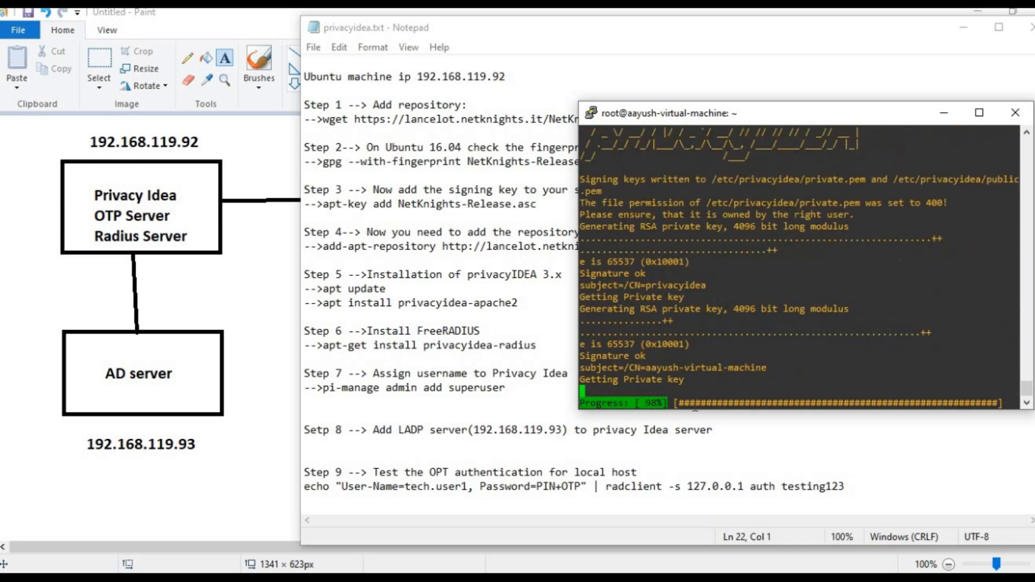
{"action": "scroll", "scroll_direction": "down", "scroll_amount": 3}
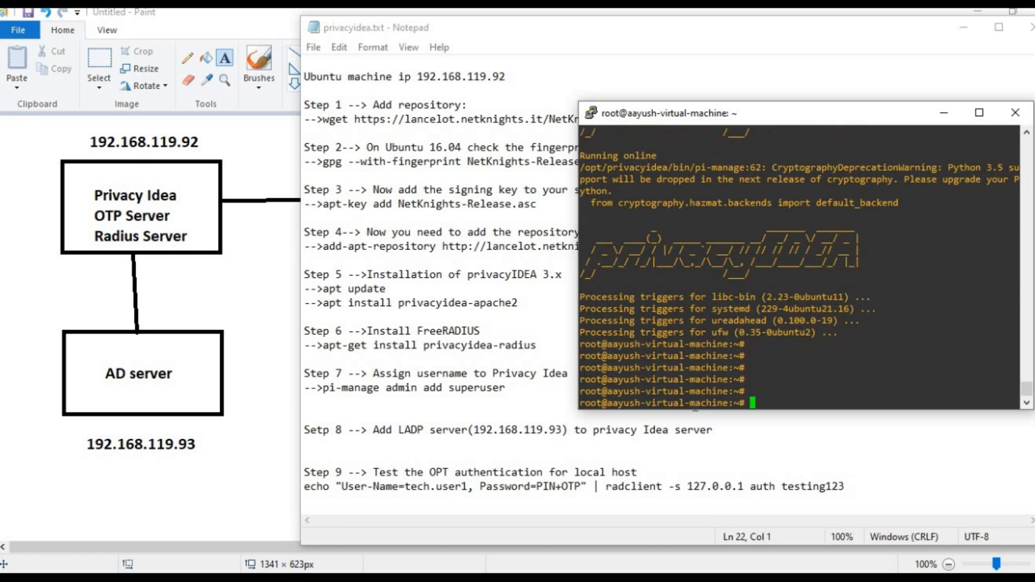
Run apt-get install privacyidea-radius to install the FreeRADIUS plugin
{"action": "type", "text": "apt-get install"}
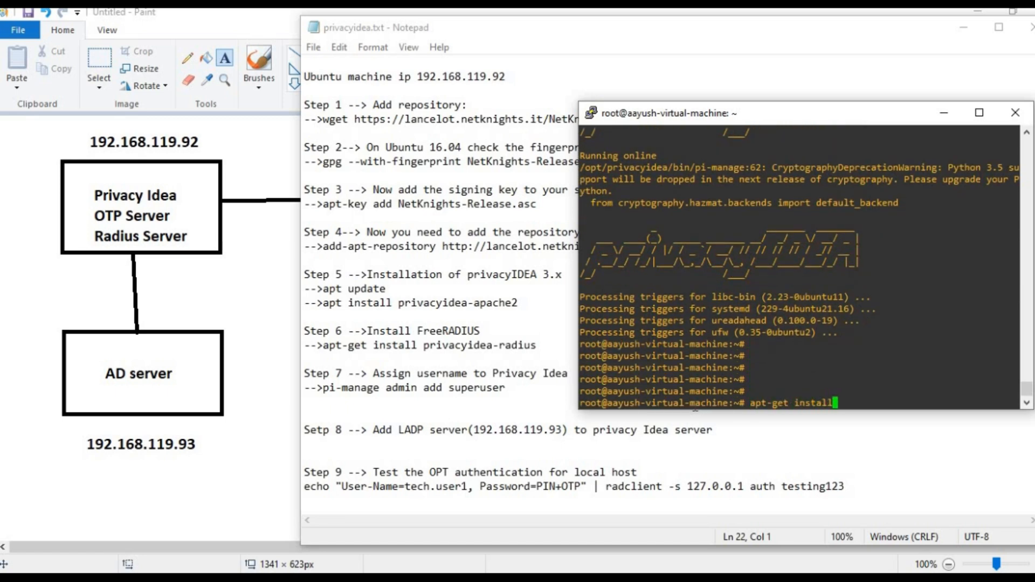
{"action": "type", "text": "p"}
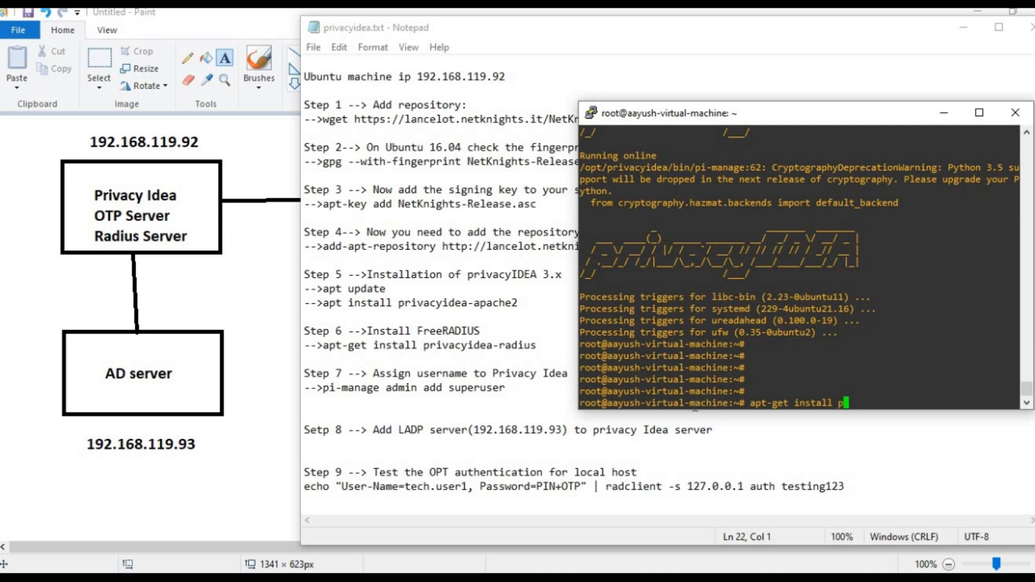
{"action": "type", "text": "rivacy"}
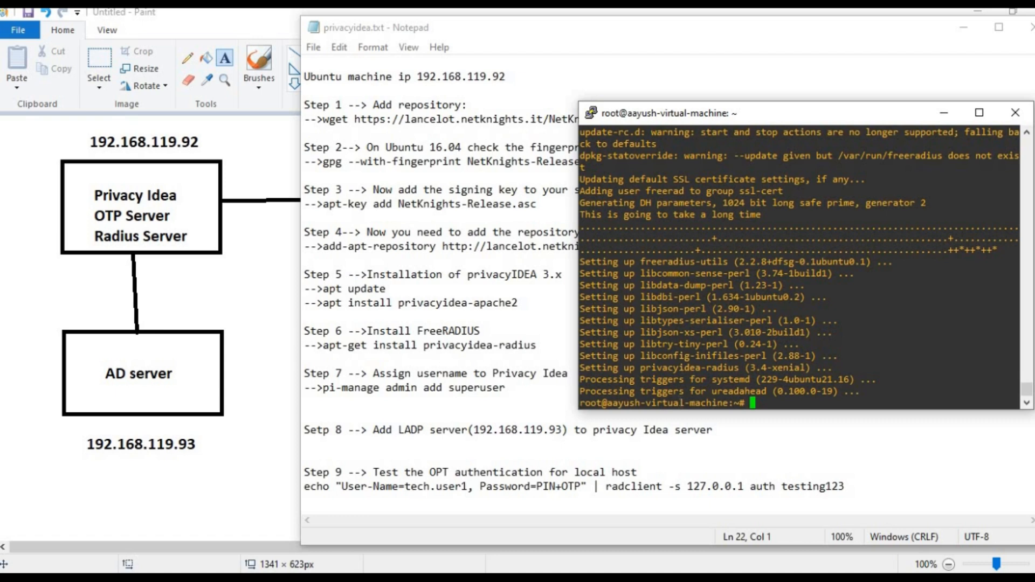
Run pi-manage admin add superuser to create the privacyIDEA administrator account
{"action": "type", "text": "pi"}
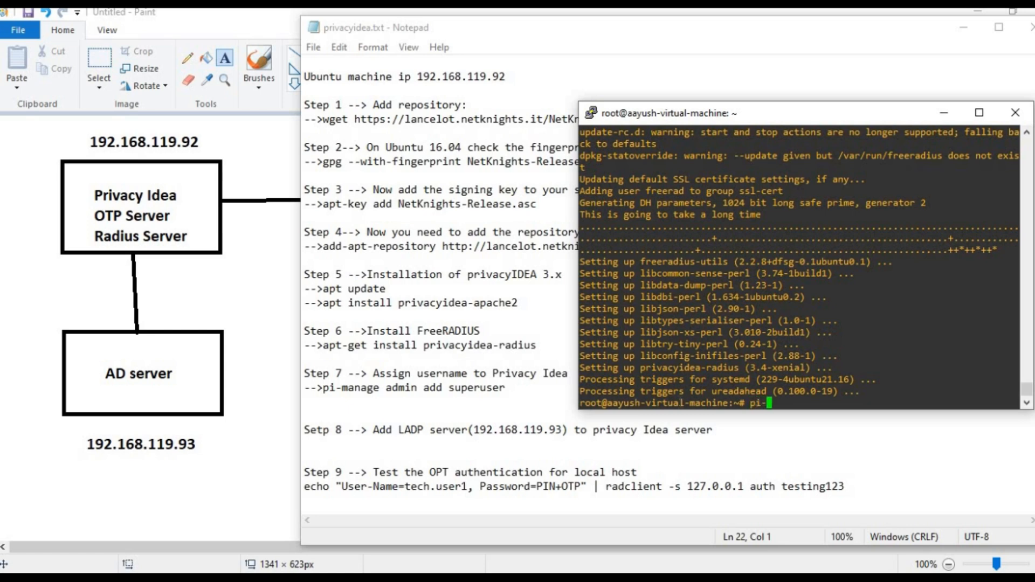
{"action": "type", "text": "-manage"}
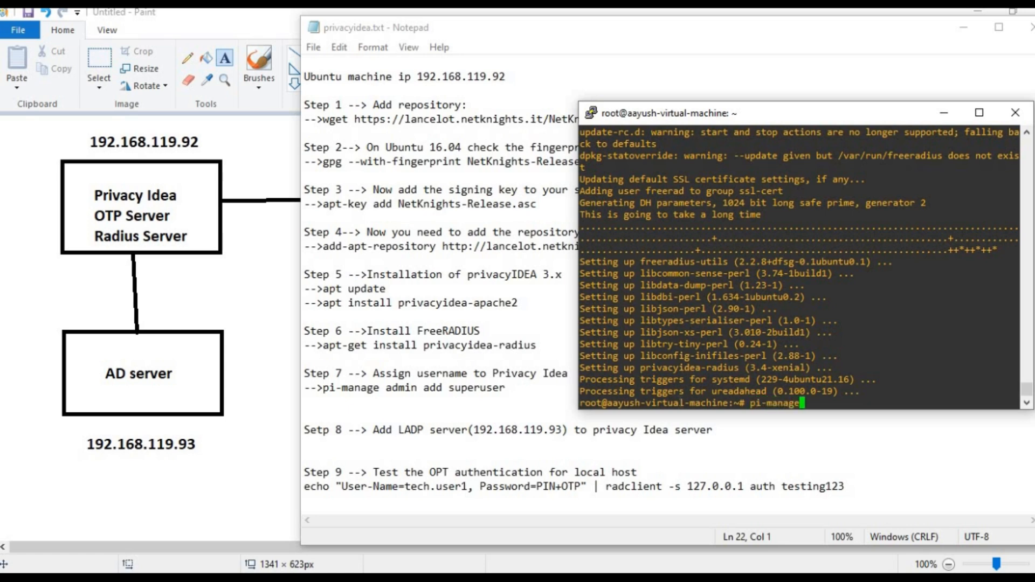
{"action": "type", "text": "admin add su"}
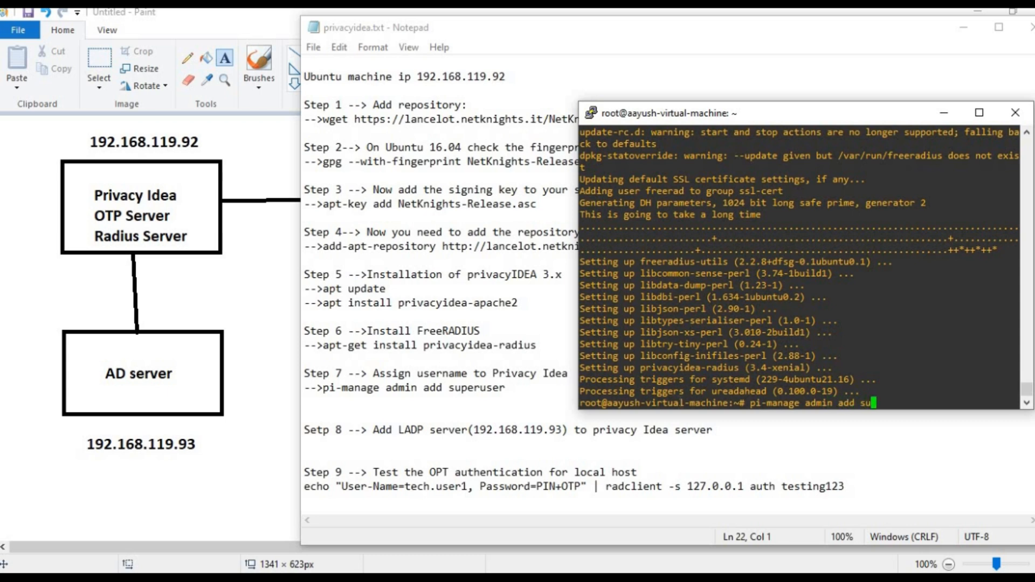
{"action": "type", "text": "peruser"}
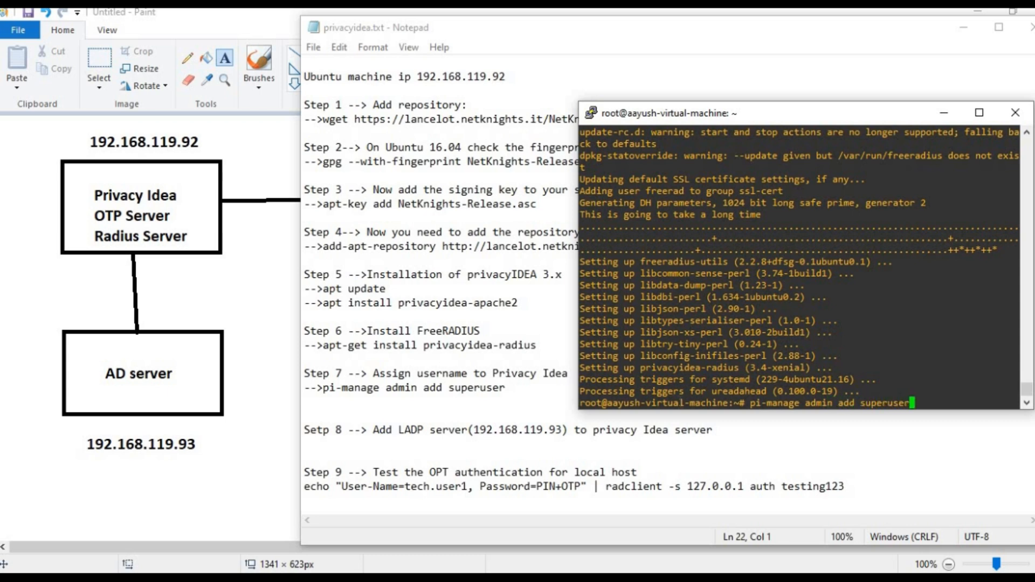
{"action": "key", "text": "Return"}
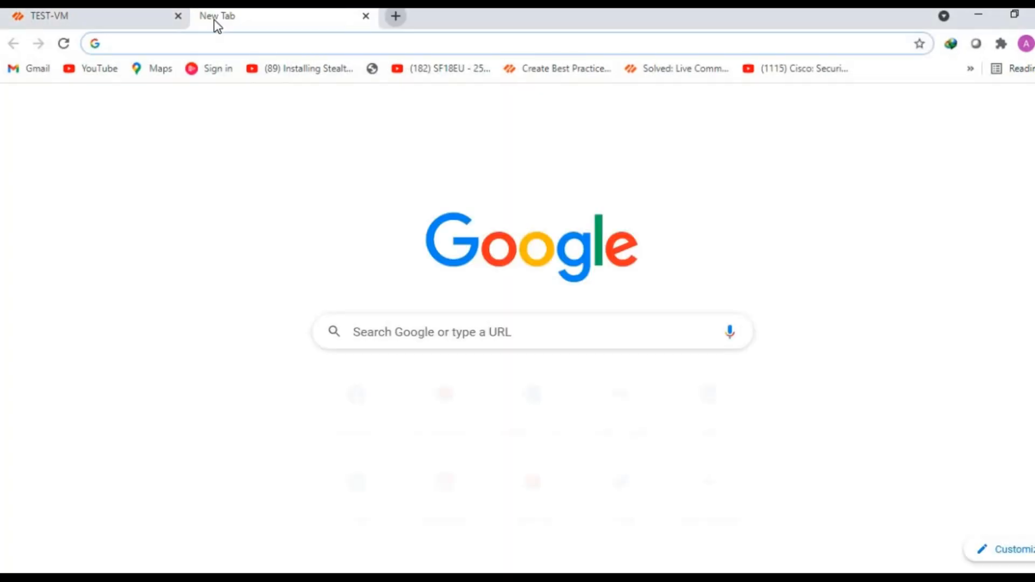
{"action": "type", "text": "192.168.119."}
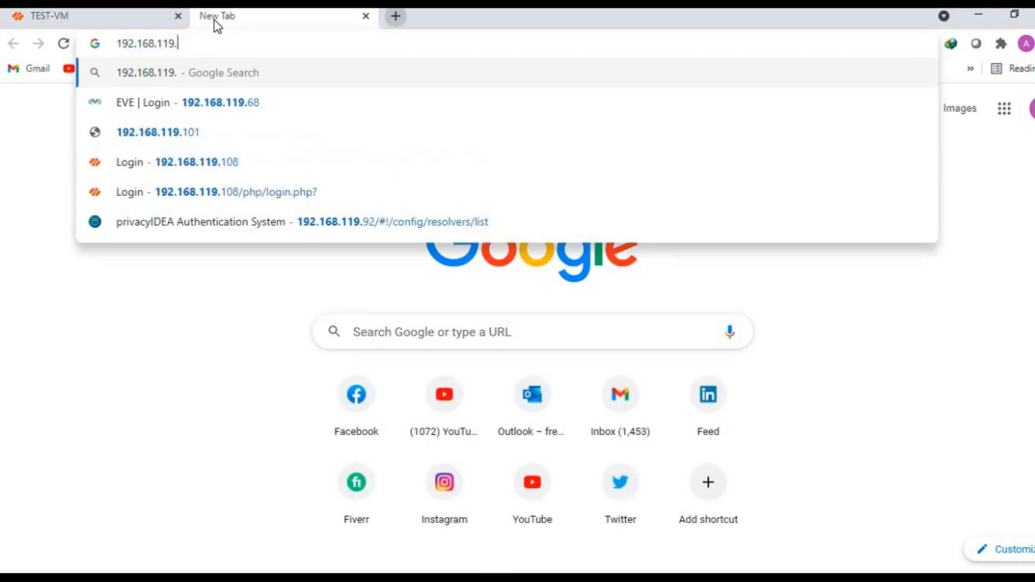
{"action": "type", "text": "92"}
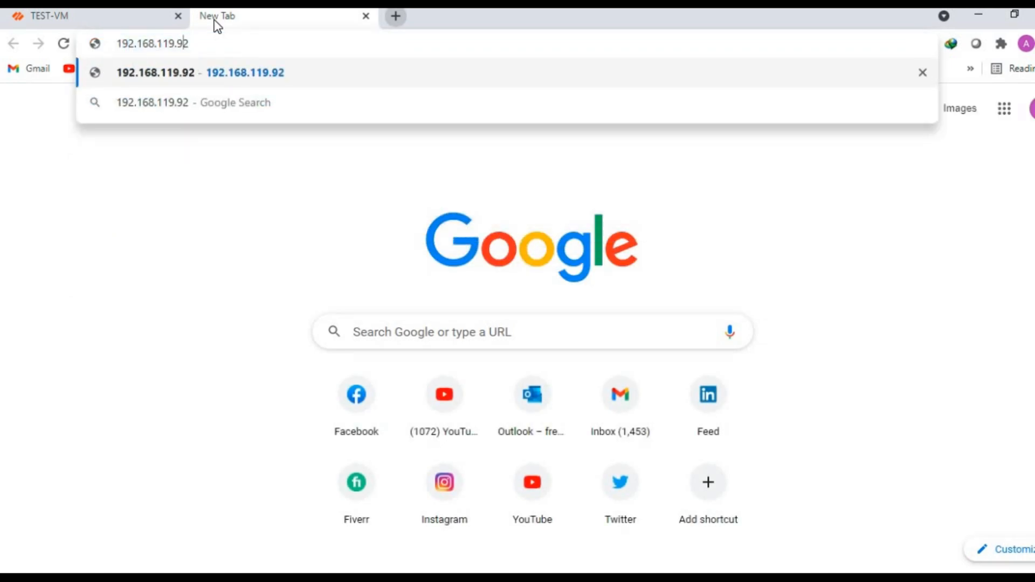
{"action": "type", "text": "https"}
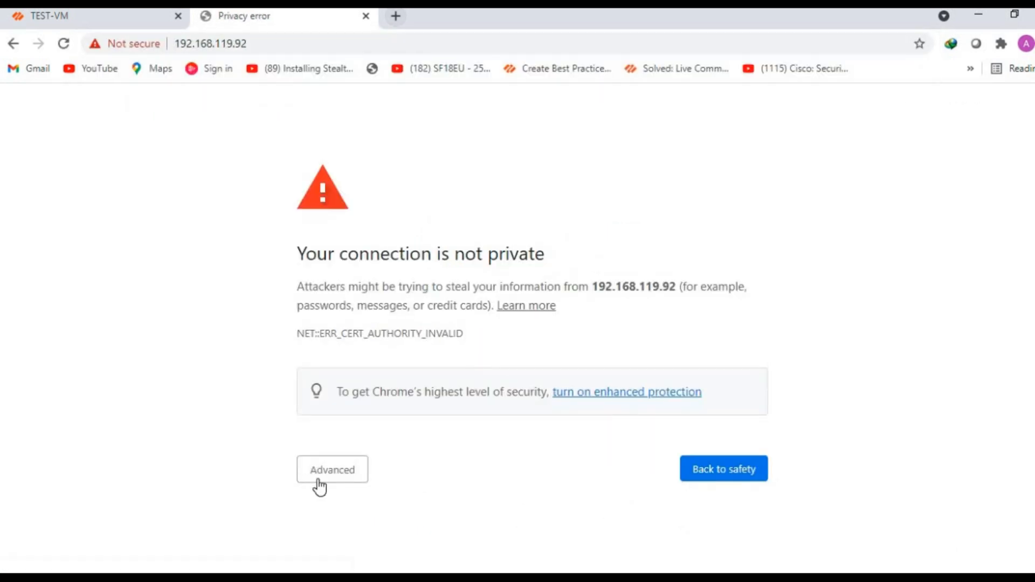
{"action": "left_click", "coordinate": [332, 469]}
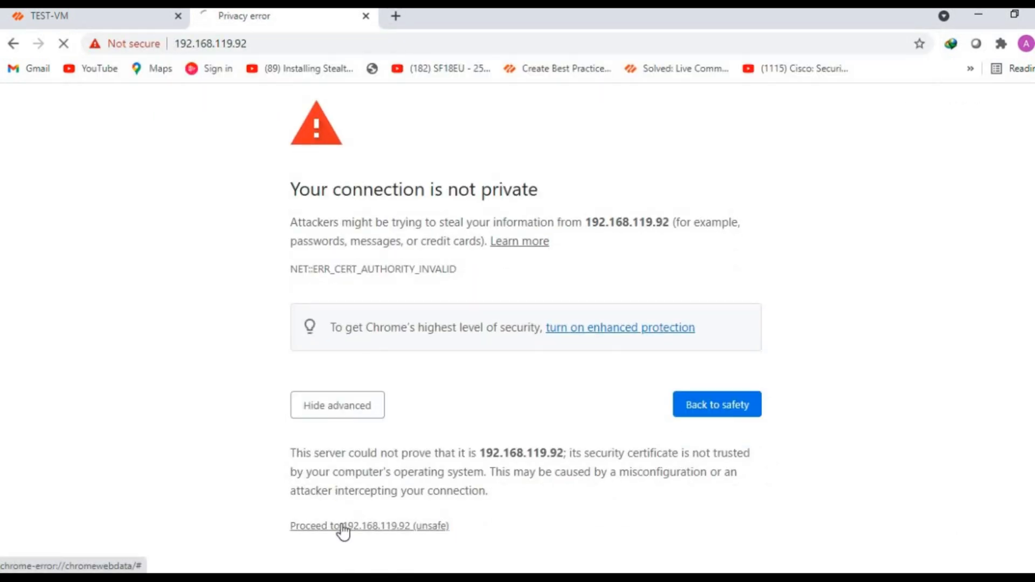
{"action": "left_click", "coordinate": [369, 525]}
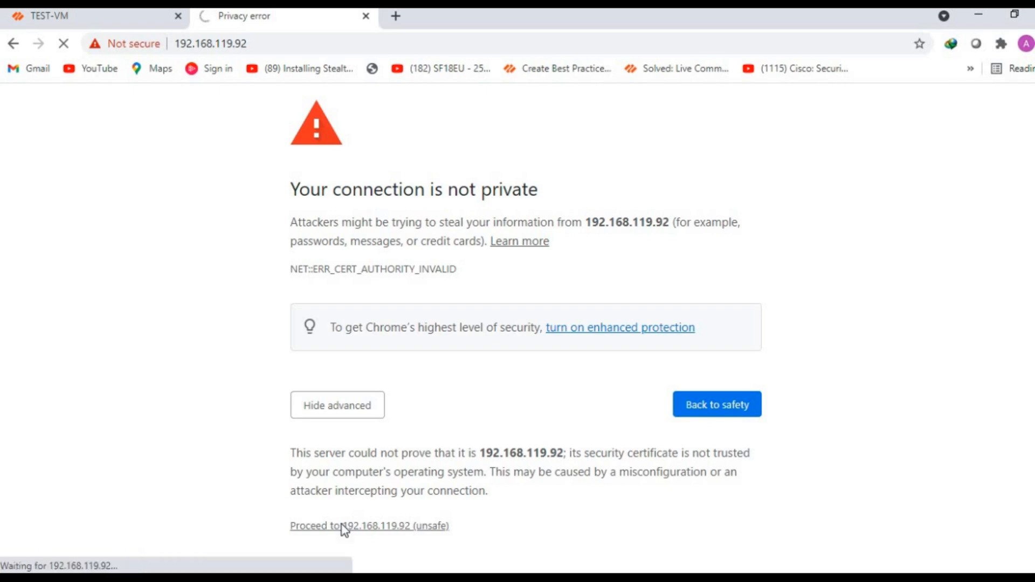
Log in to the privacyIDEA console as superuser with its password
{"action": "left_click", "coordinate": [343, 527]}
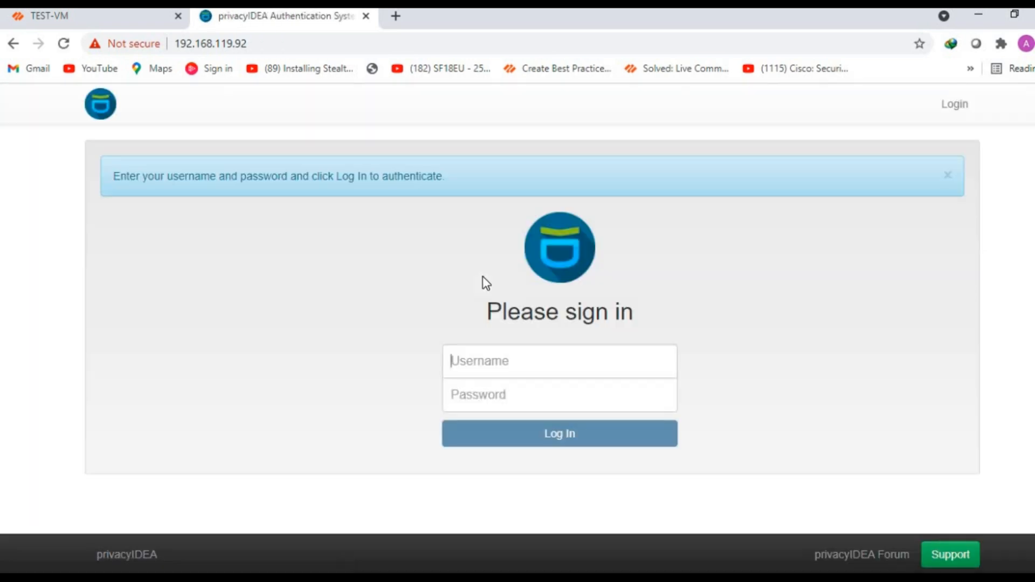
{"action": "type", "text": "sup"}
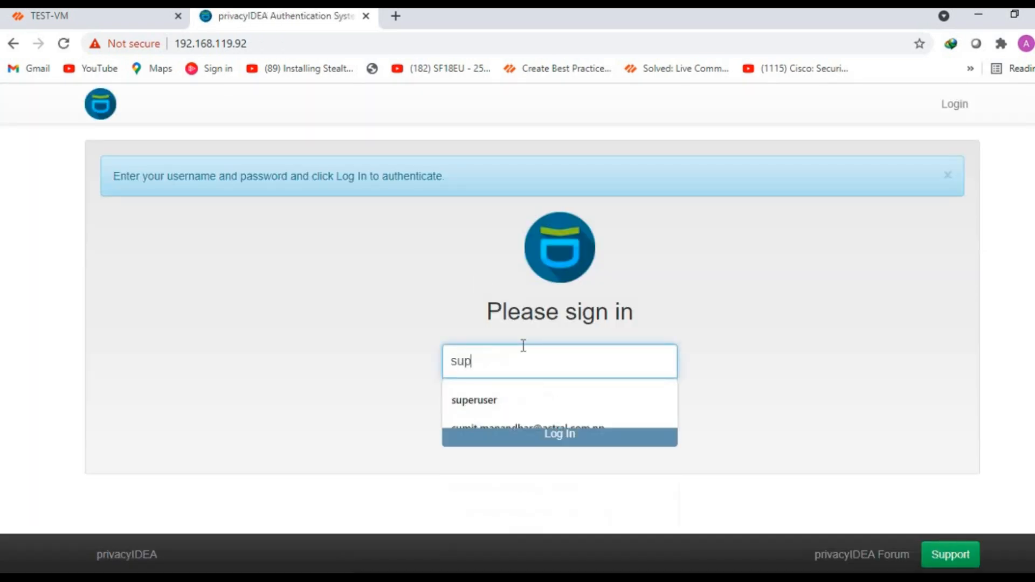
{"action": "left_click", "coordinate": [475, 400]}
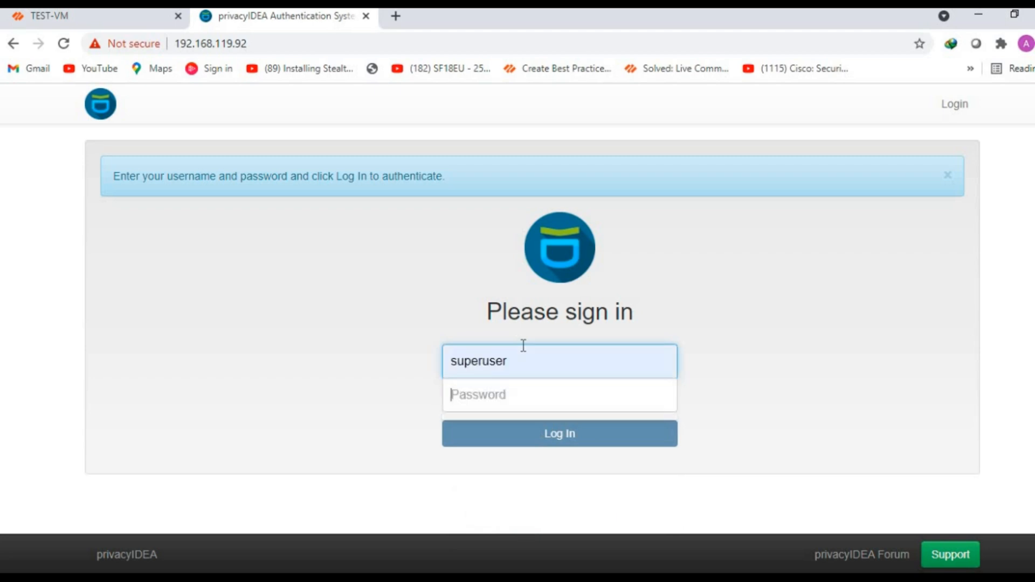
{"action": "type", "text": "••••"}
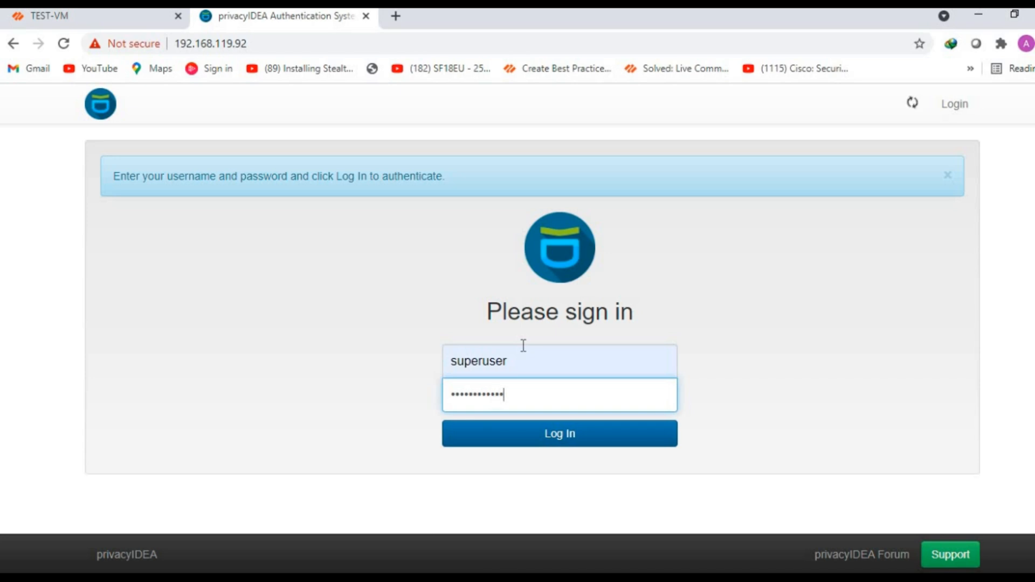
{"action": "left_click", "coordinate": [558, 434]}
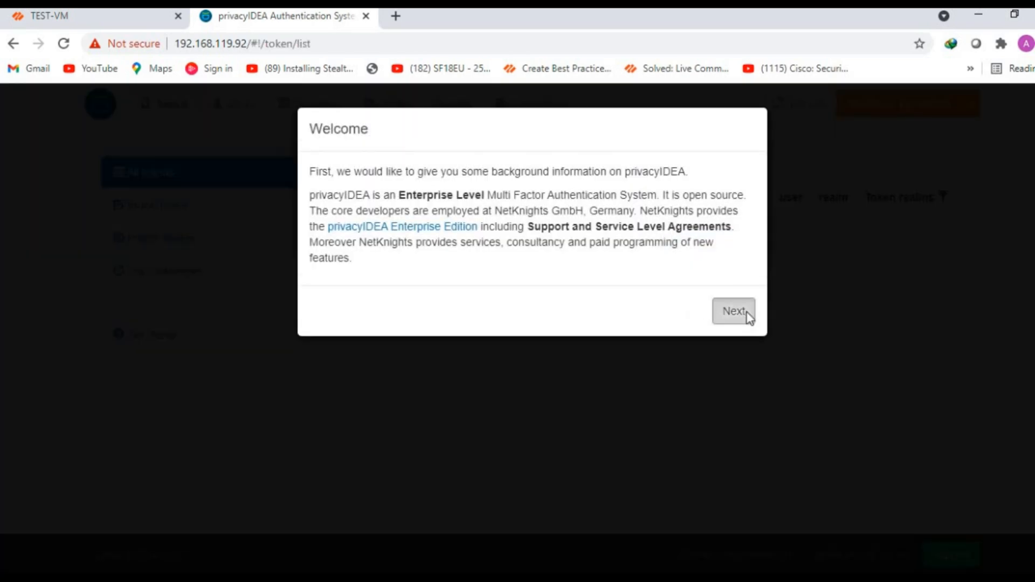
Step through the welcome and Enterprise Edition dialogs and decline creating a default realm
{"action": "left_click", "coordinate": [733, 310]}
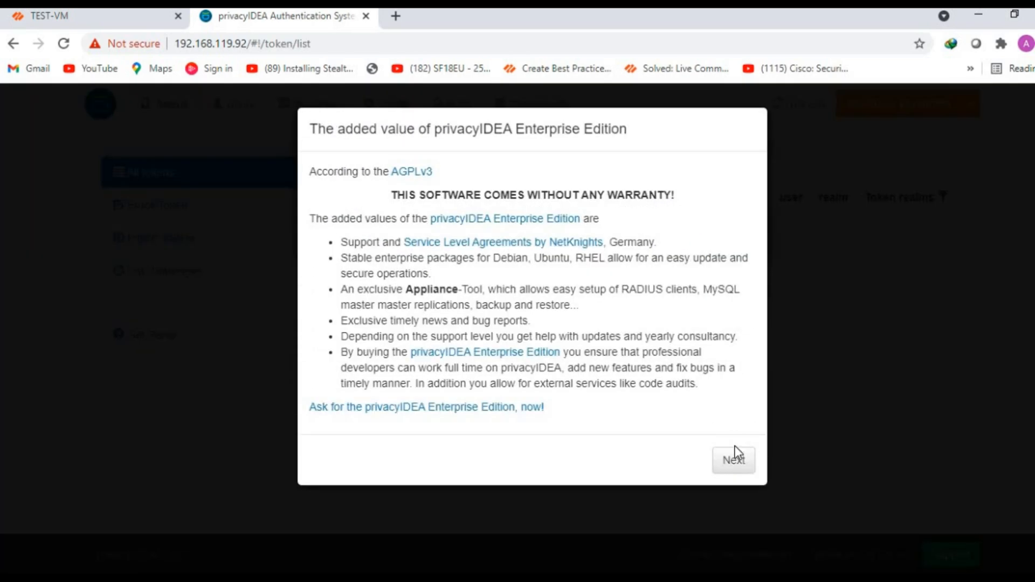
{"action": "left_click", "coordinate": [733, 461]}
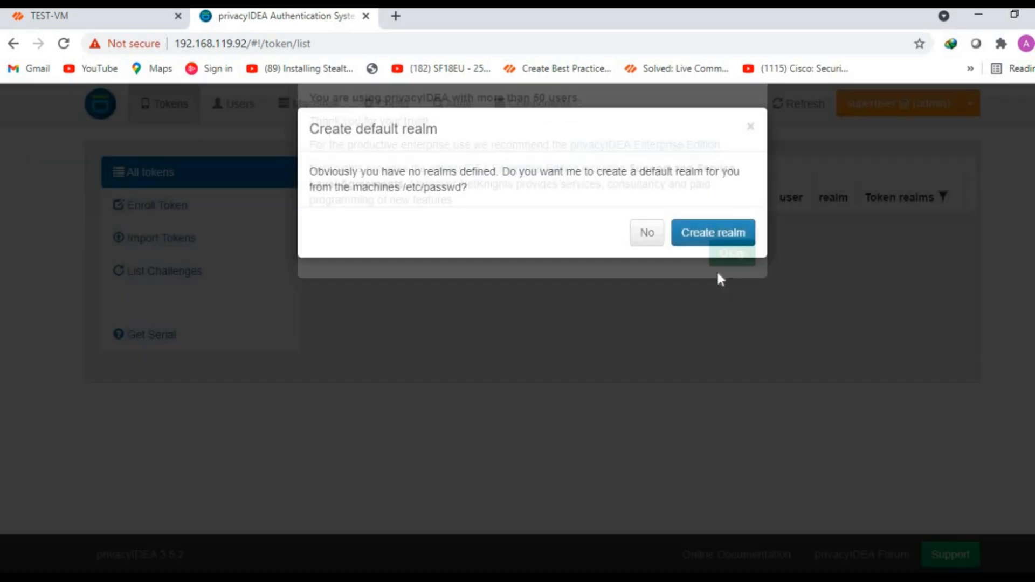
{"action": "left_click", "coordinate": [646, 233]}
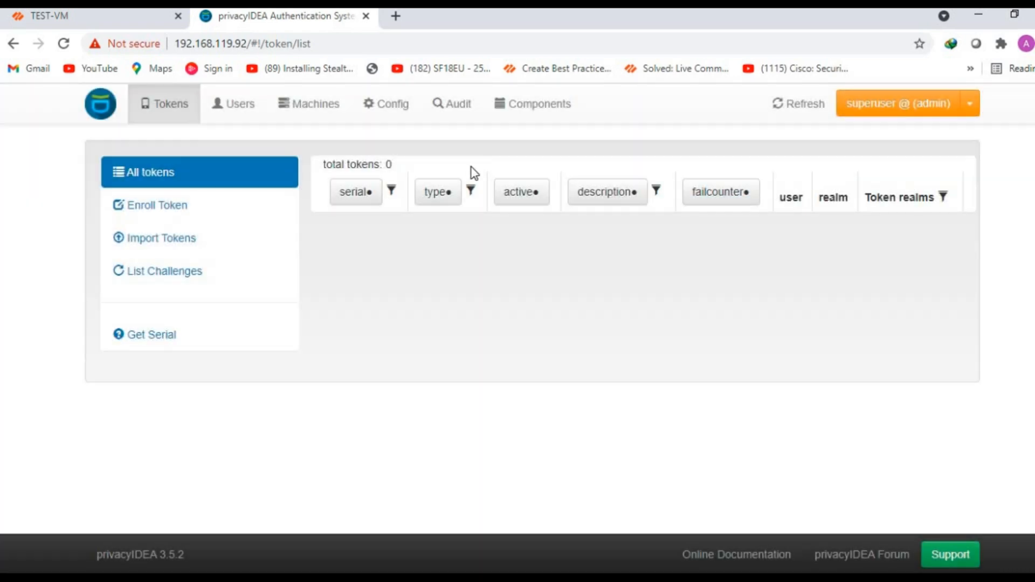
{"action": "mouse_move", "coordinate": [233, 103]}
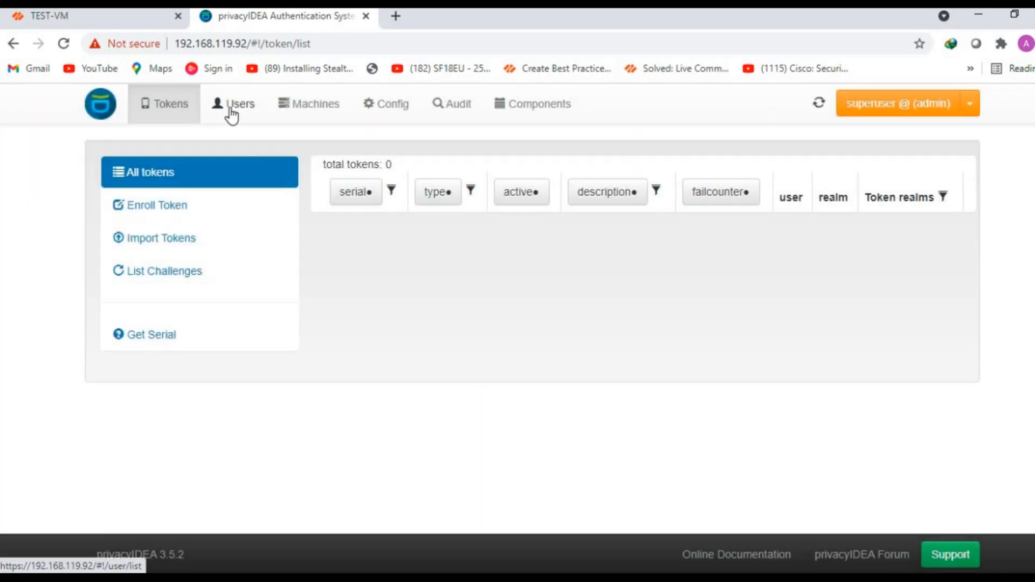
In Config > Realms, create a new realm named realm as the default realm
{"action": "left_click", "coordinate": [240, 103]}
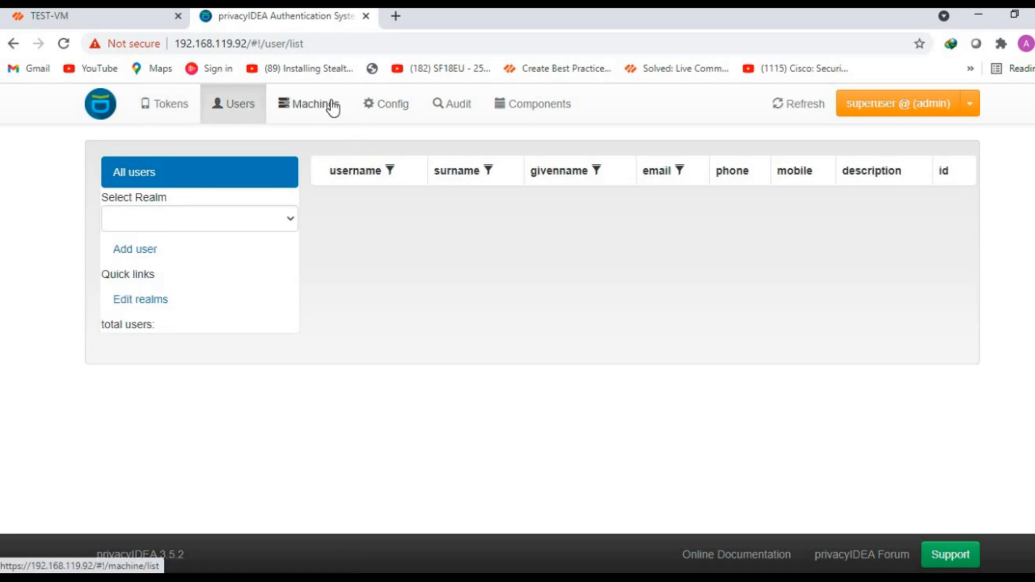
{"action": "left_click", "coordinate": [384, 103]}
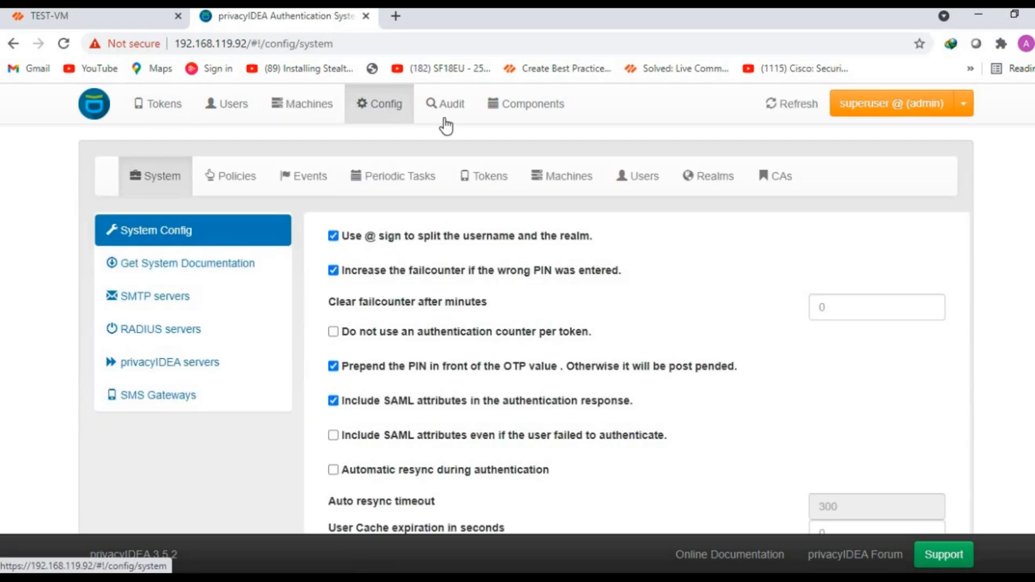
{"action": "left_click", "coordinate": [714, 176]}
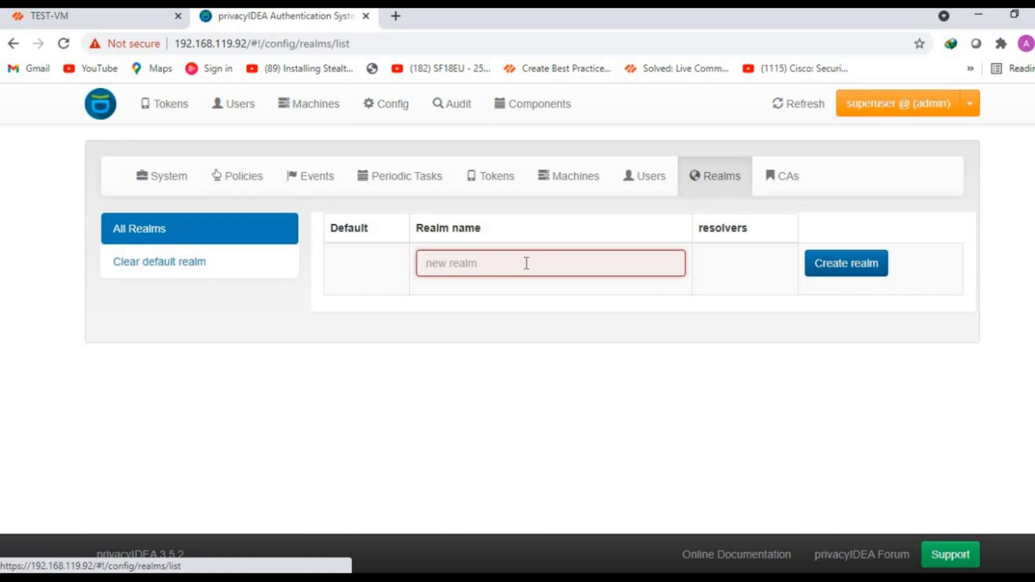
{"action": "type", "text": "Realm"}
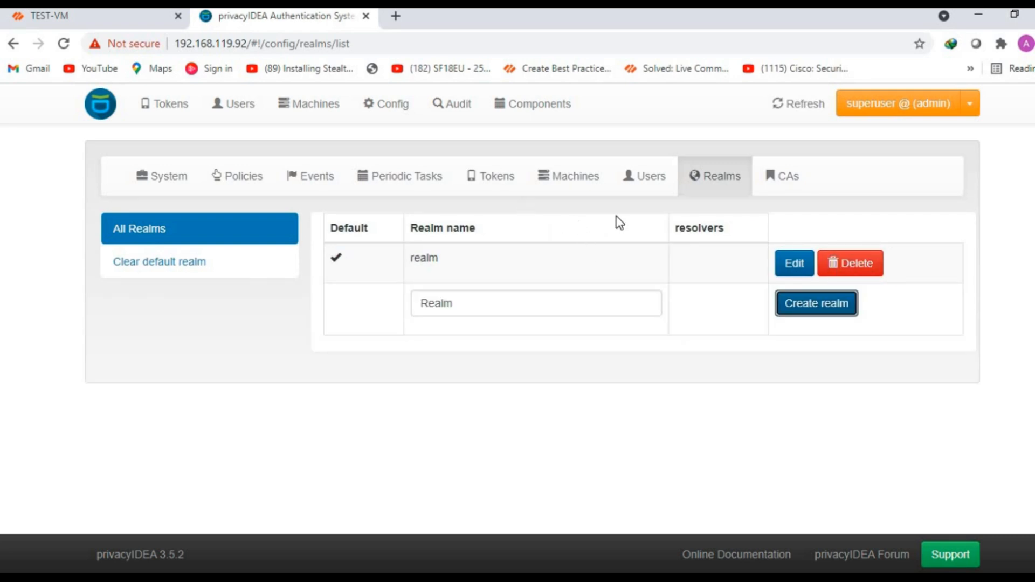
Start a new LDAP resolver LDAP-SERVER with URI ldap://192.168.119.93 and STARTTLS off
{"action": "left_click", "coordinate": [644, 176]}
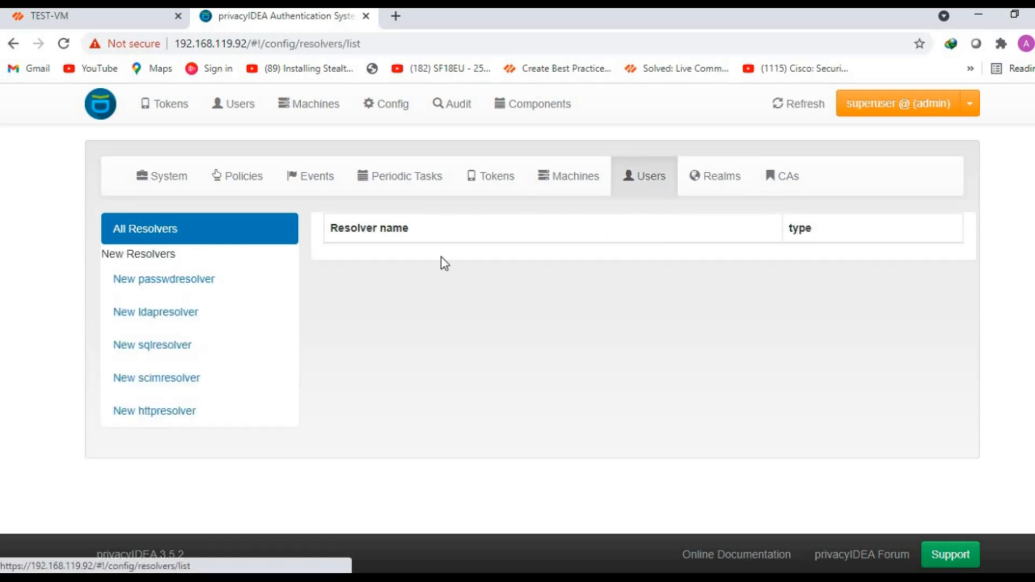
{"action": "left_click", "coordinate": [155, 312]}
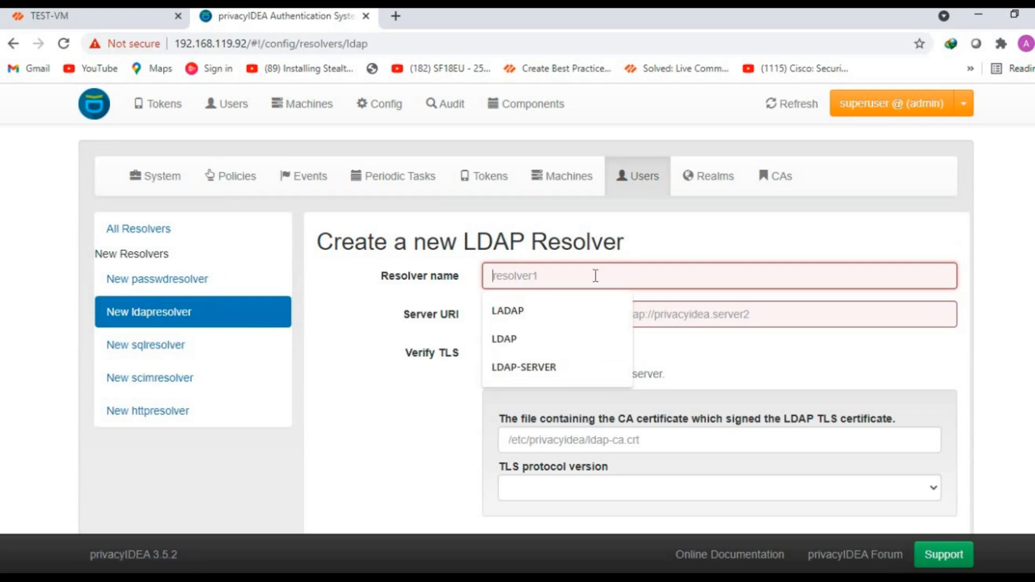
{"action": "left_click", "coordinate": [523, 366]}
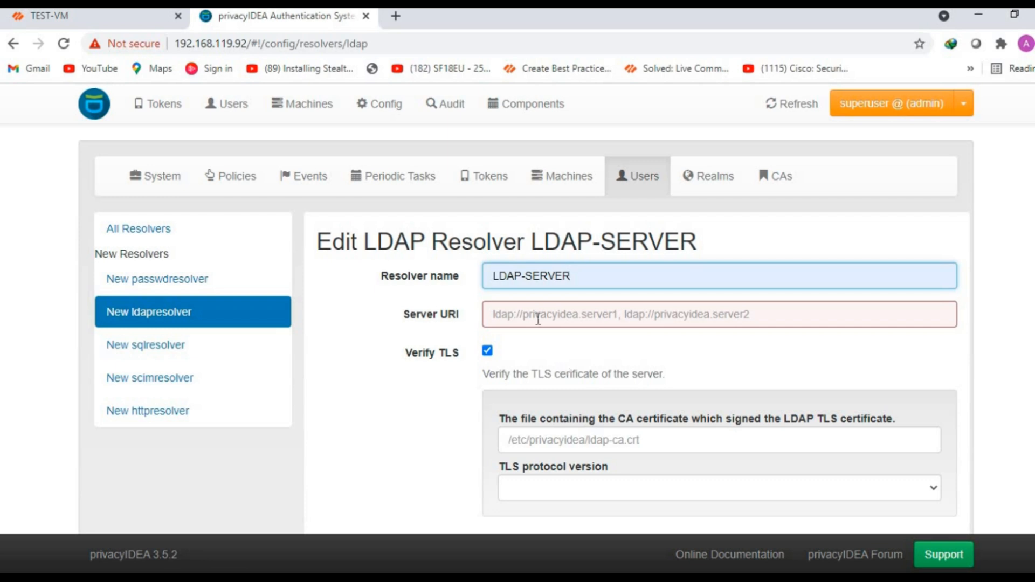
{"action": "type", "text": "ldap://192.168.119.93"}
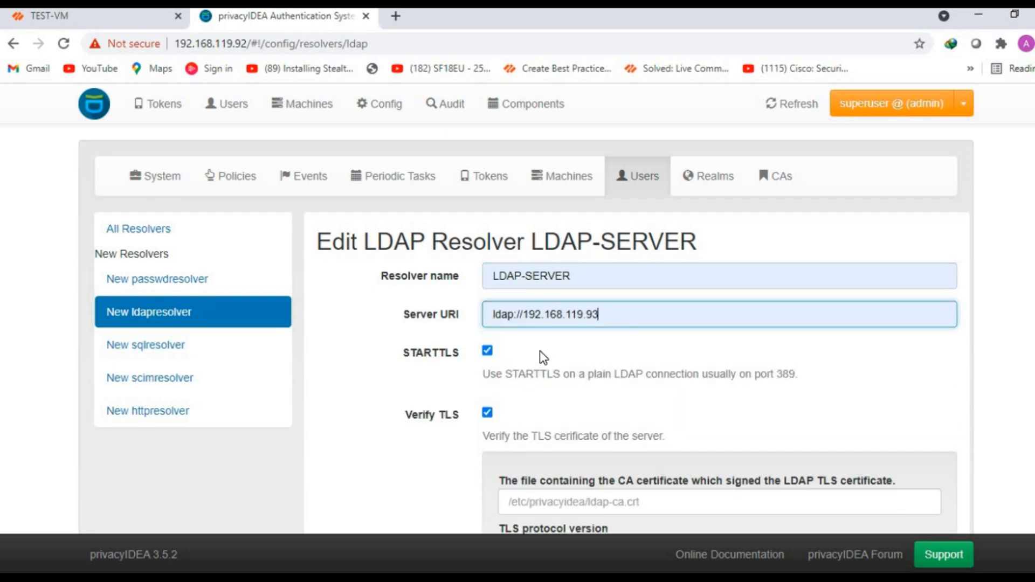
{"action": "left_click", "coordinate": [487, 351]}
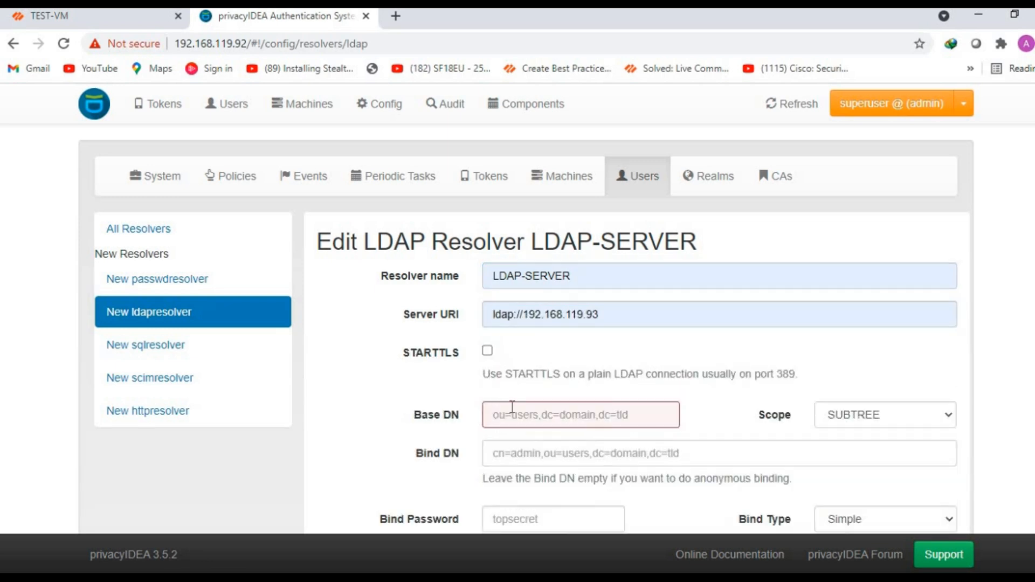
Set base DN DC=mylab,DC=local, bind DN to the administrator account, and enter the bind password
{"action": "left_click", "coordinate": [580, 414]}
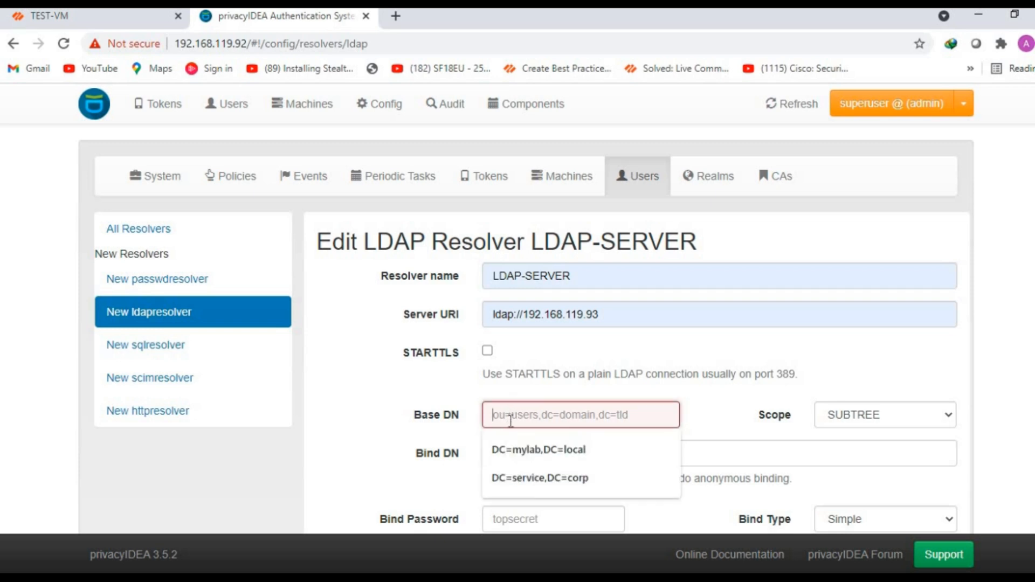
{"action": "left_click", "coordinate": [537, 449]}
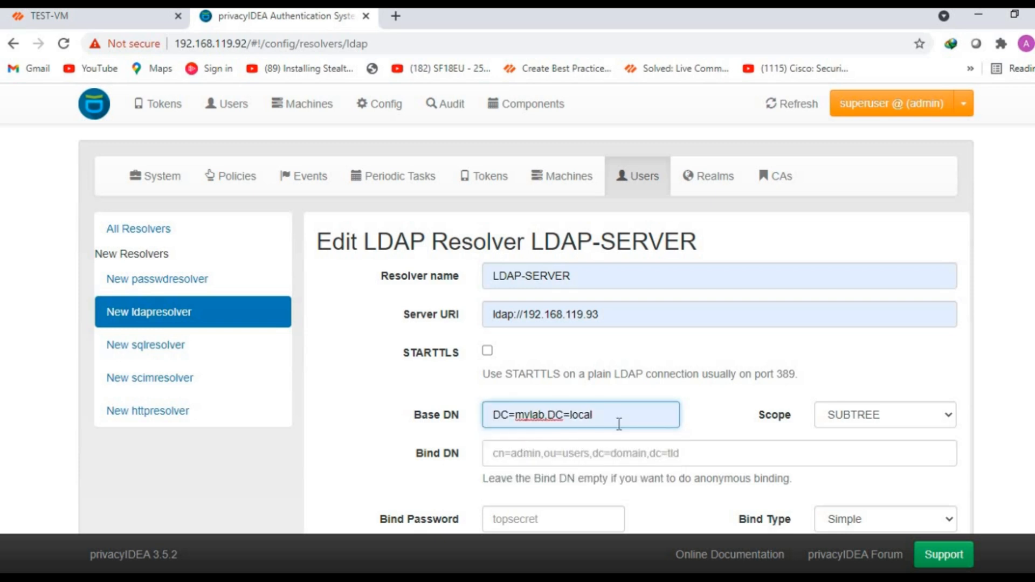
{"action": "scroll", "scroll_direction": "down", "scroll_amount": 3}
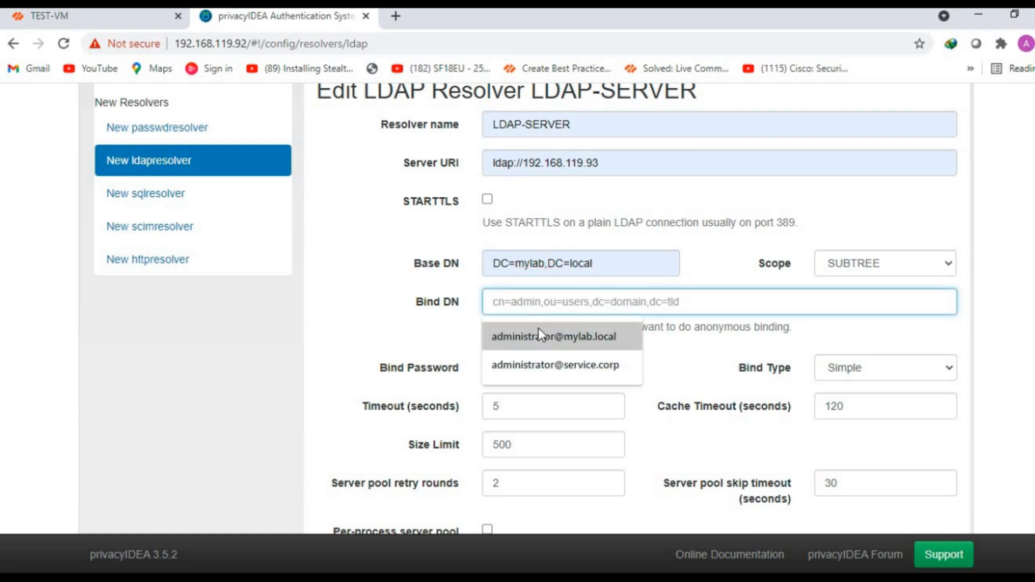
{"action": "left_click", "coordinate": [553, 337]}
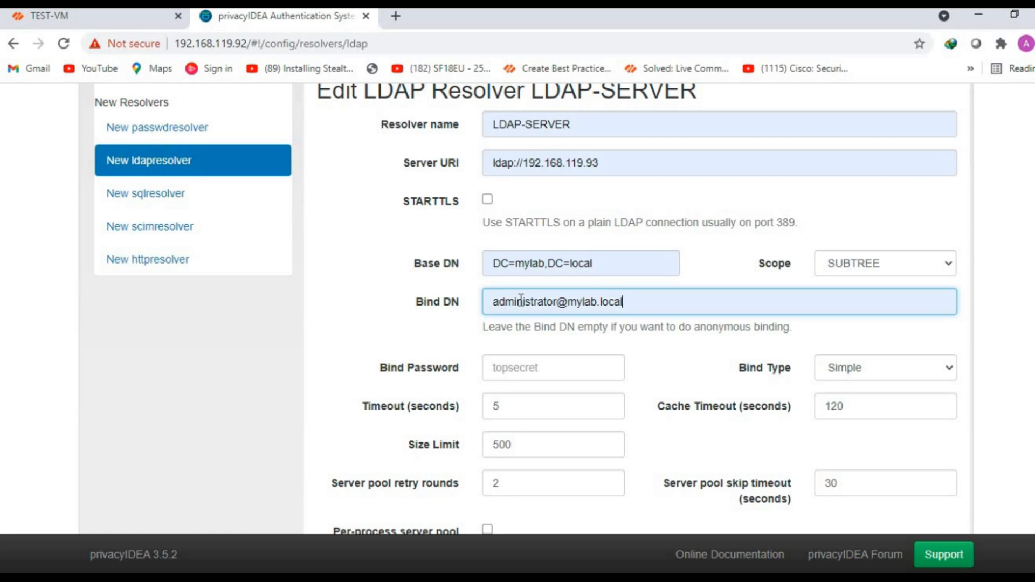
{"action": "mouse_move", "coordinate": [650, 425]}
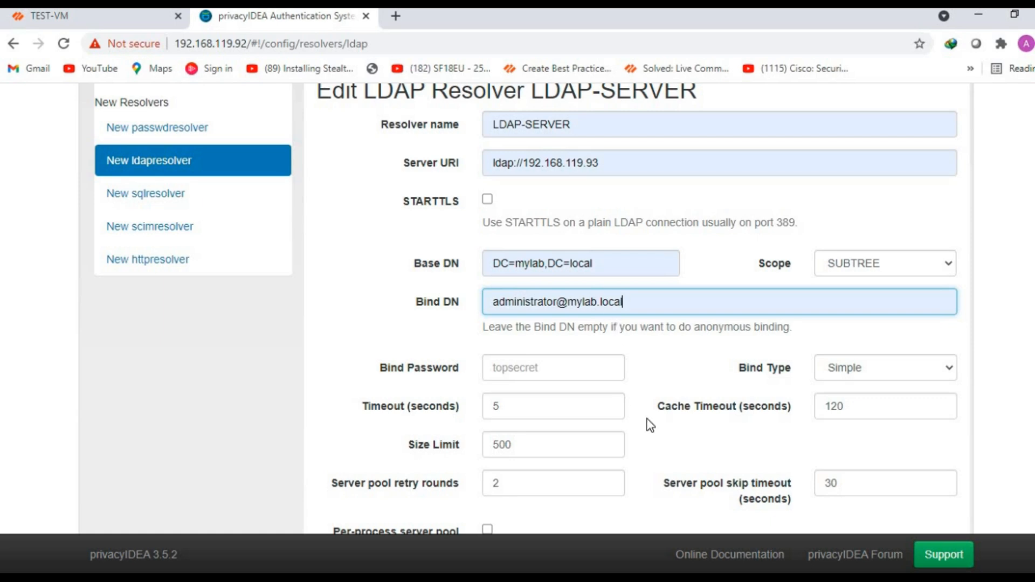
{"action": "left_click", "coordinate": [552, 368]}
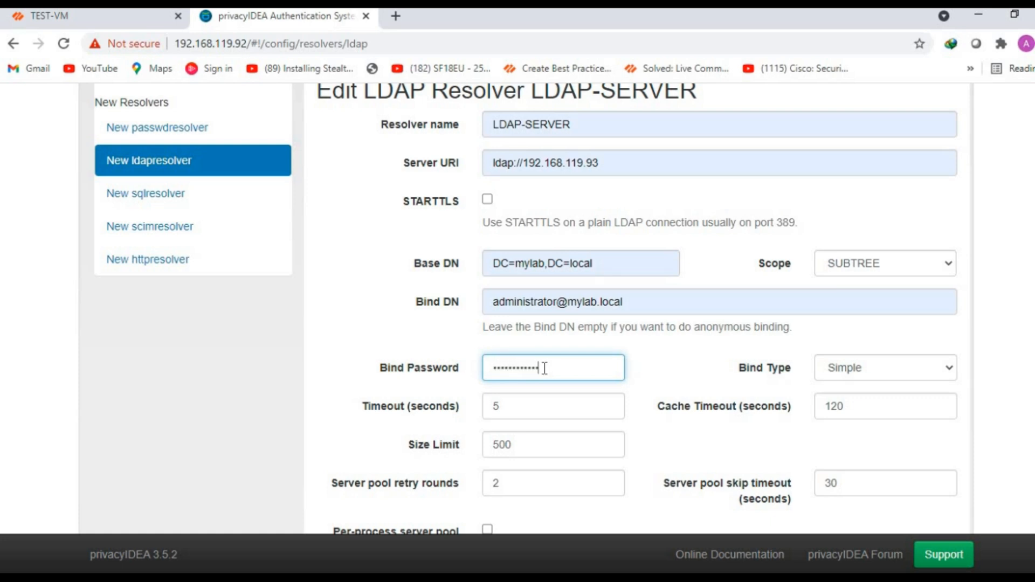
Apply the Active Directory preset, test the resolver finding 7 users, and save LDAP-SERVER
{"action": "scroll", "scroll_direction": "down", "scroll_amount": 3}
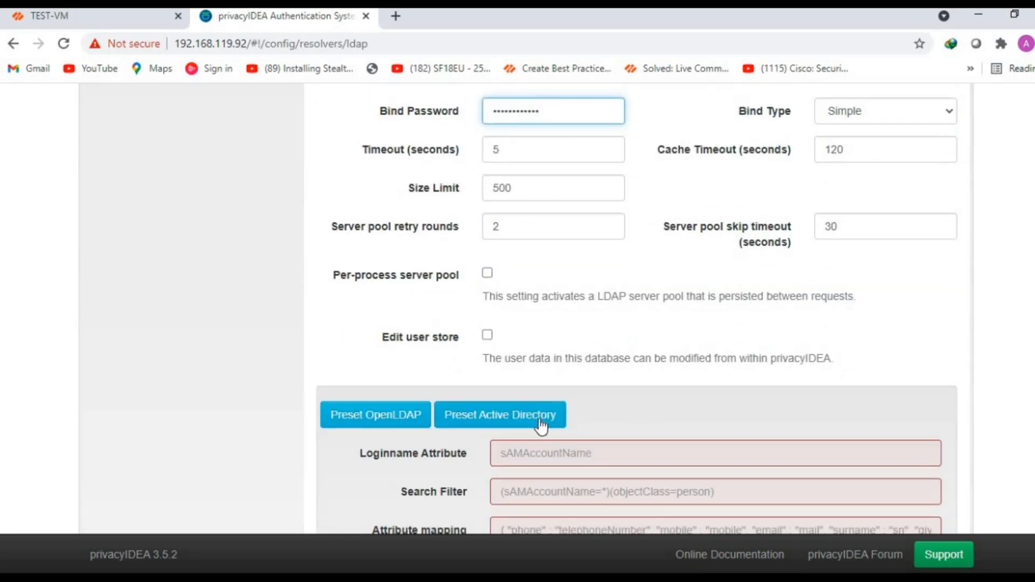
{"action": "left_click", "coordinate": [500, 414]}
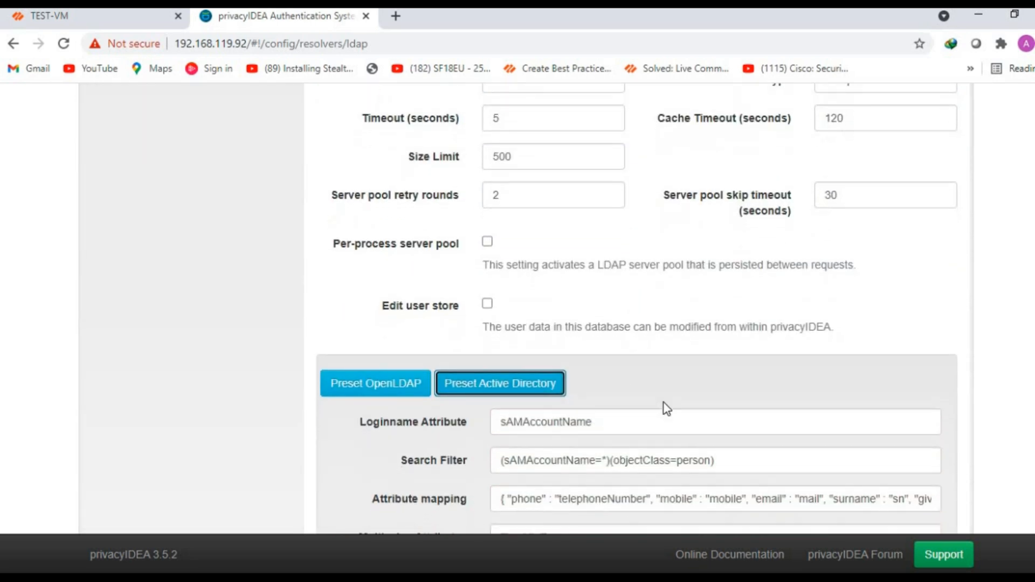
{"action": "scroll", "scroll_direction": "down", "scroll_amount": 3}
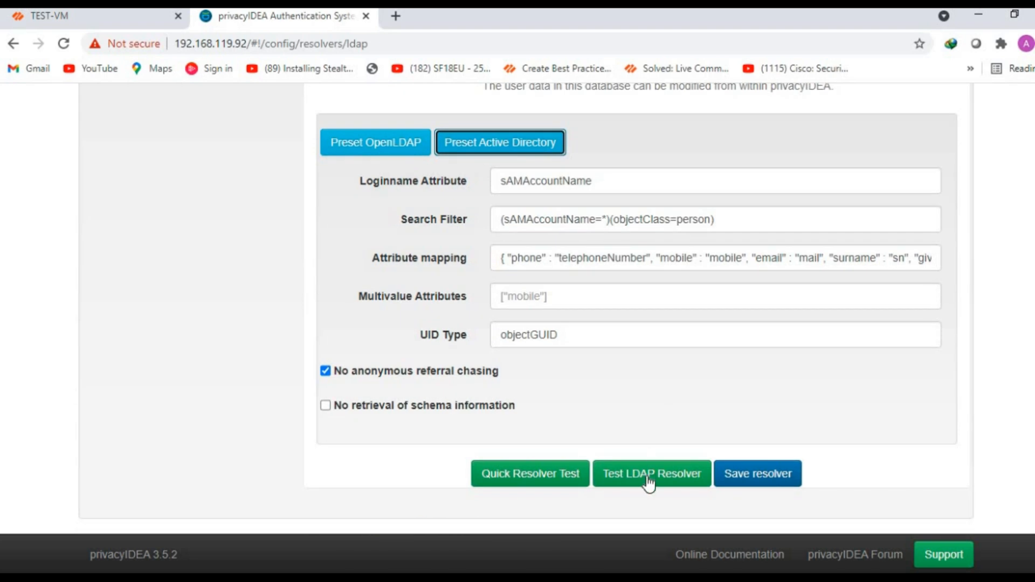
{"action": "left_click", "coordinate": [651, 473]}
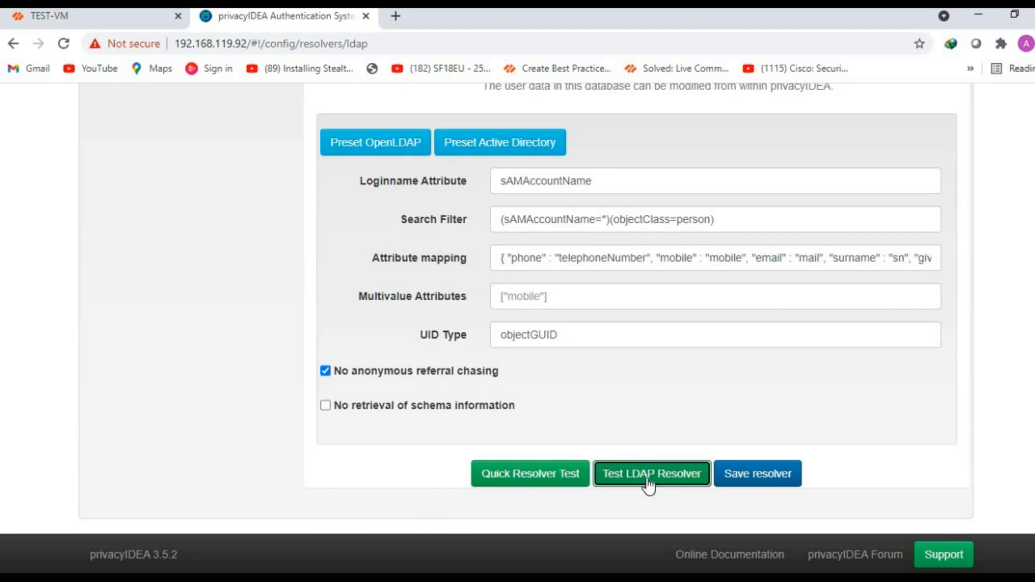
{"action": "left_click", "coordinate": [651, 473]}
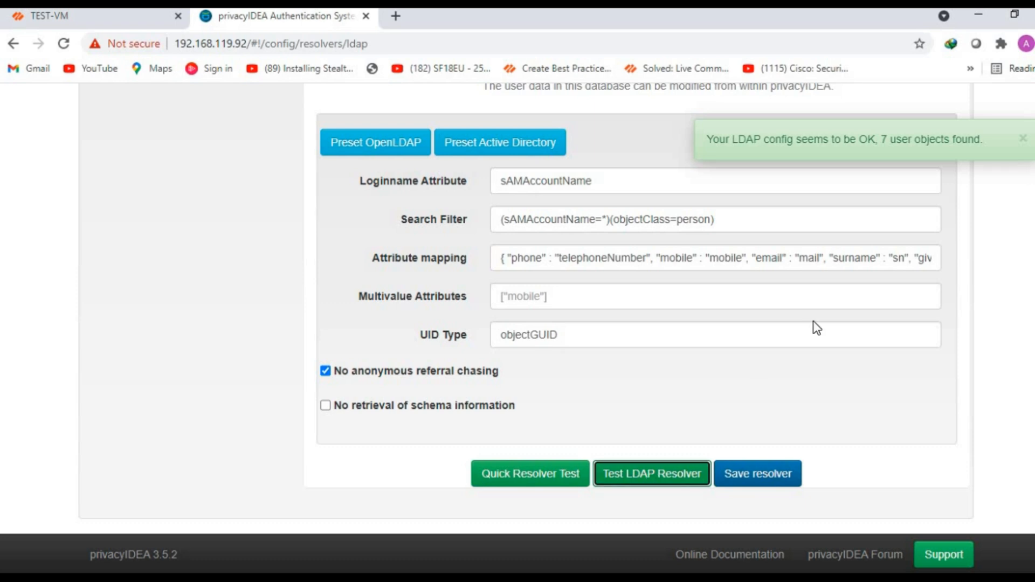
{"action": "mouse_move", "coordinate": [834, 291]}
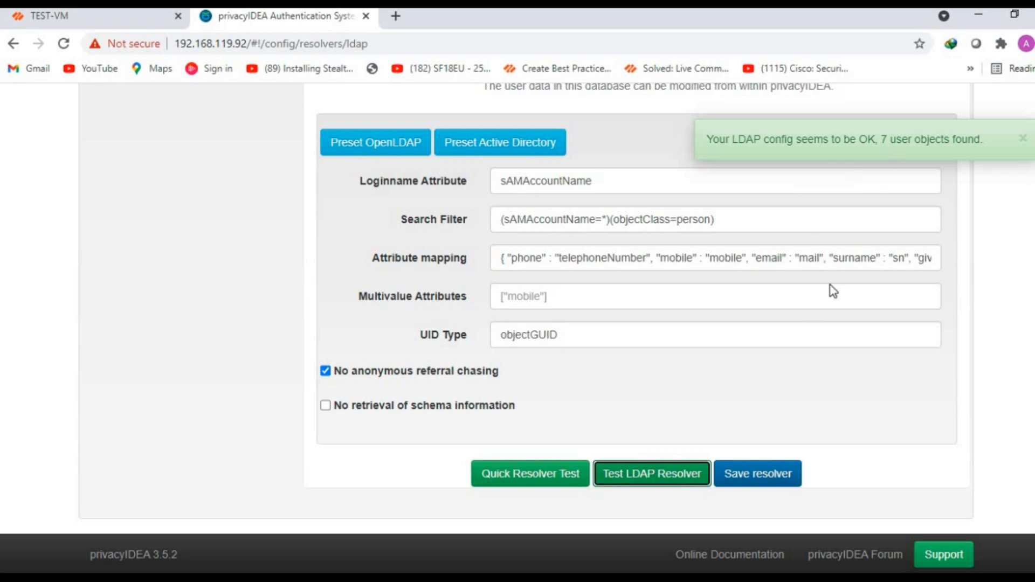
{"action": "mouse_move", "coordinate": [758, 473]}
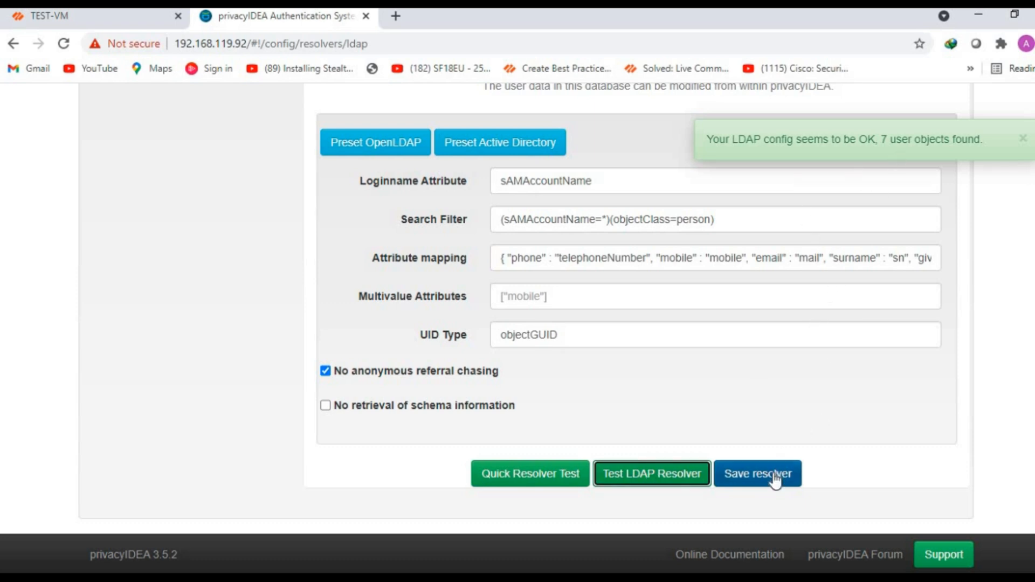
{"action": "left_click", "coordinate": [756, 473]}
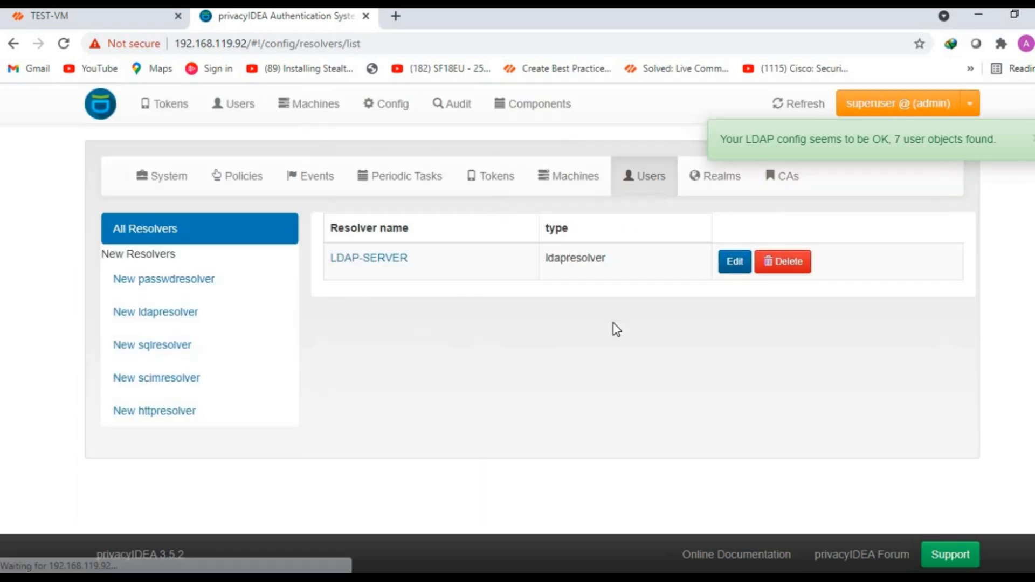
{"action": "mouse_move", "coordinate": [722, 176]}
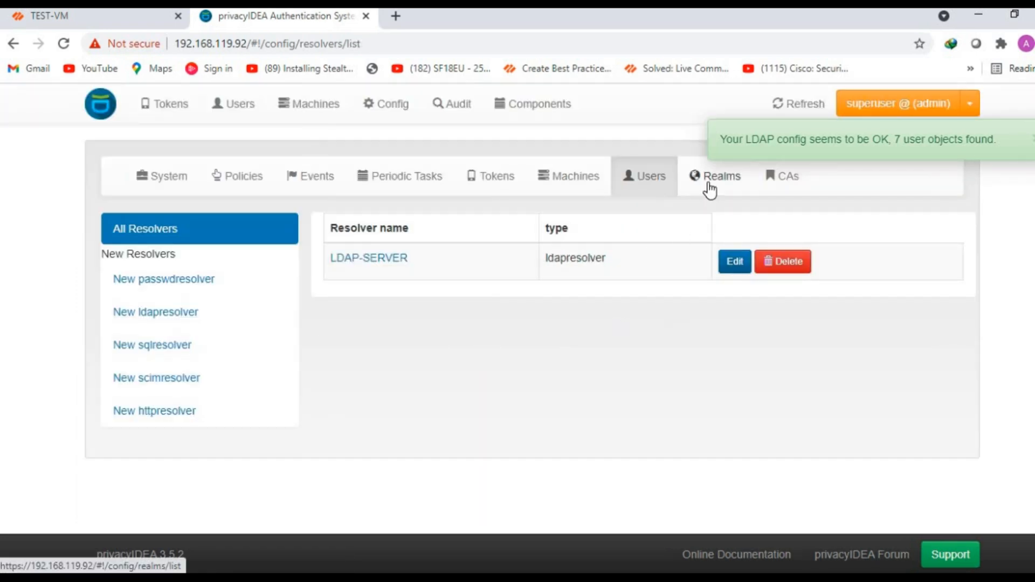
Create a realm with the LDAP-SERVER resolver, then delete the resulting unnamed 'undefined' realm
{"action": "left_click", "coordinate": [721, 175]}
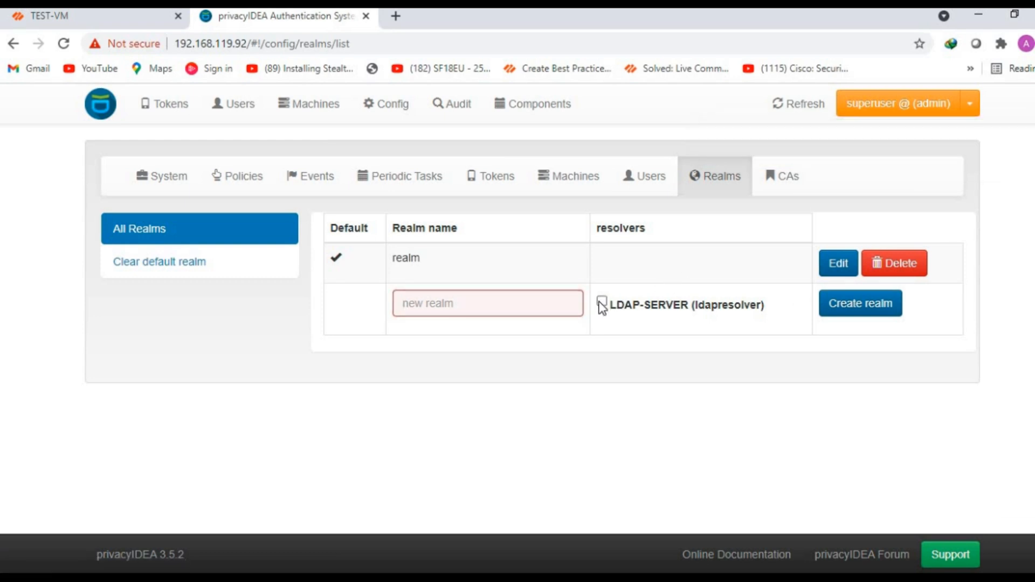
{"action": "left_click", "coordinate": [602, 305]}
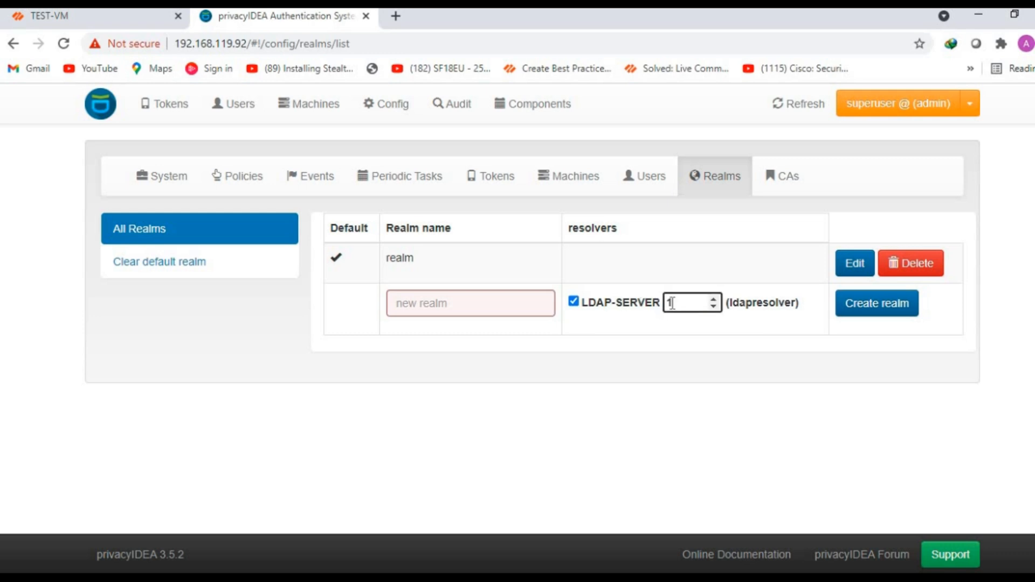
{"action": "mouse_move", "coordinate": [664, 290]}
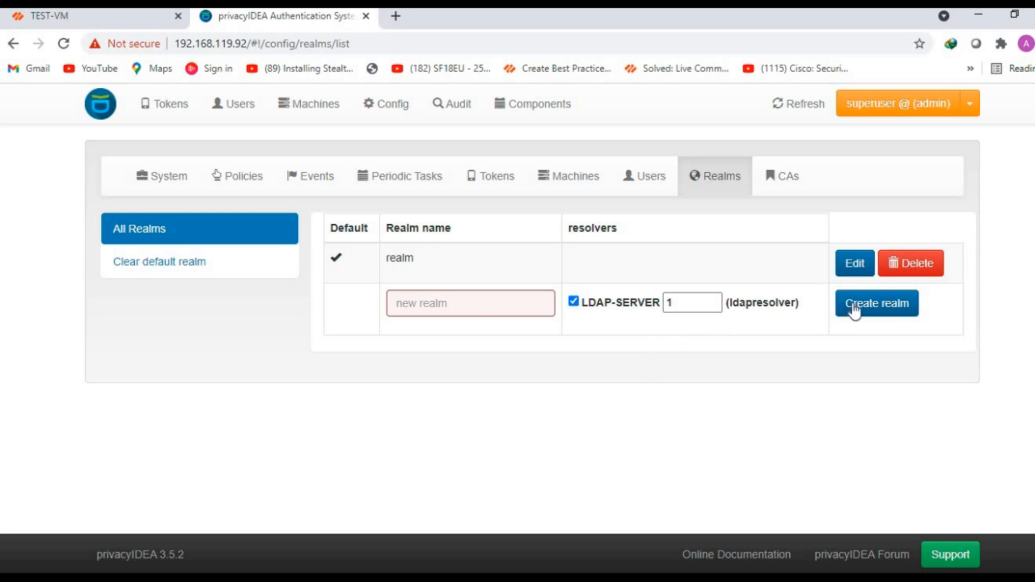
{"action": "left_click", "coordinate": [876, 303]}
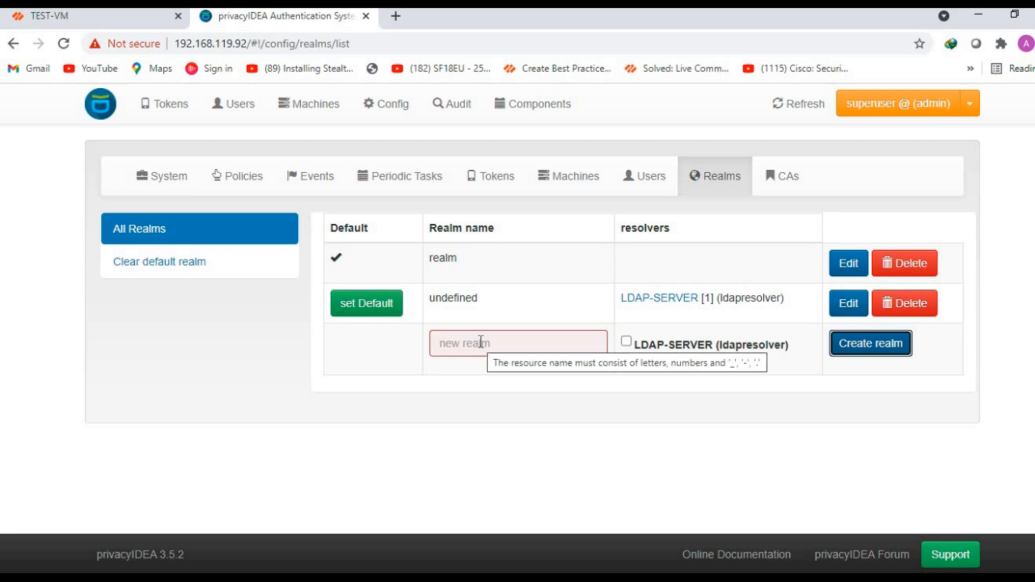
{"action": "mouse_move", "coordinate": [793, 289]}
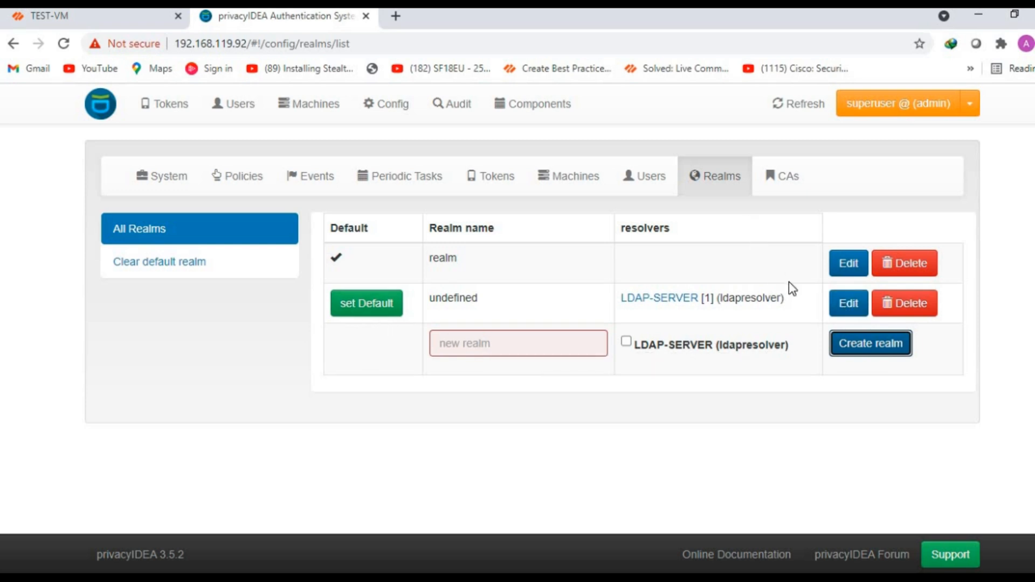
{"action": "mouse_move", "coordinate": [908, 303]}
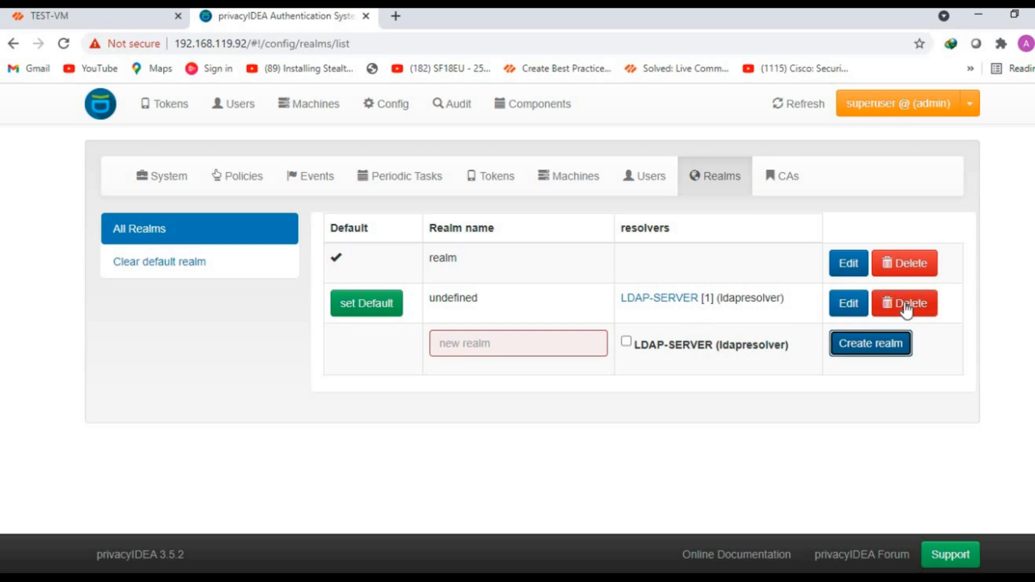
{"action": "left_click", "coordinate": [903, 303]}
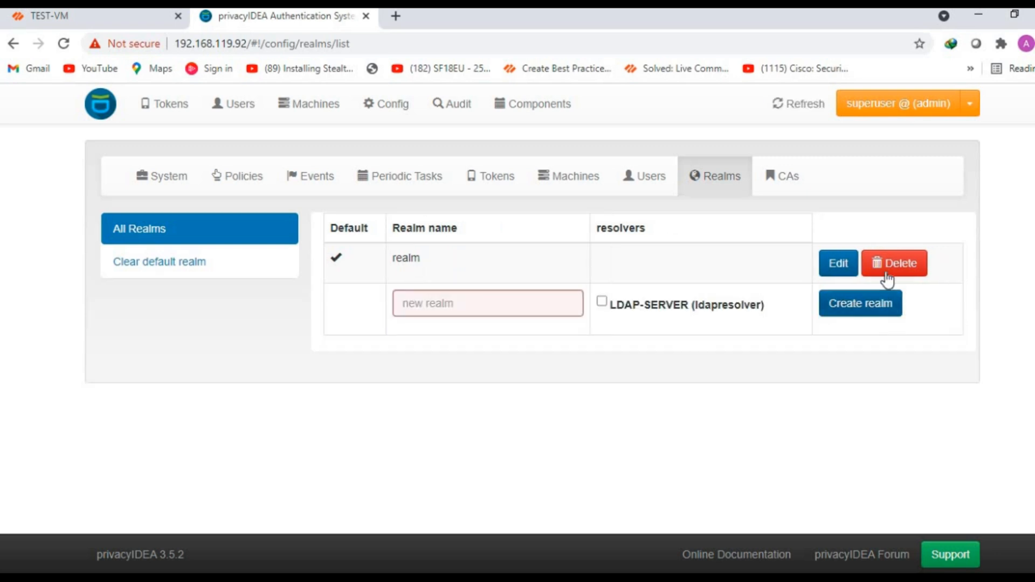
{"action": "mouse_move", "coordinate": [545, 271]}
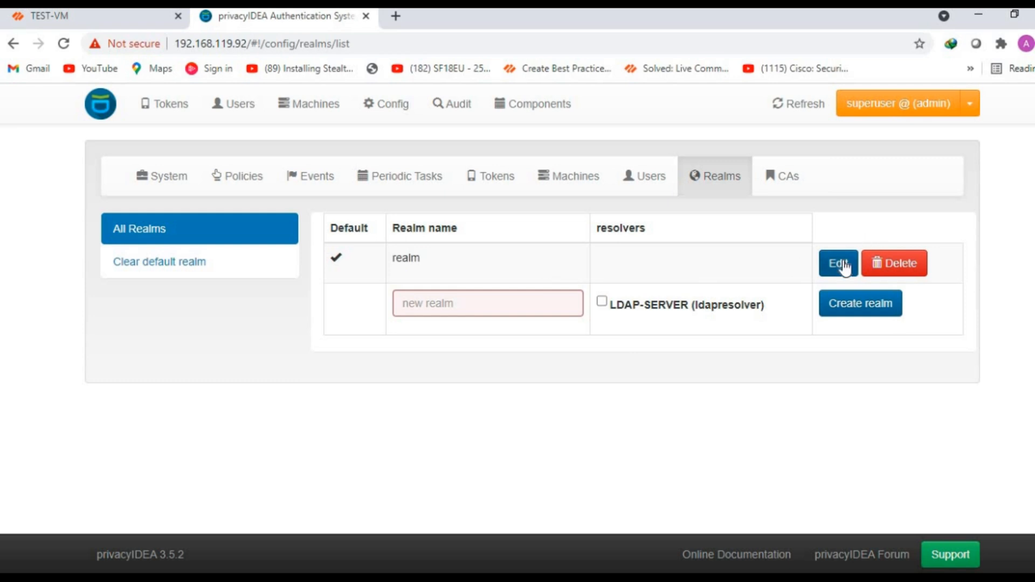
Edit the default realm 'realm' to attach LDAP-SERVER at priority 1 and save it
{"action": "left_click", "coordinate": [837, 263]}
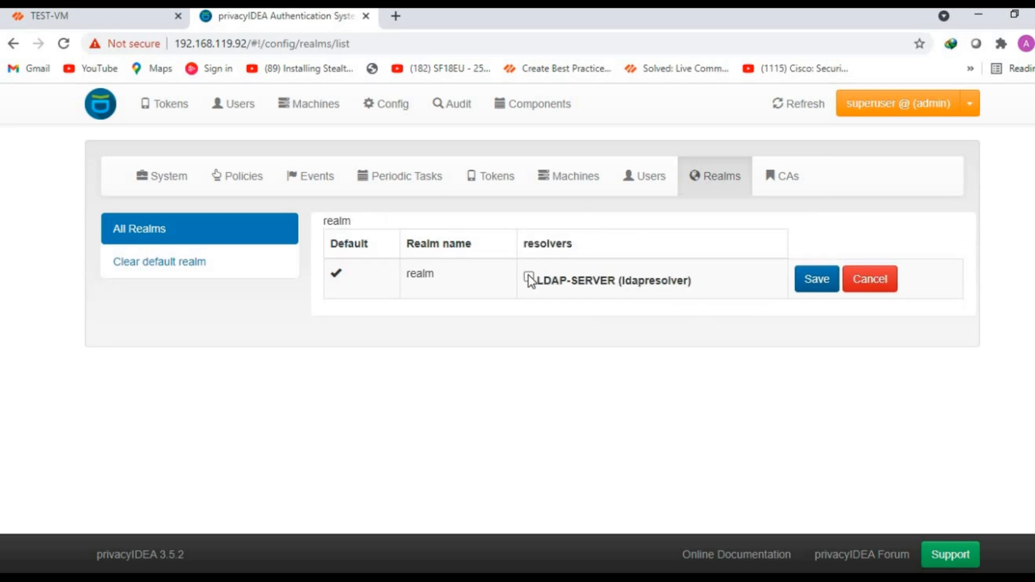
{"action": "left_click", "coordinate": [503, 274]}
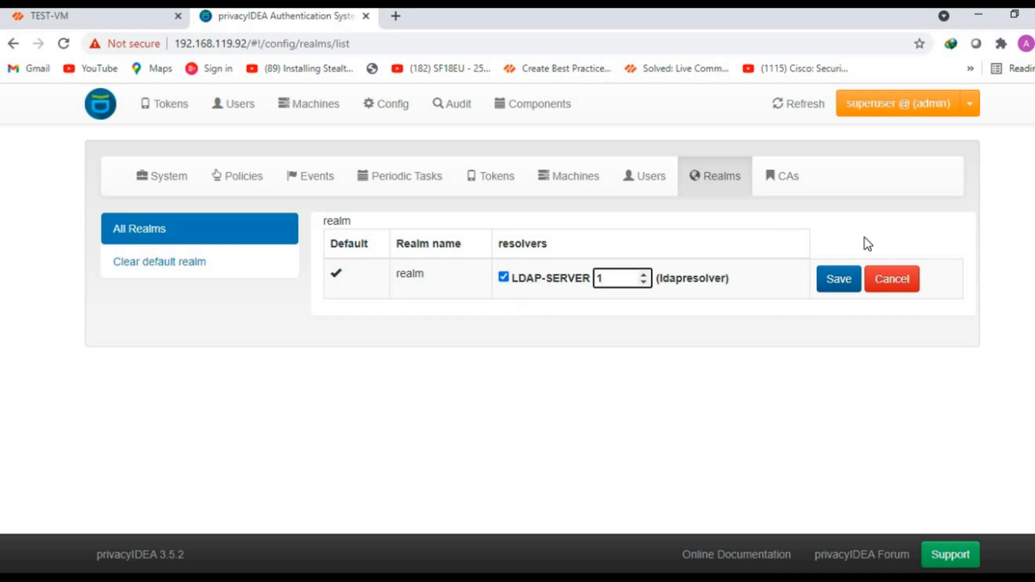
{"action": "left_click", "coordinate": [837, 279]}
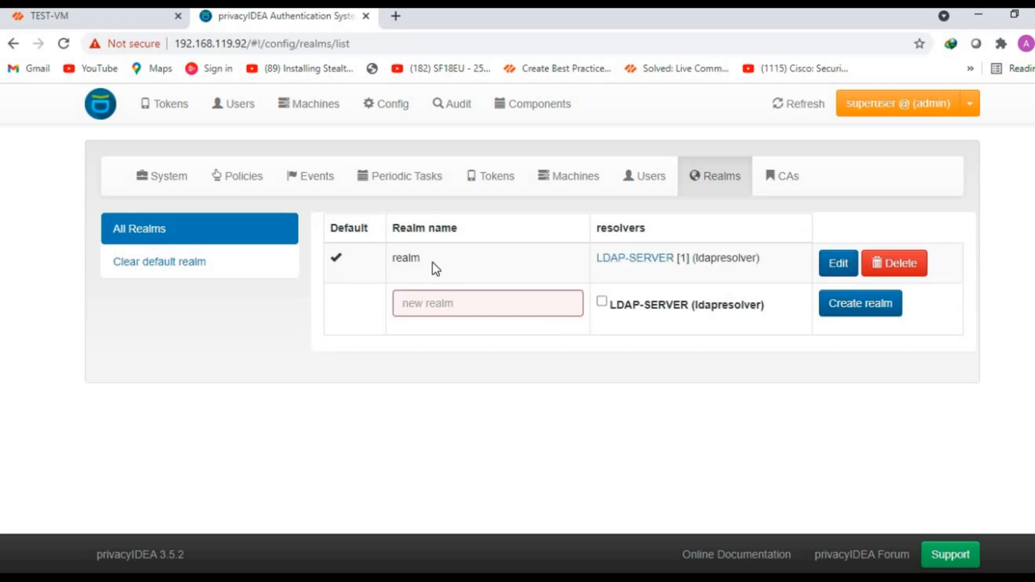
{"action": "mouse_move", "coordinate": [691, 279]}
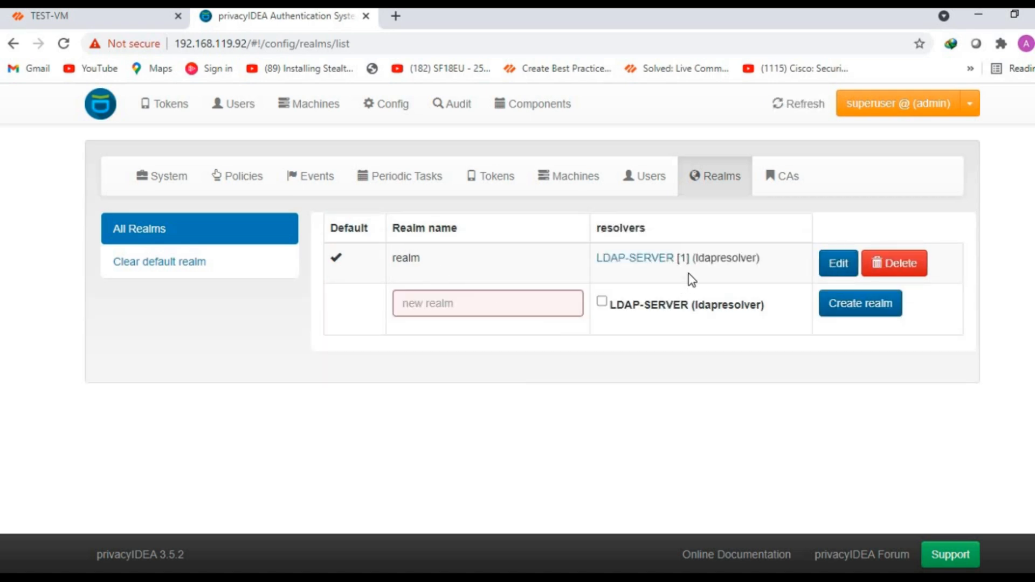
{"action": "mouse_move", "coordinate": [626, 273]}
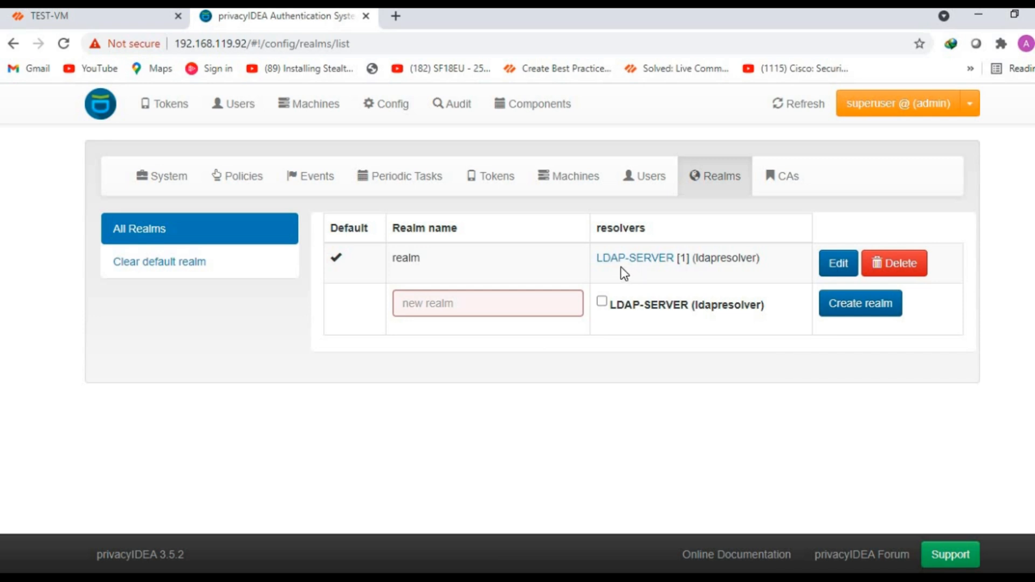
{"action": "mouse_move", "coordinate": [185, 327]}
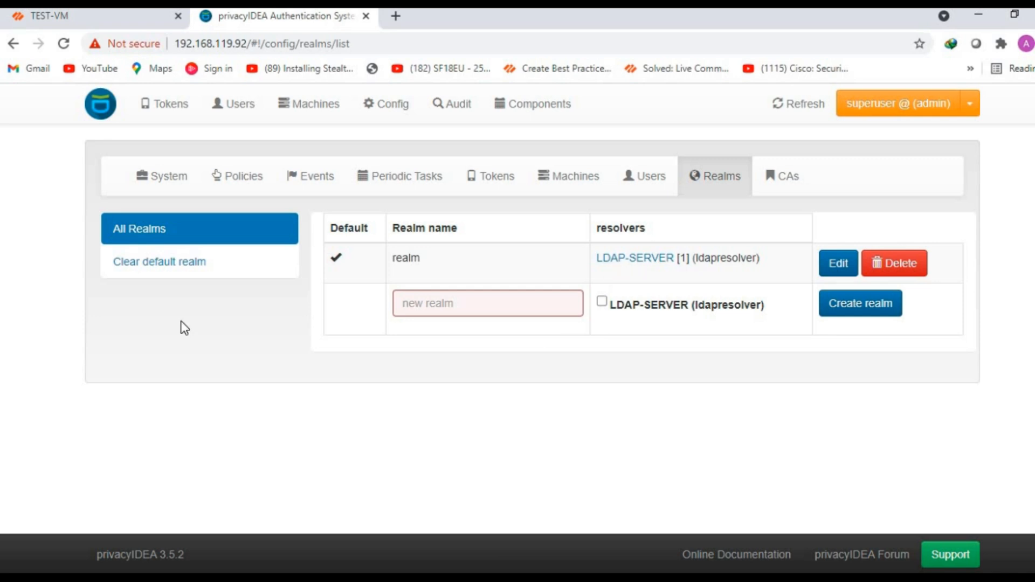
{"action": "mouse_move", "coordinate": [161, 180]}
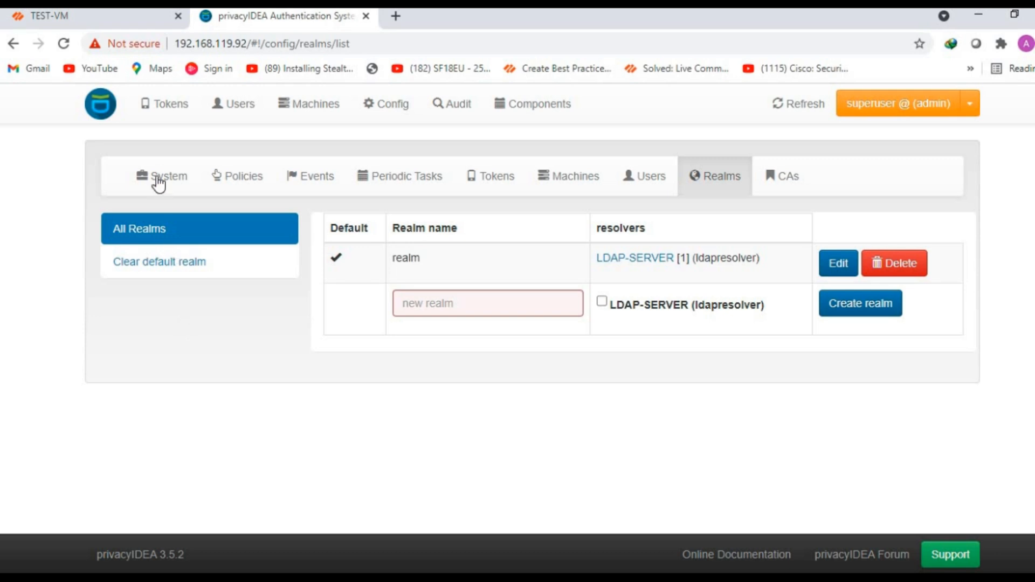
Show the All tokens list, which is still empty for superuser
{"action": "left_click", "coordinate": [163, 103]}
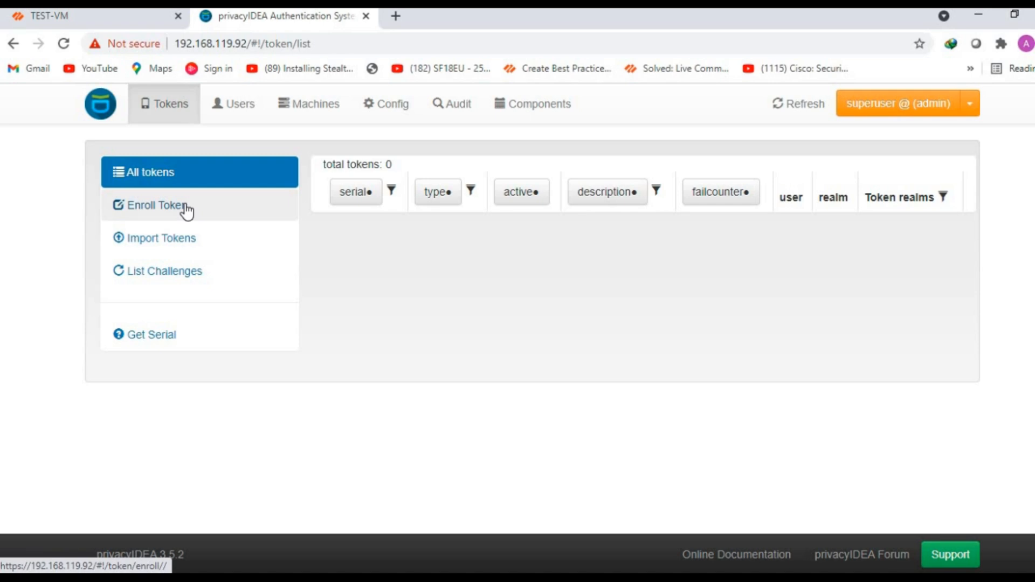
{"action": "left_click", "coordinate": [158, 204]}
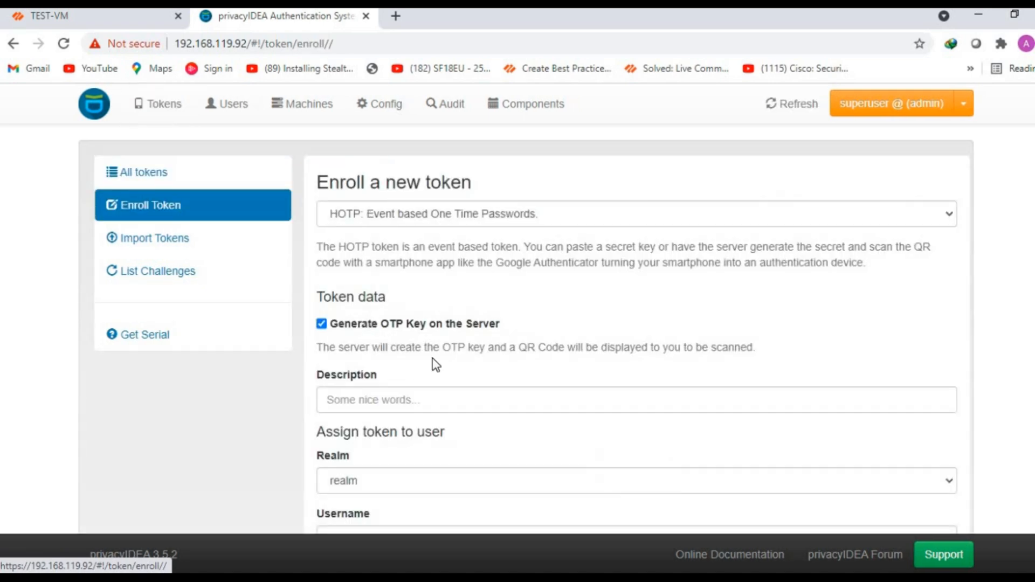
{"action": "scroll", "scroll_direction": "down", "scroll_amount": 3}
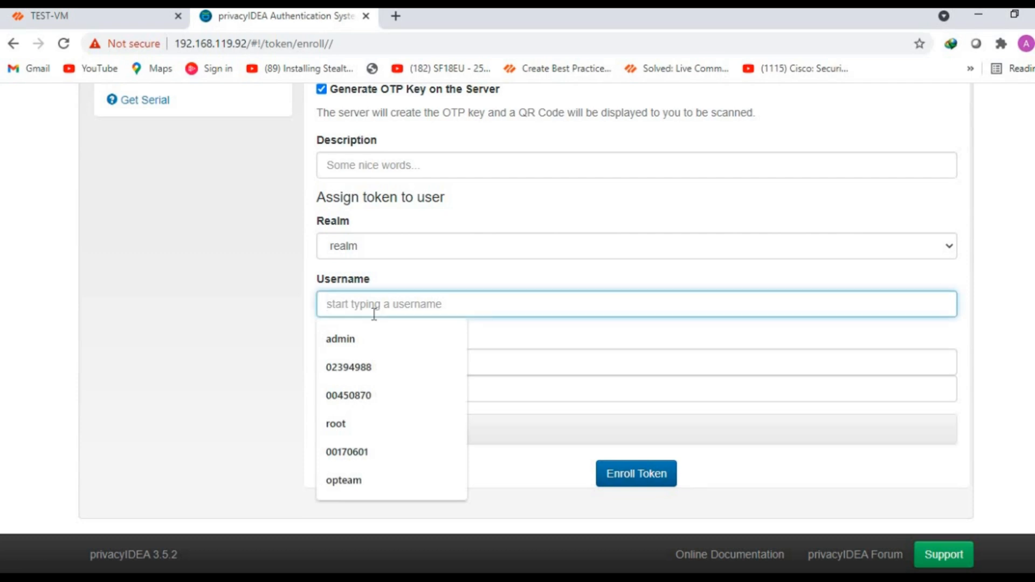
{"action": "type", "text": "tech.user1 (Tech User1"}
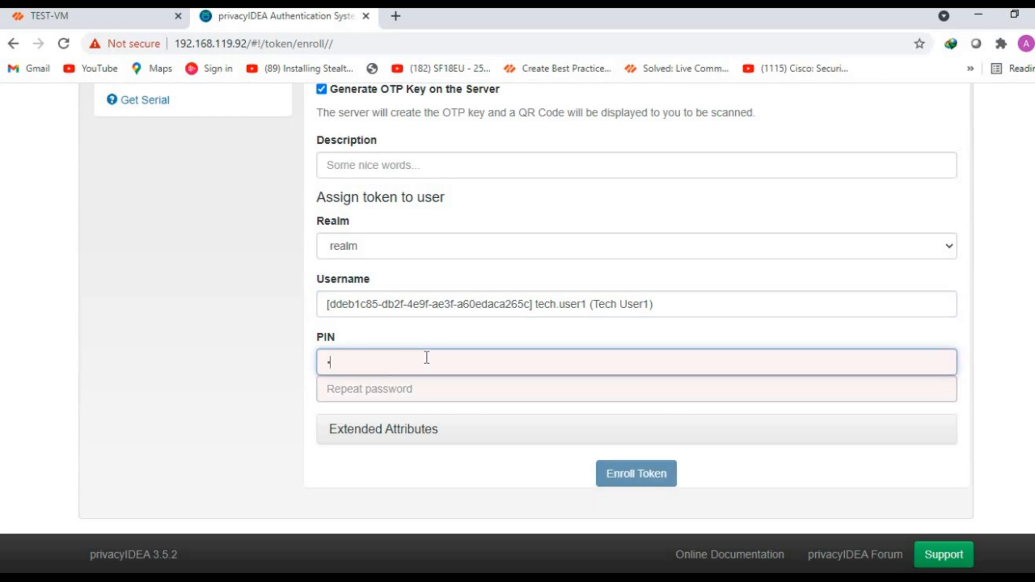
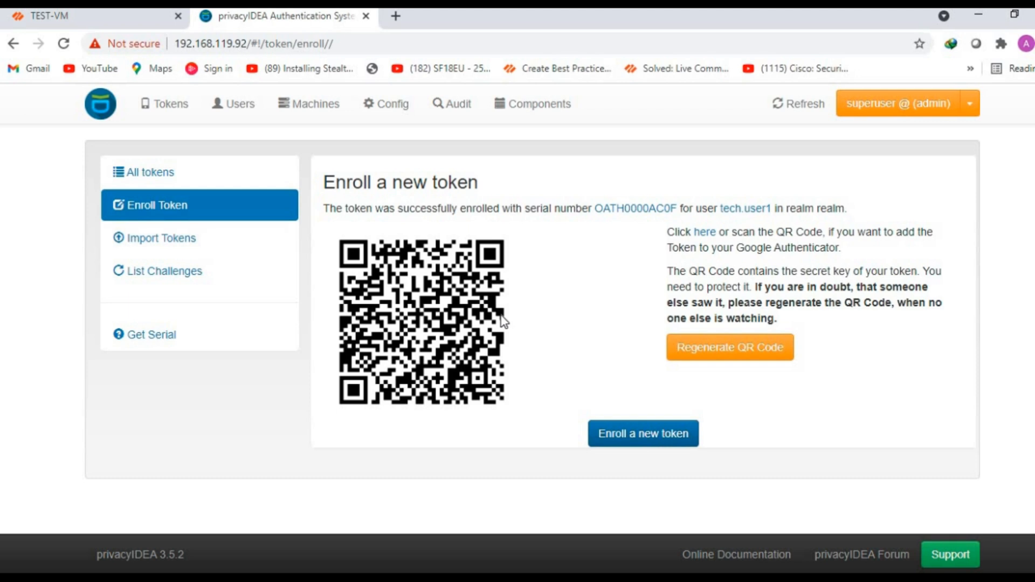
Test token OATH0000AC0F from its details page with PIN plus OTP, recording one authentication
{"action": "left_click", "coordinate": [151, 172]}
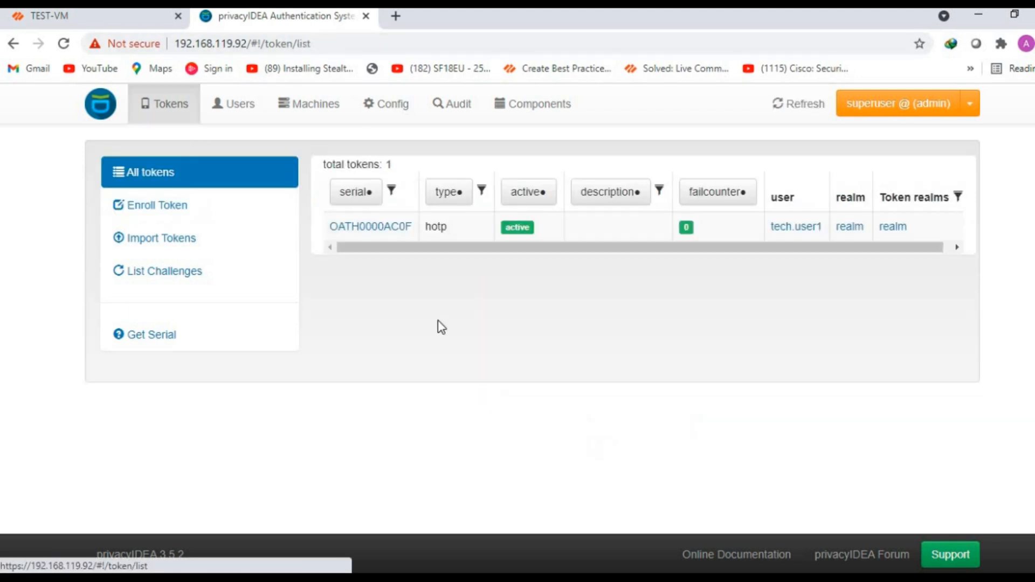
{"action": "left_click", "coordinate": [370, 227]}
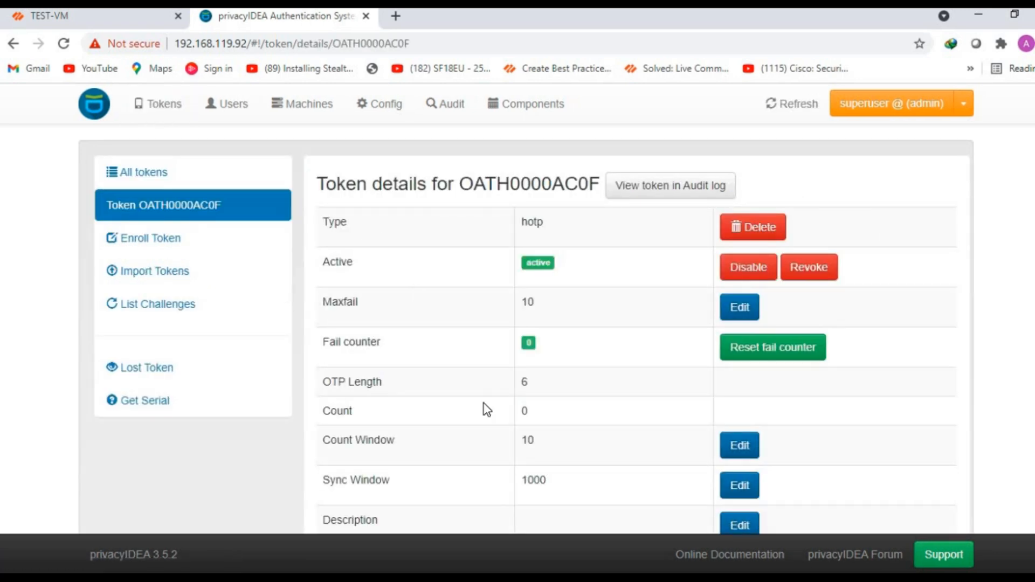
{"action": "scroll", "scroll_direction": "down", "scroll_amount": 3}
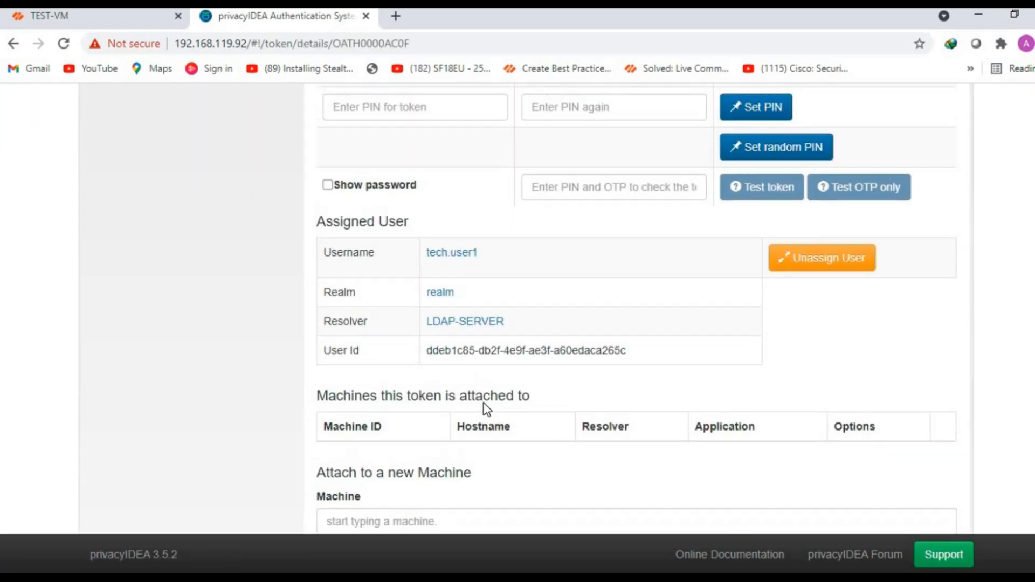
{"action": "scroll", "scroll_direction": "up", "scroll_amount": 3}
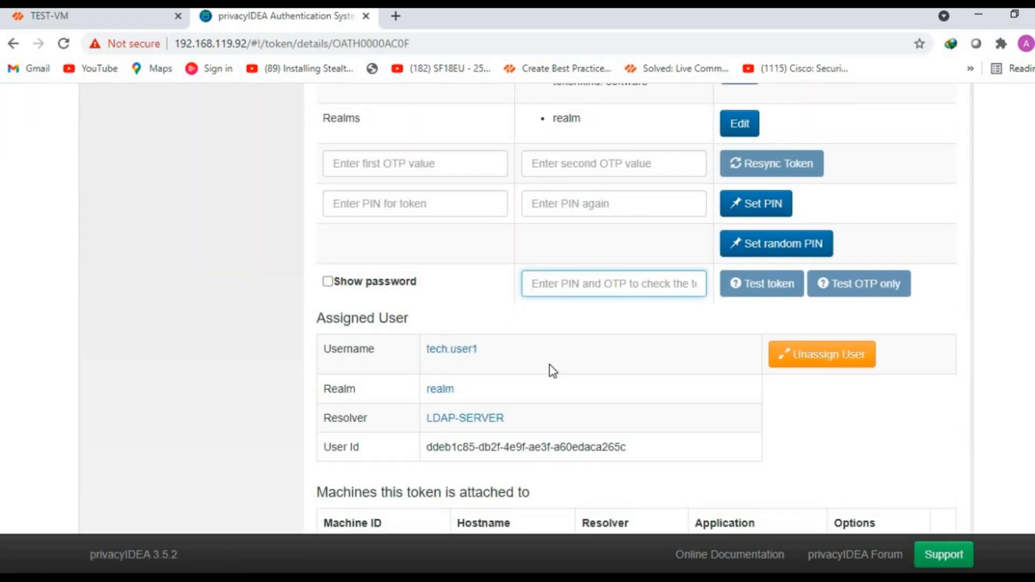
{"action": "scroll", "scroll_direction": "up", "scroll_amount": 3}
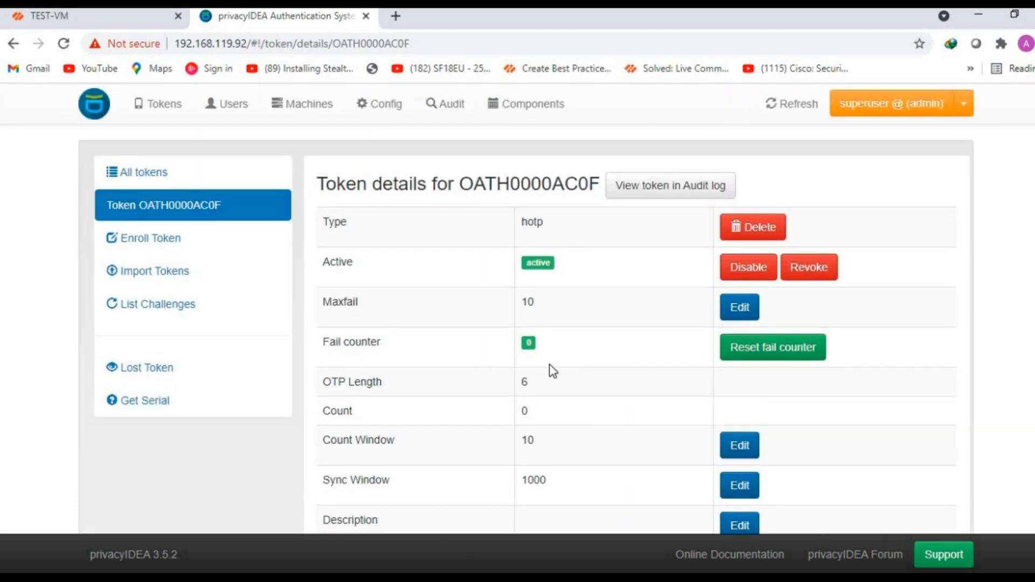
{"action": "scroll", "scroll_direction": "down", "scroll_amount": 3}
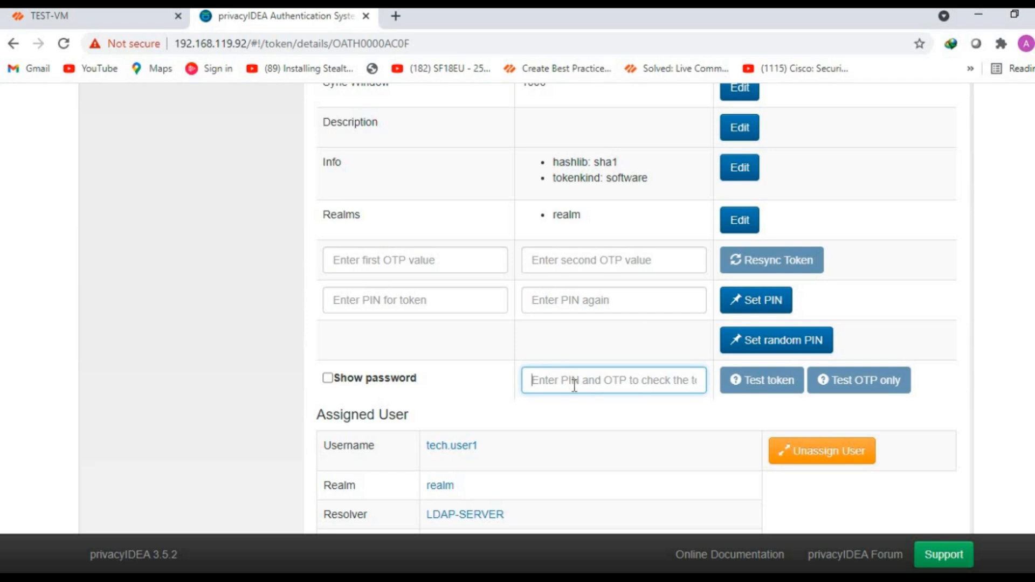
{"action": "type", "text": "•"}
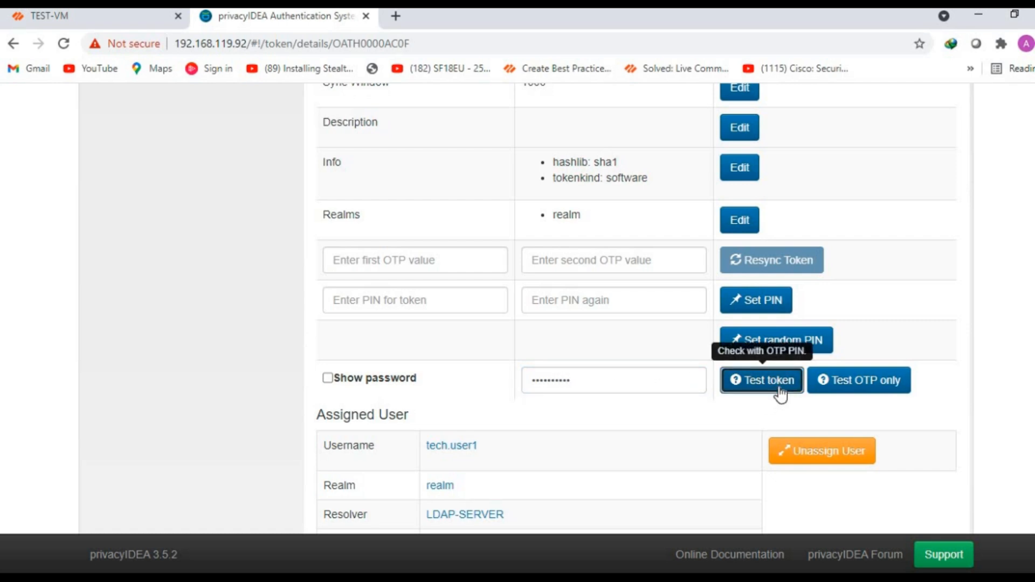
{"action": "left_click", "coordinate": [762, 380]}
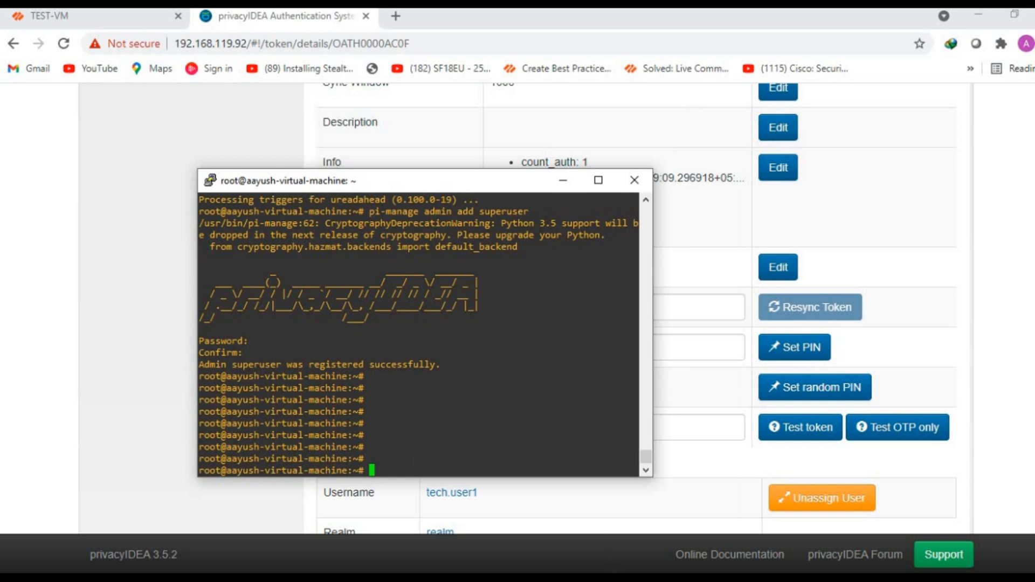
Change to /etc/freeradius and view clients.conf in vi with the terminal maximized
{"action": "type", "text": "cd /"}
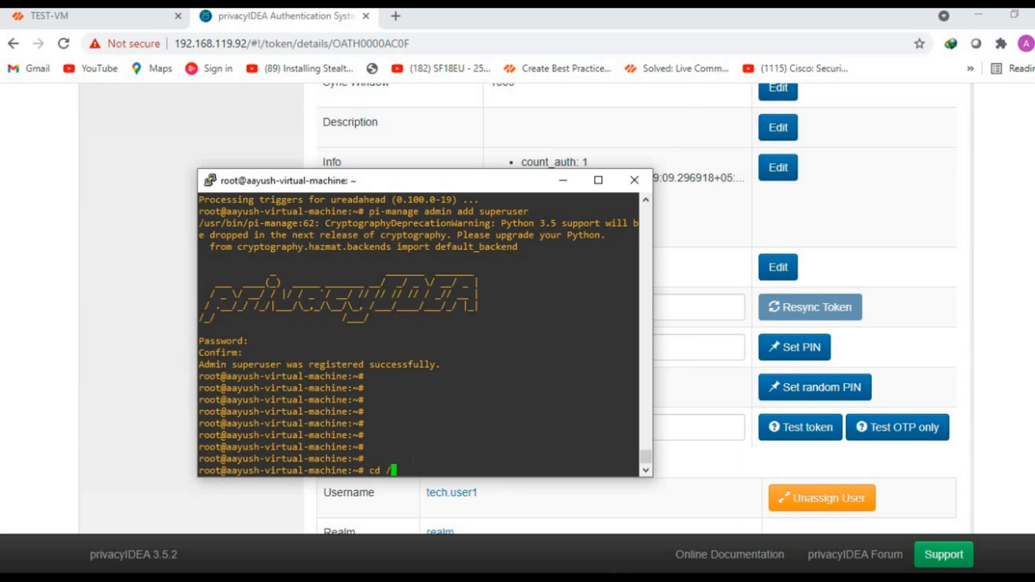
{"action": "type", "text": "etc frr"}
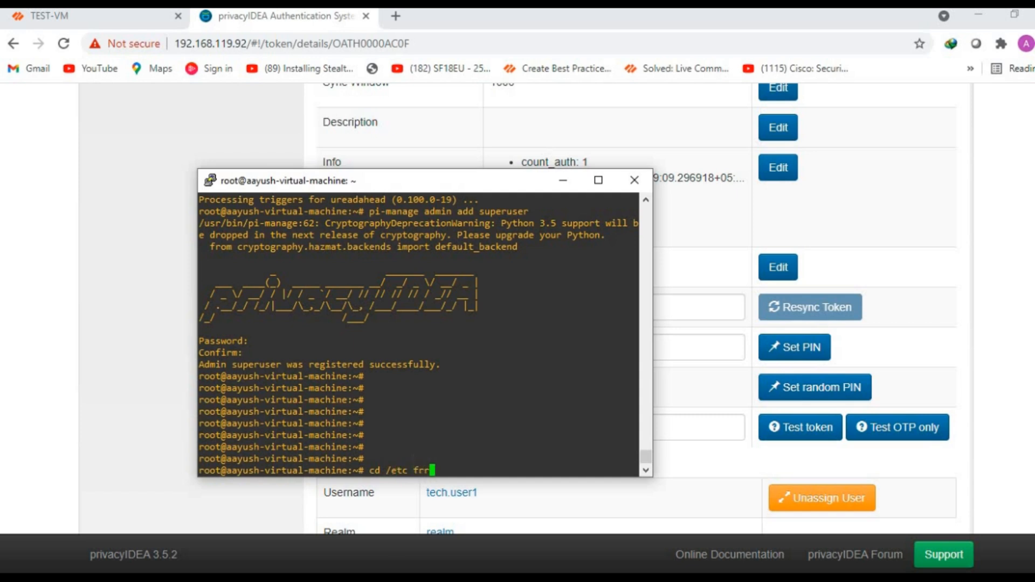
{"action": "type", "text": "e"}
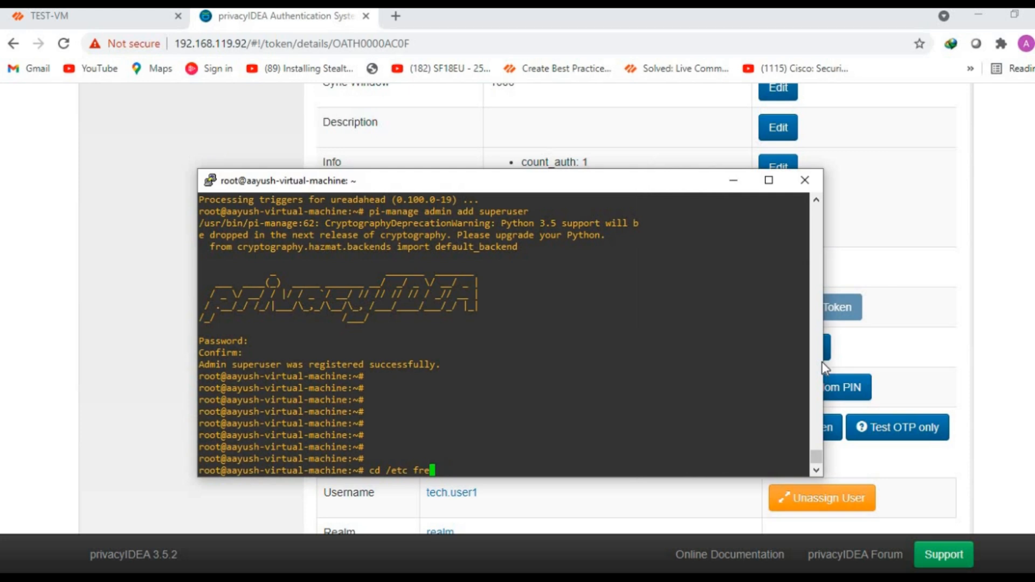
{"action": "type", "text": "/f"}
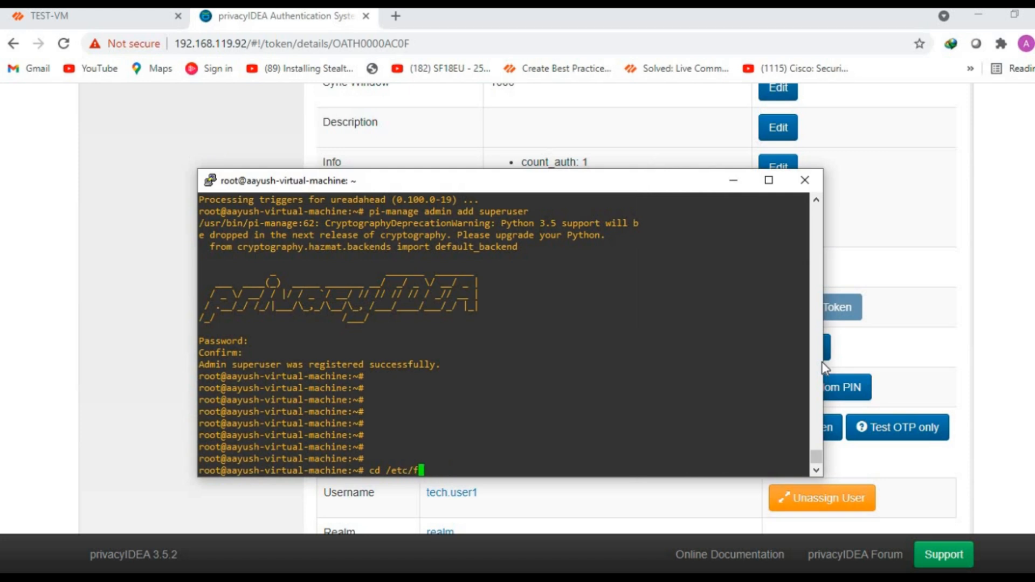
{"action": "type", "text": "reeradius/"}
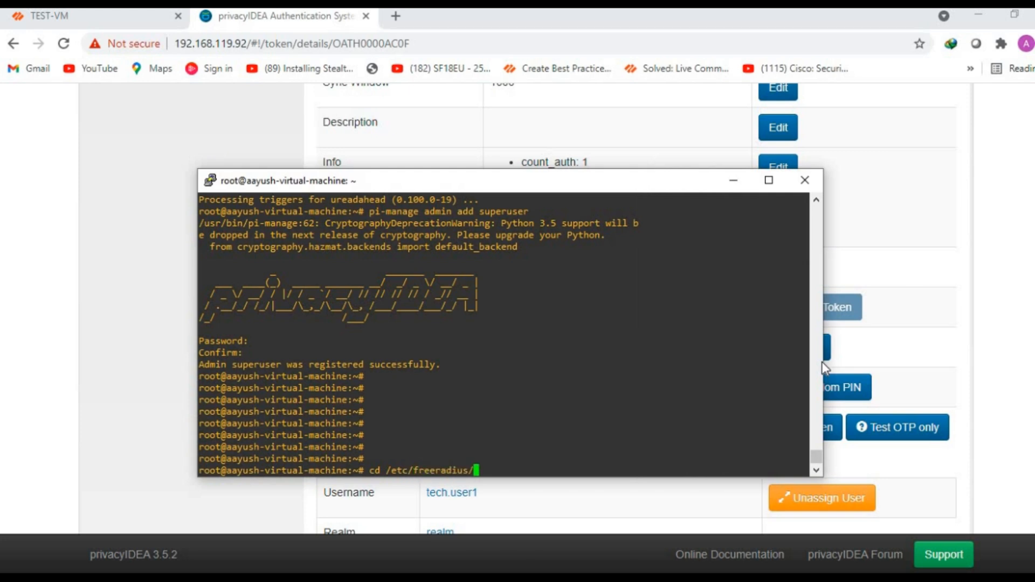
{"action": "key", "text": "Return"}
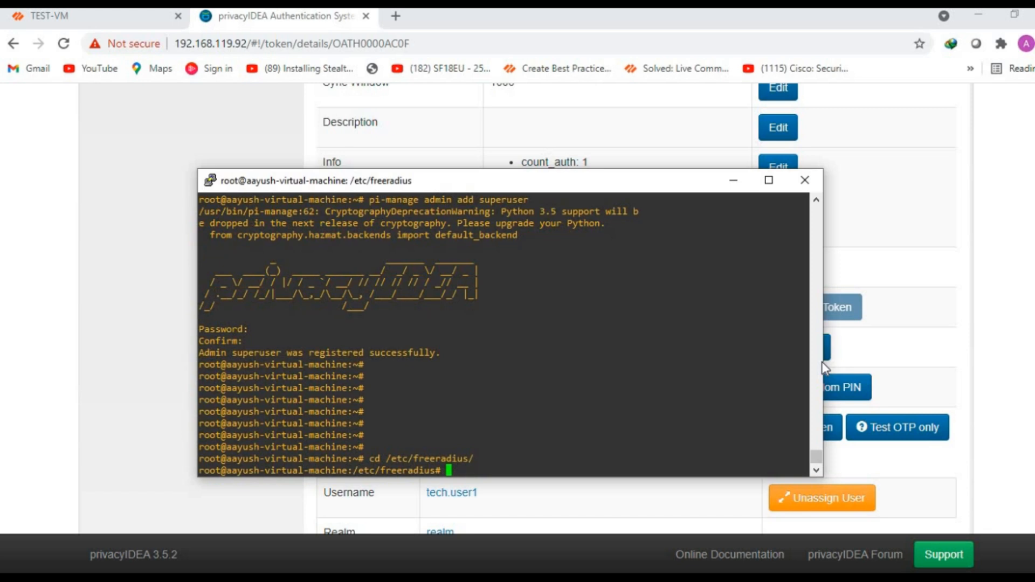
{"action": "type", "text": "vi clients.conf"}
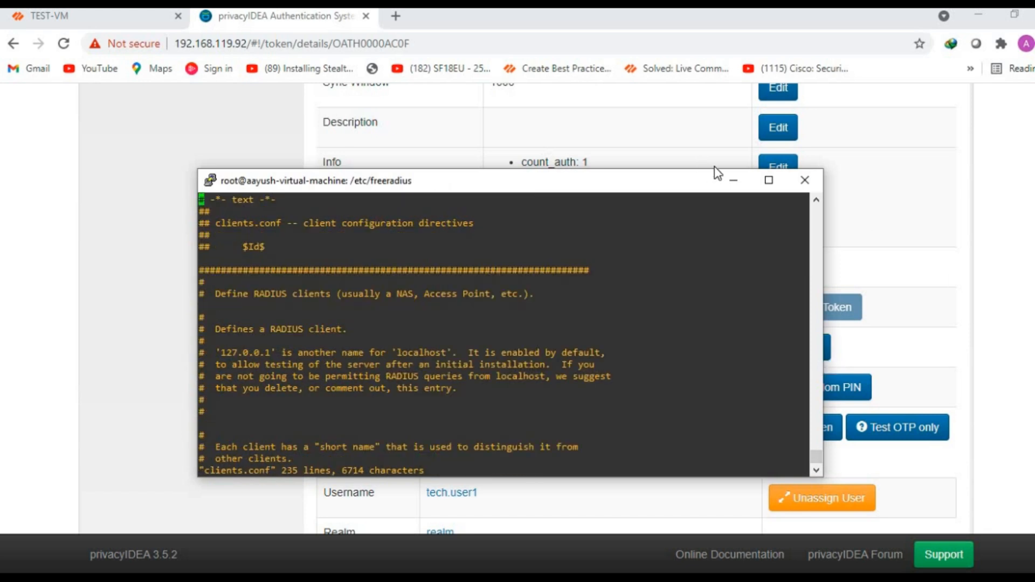
{"action": "left_click", "coordinate": [769, 180]}
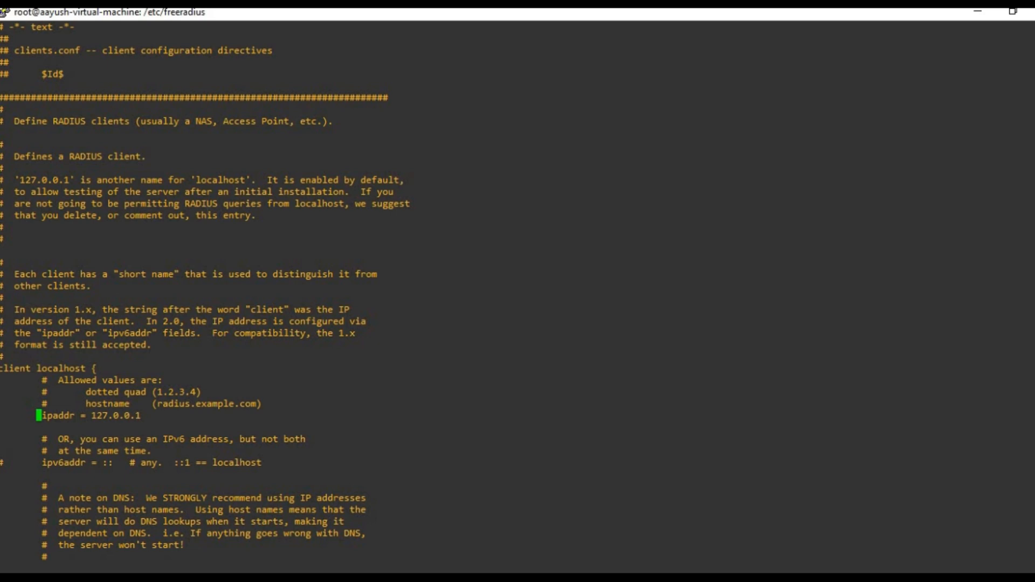
Read down through the client localhost block and shared-secret notes in clients.conf
{"action": "scroll", "scroll_direction": "down", "scroll_amount": 3}
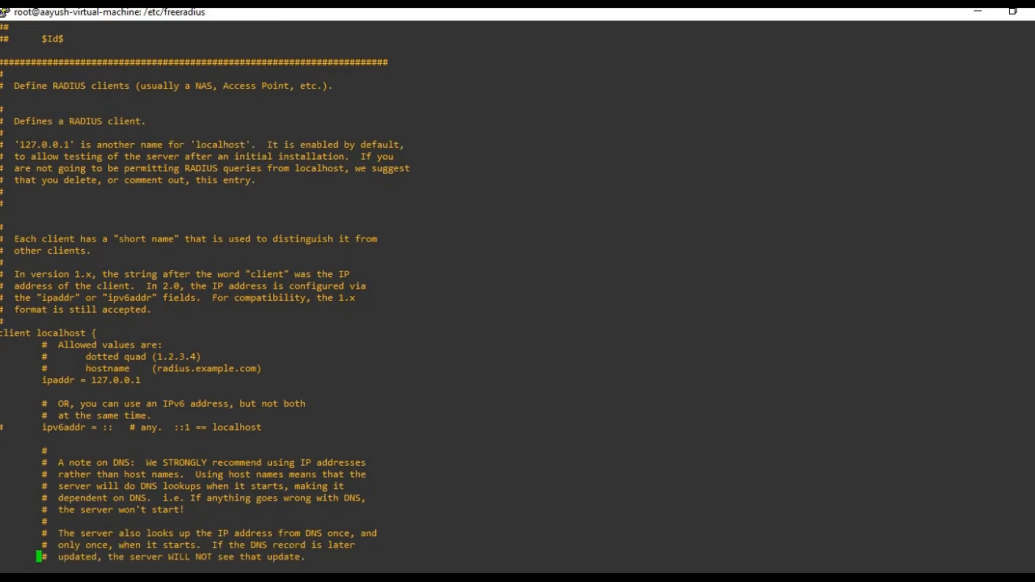
{"action": "scroll", "scroll_direction": "down", "scroll_amount": 3}
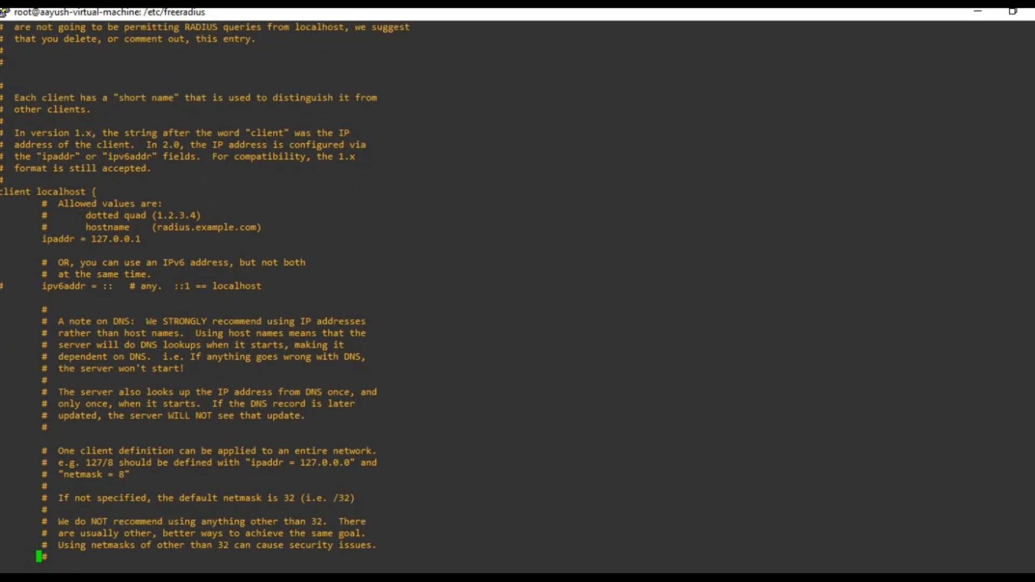
{"action": "scroll", "scroll_direction": "down", "scroll_amount": 3}
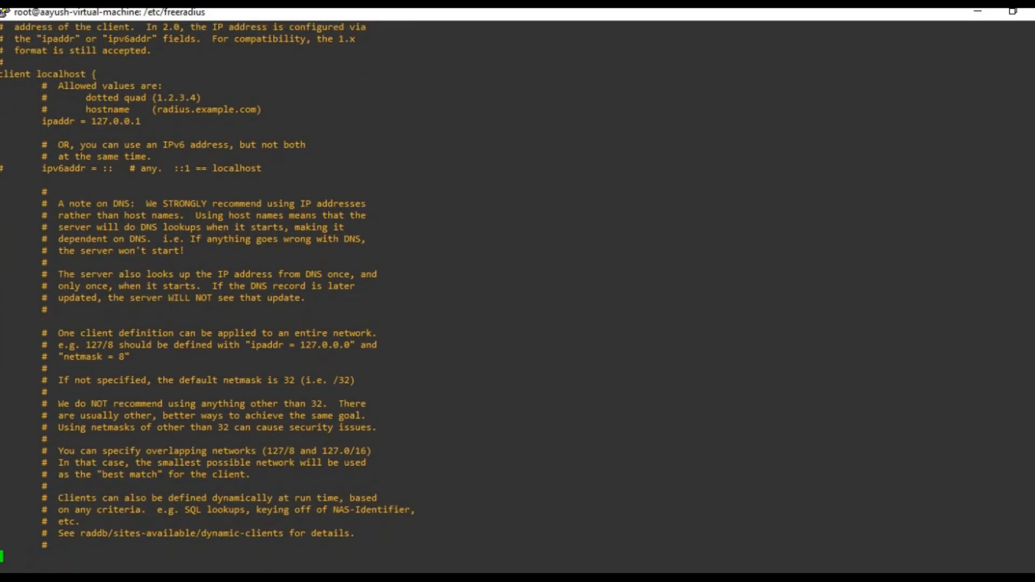
{"action": "scroll", "scroll_direction": "down", "scroll_amount": 3}
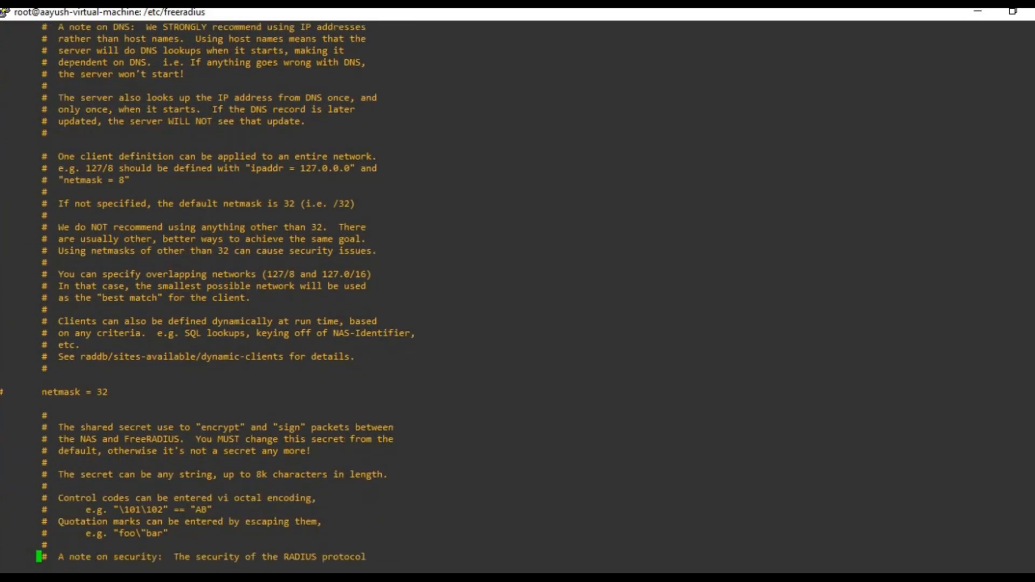
{"action": "scroll", "scroll_direction": "down", "scroll_amount": 3}
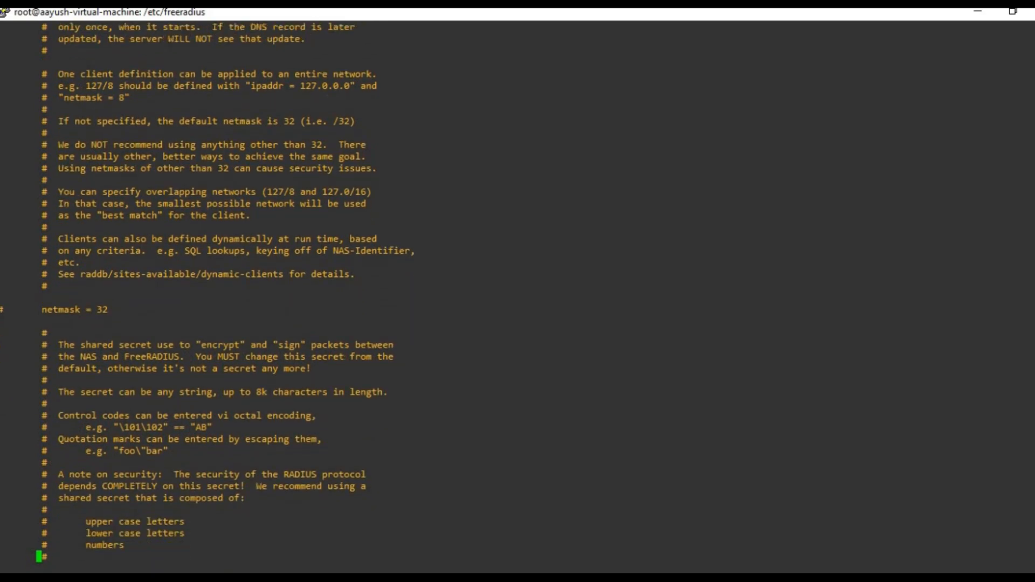
{"action": "scroll", "scroll_direction": "down", "scroll_amount": 3}
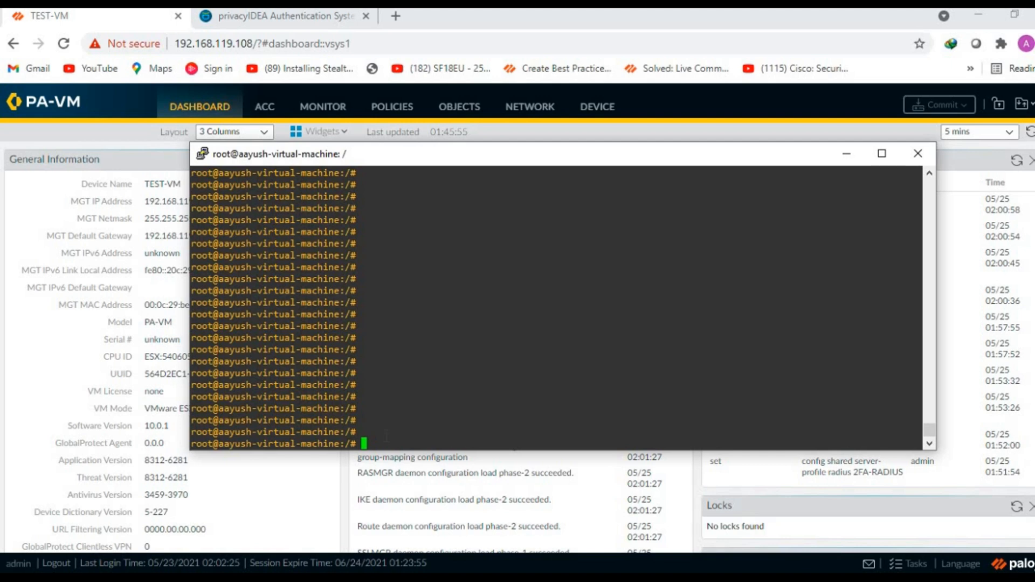
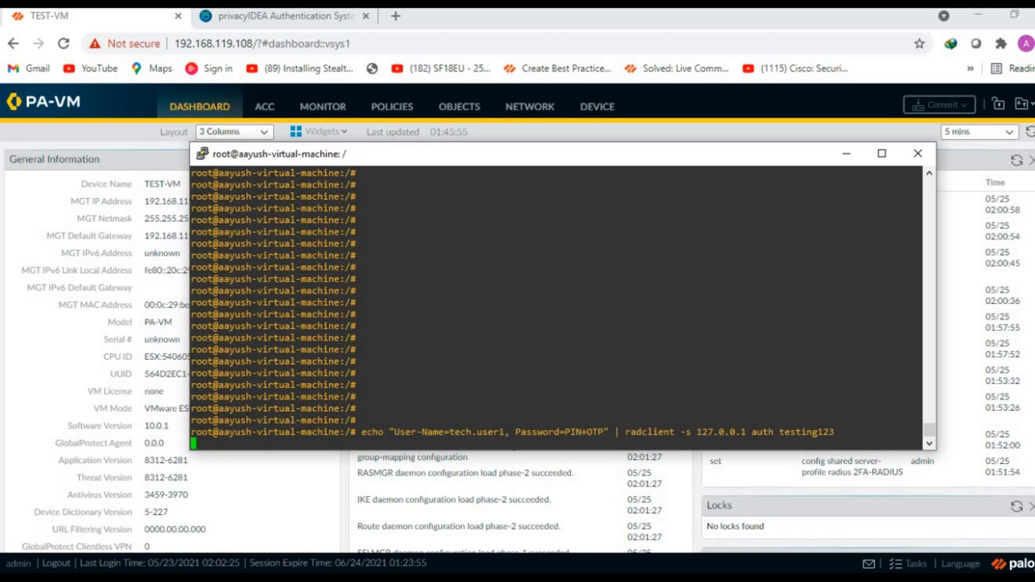
Run the radclient test for tech.user1 against 127.0.0.1 with the PIN+OTP placeholder, which is denied
{"action": "key", "text": "Return"}
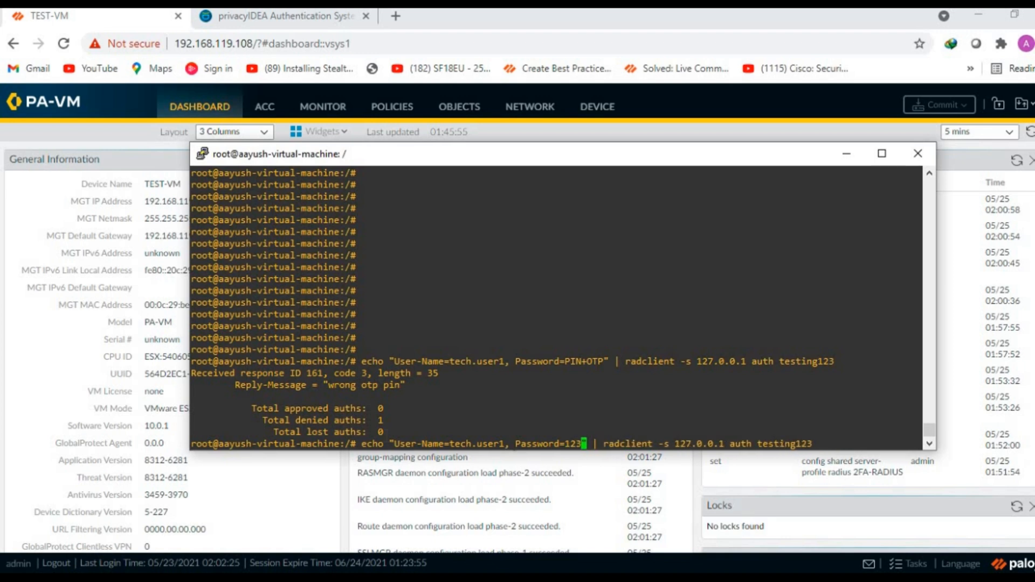
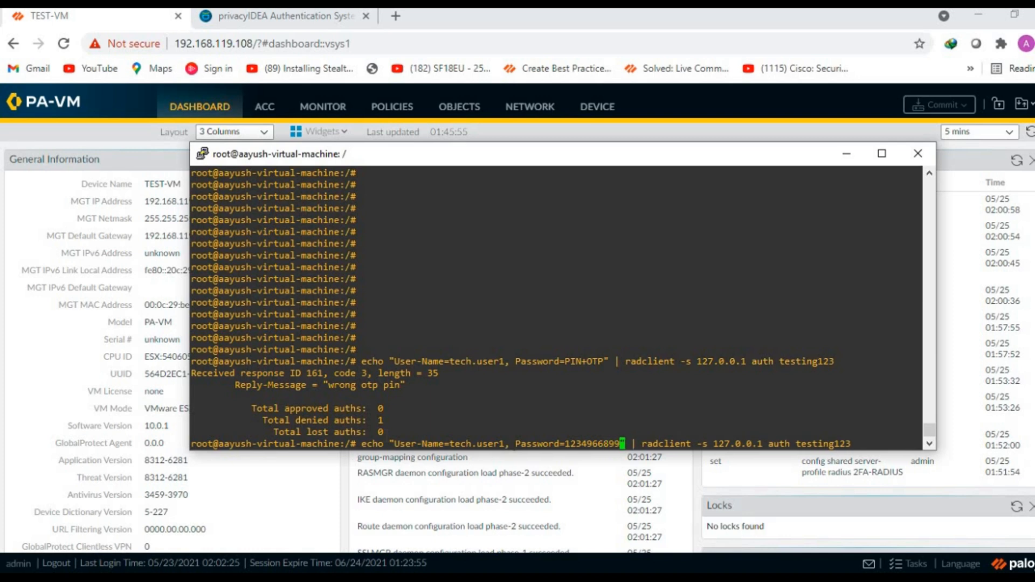
Rerun radclient with the real PIN plus OTP and highlight the 'privacyIDEA access granted' reply
{"action": "key", "text": "Return"}
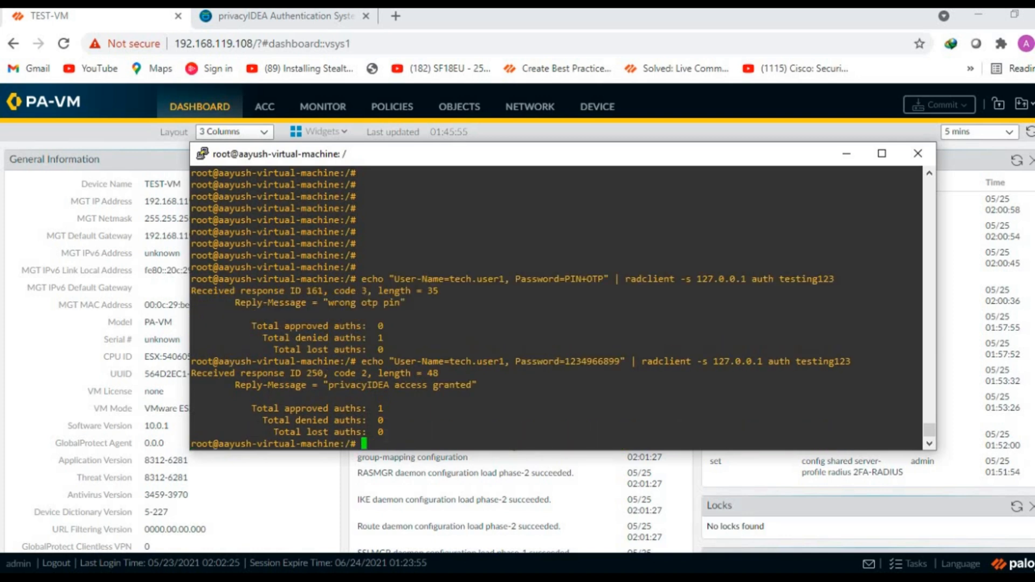
{"action": "double_click", "coordinate": [398, 385]}
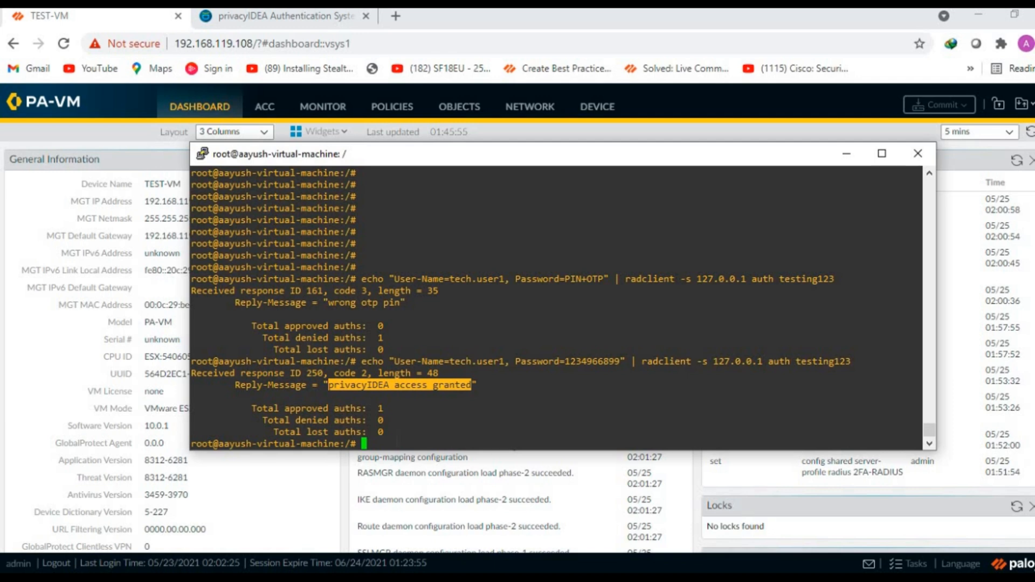
Change to /etc/freeradius and edit clients.conf in nano
{"action": "type", "text": "cd /"}
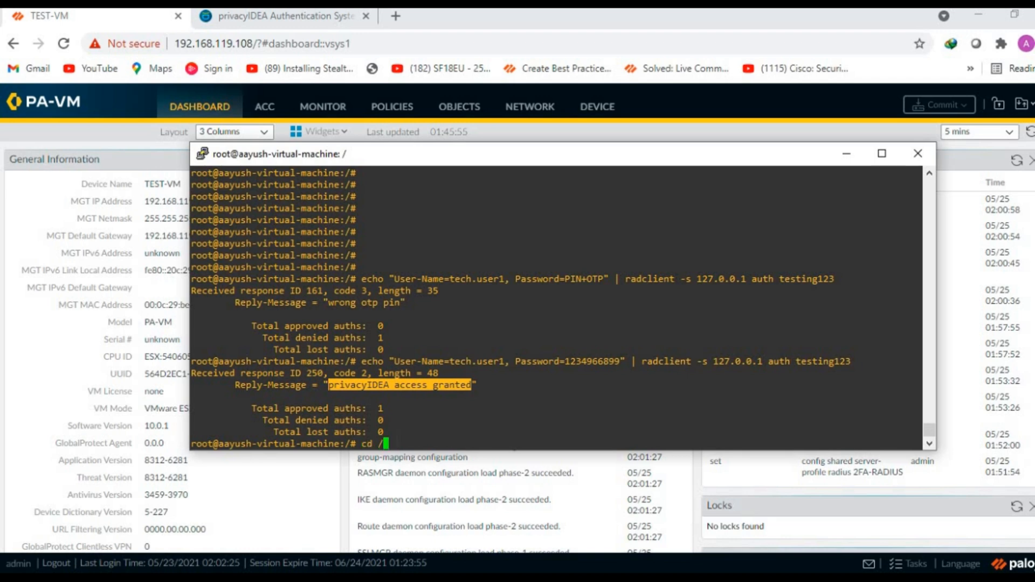
{"action": "type", "text": "etc/cl"}
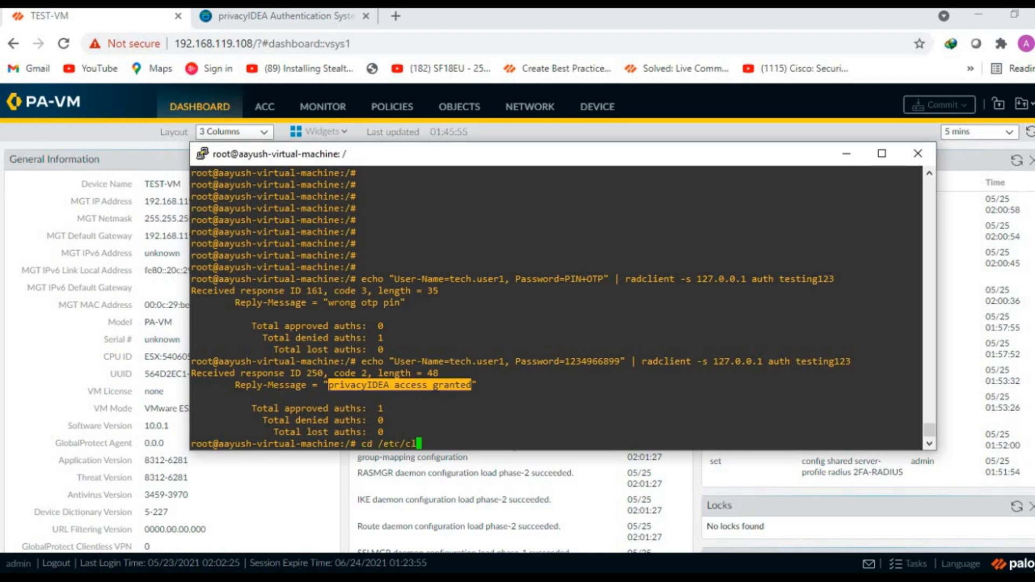
{"action": "type", "text": "freeradius/"}
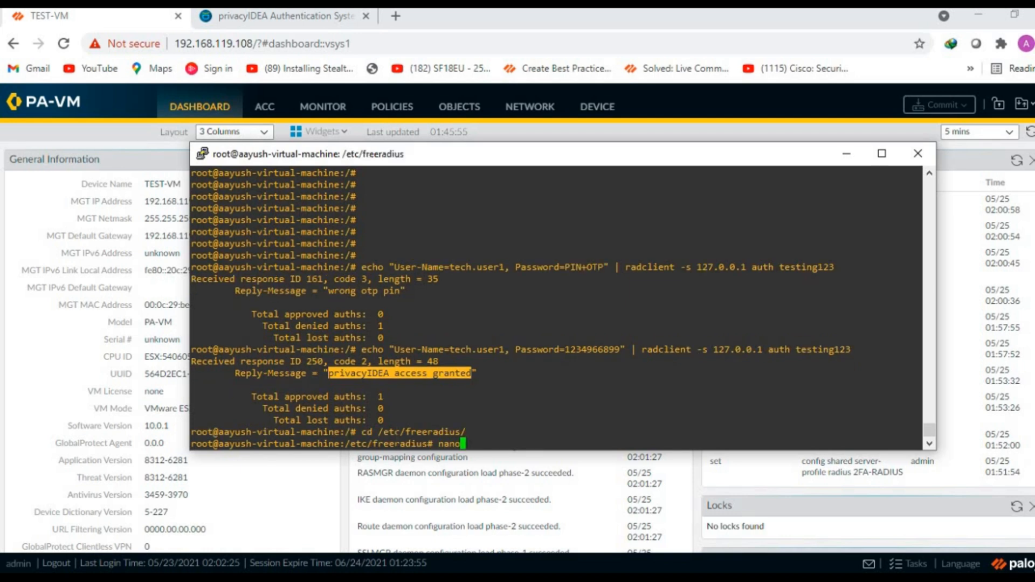
{"action": "key", "text": "Return"}
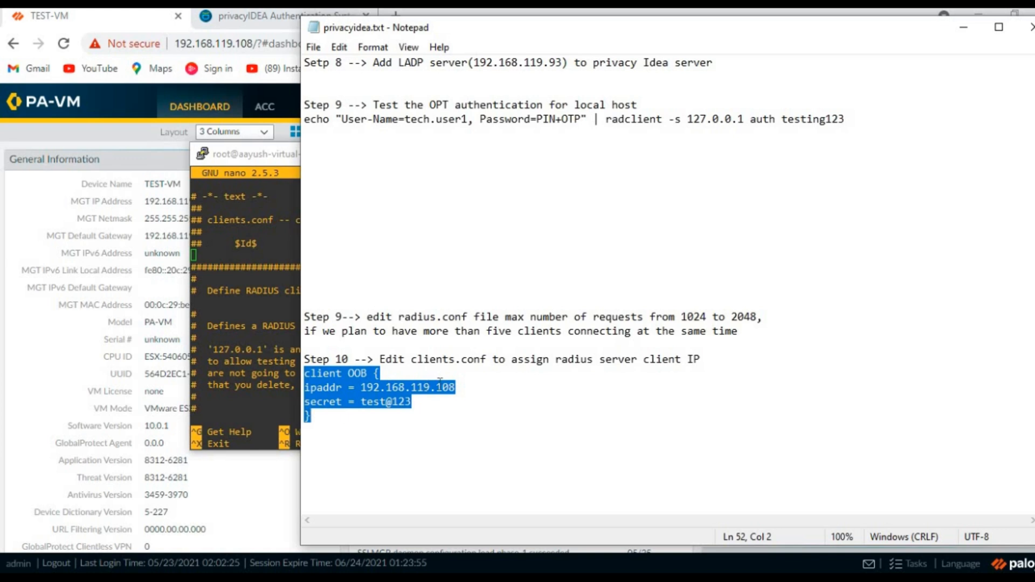
Add a client OOB block for 192.168.119.108 with its secret from the notes, save via Ctrl+X and return to the firewall console
{"action": "double_click", "coordinate": [406, 388]}
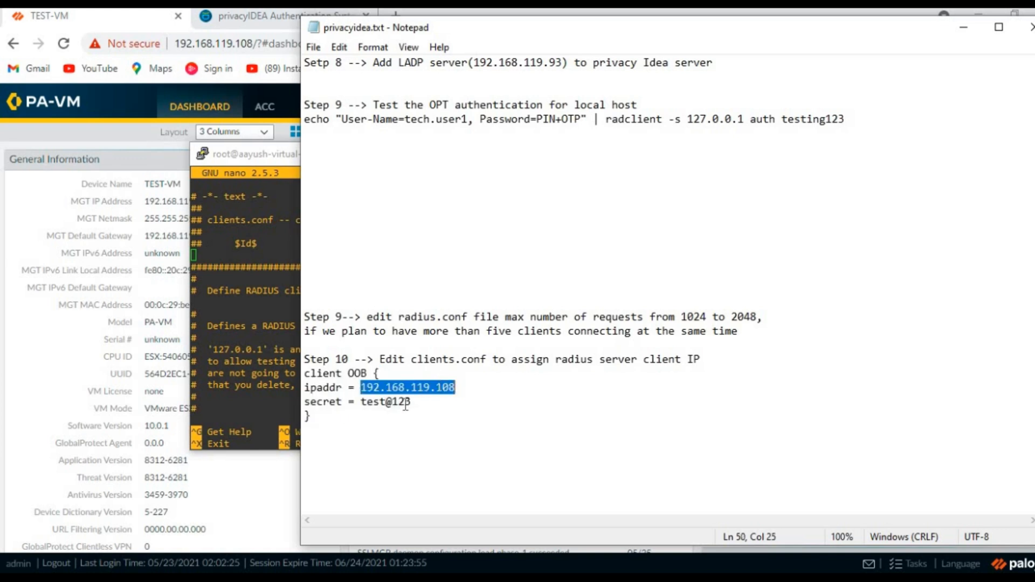
{"action": "double_click", "coordinate": [385, 401]}
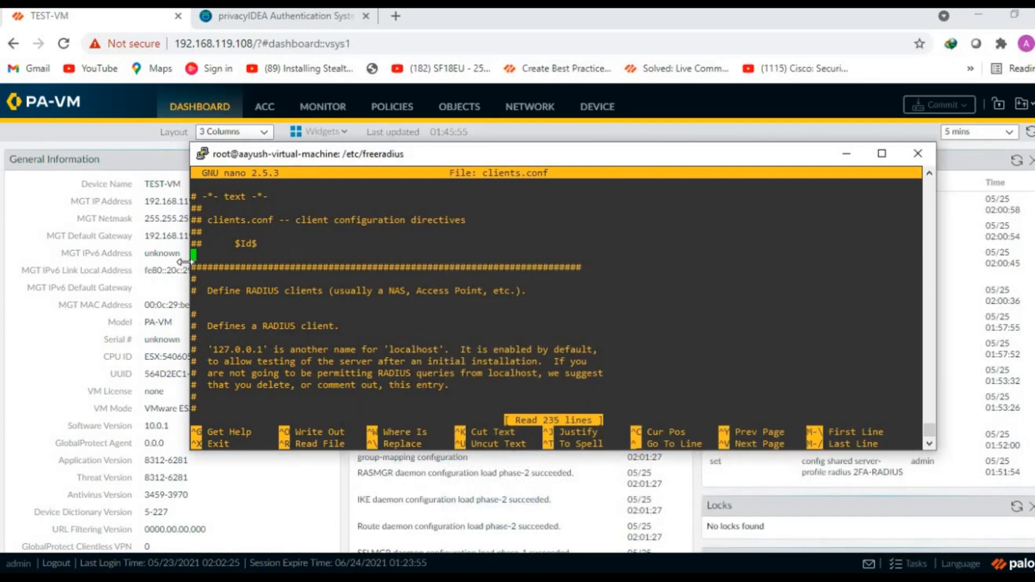
{"action": "type", "text": "client OOB {"}
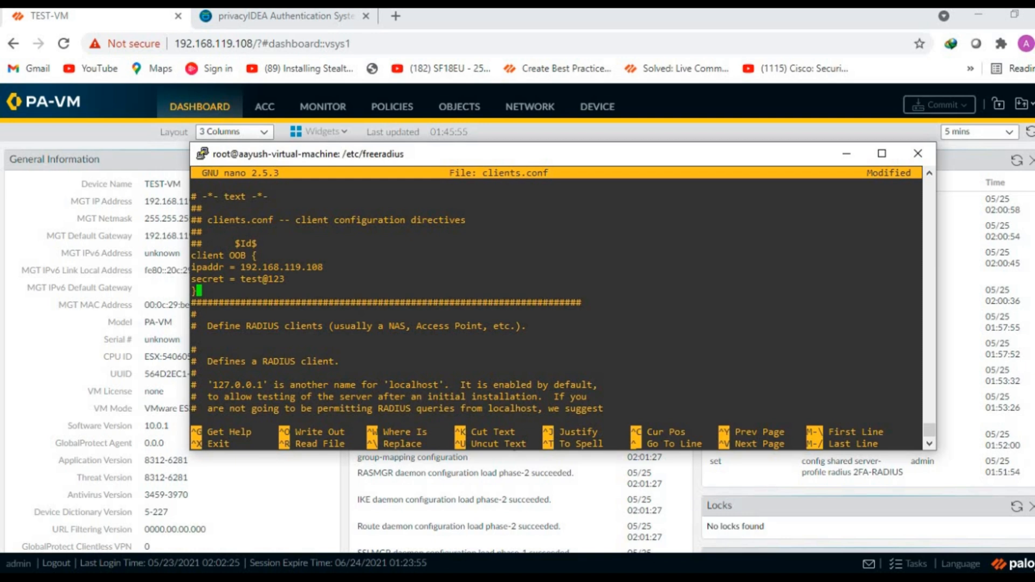
{"action": "key", "text": "ctrl+x"}
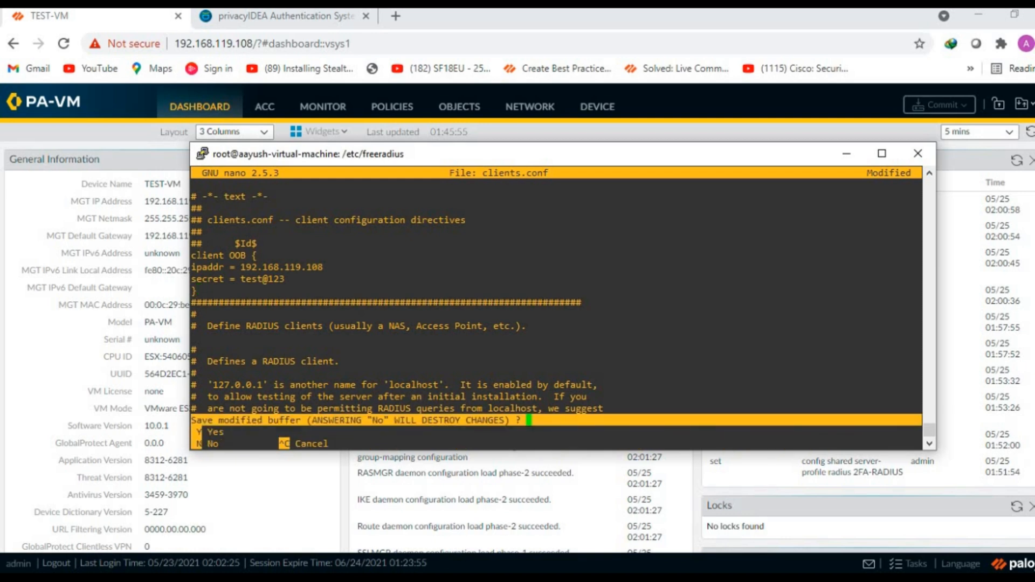
{"action": "left_click", "coordinate": [213, 434]}
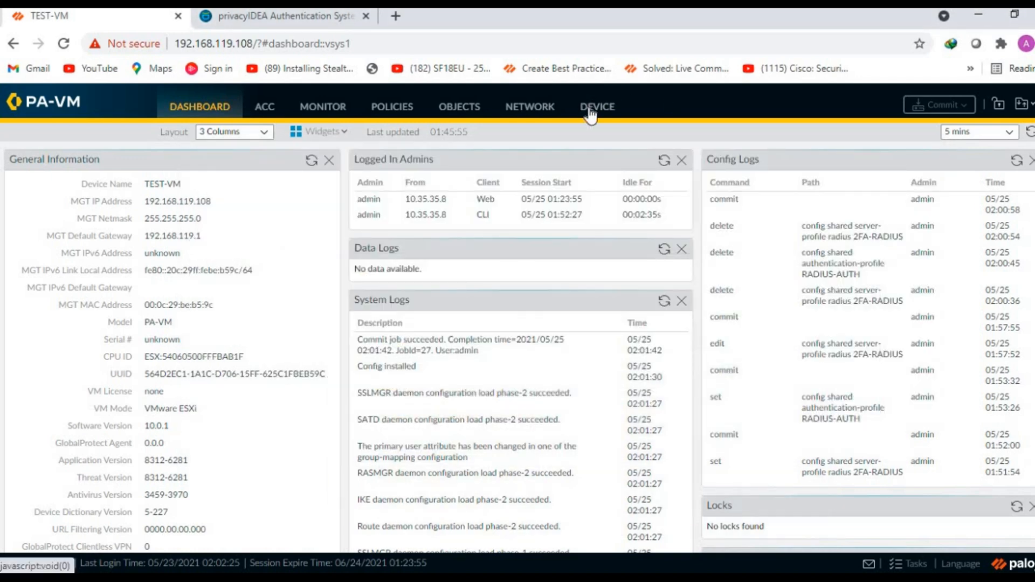
Start a new RADIUS server profile named 2FA-RADIUS with authentication protocol PAP
{"action": "left_click", "coordinate": [596, 107]}
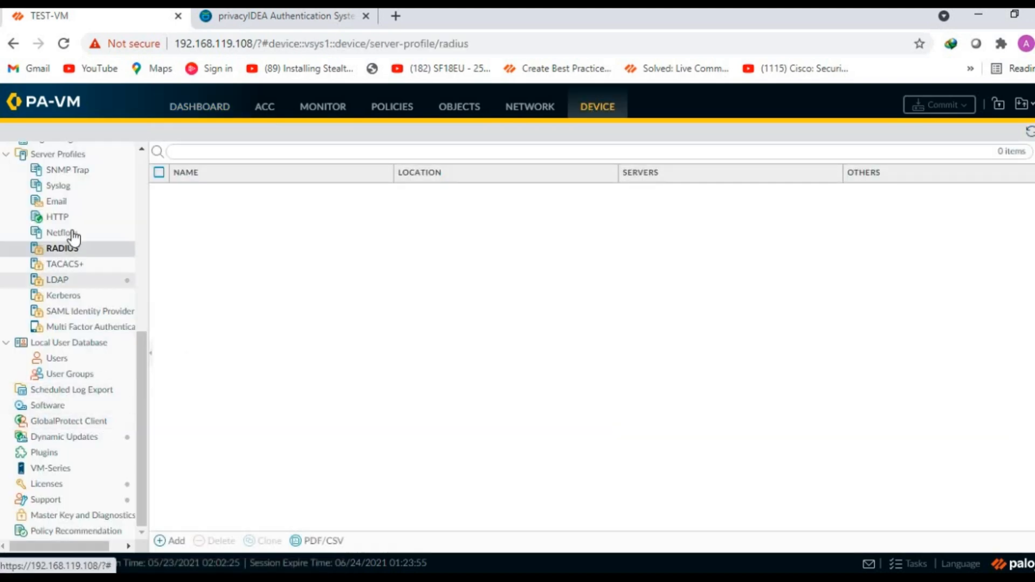
{"action": "mouse_move", "coordinate": [170, 542]}
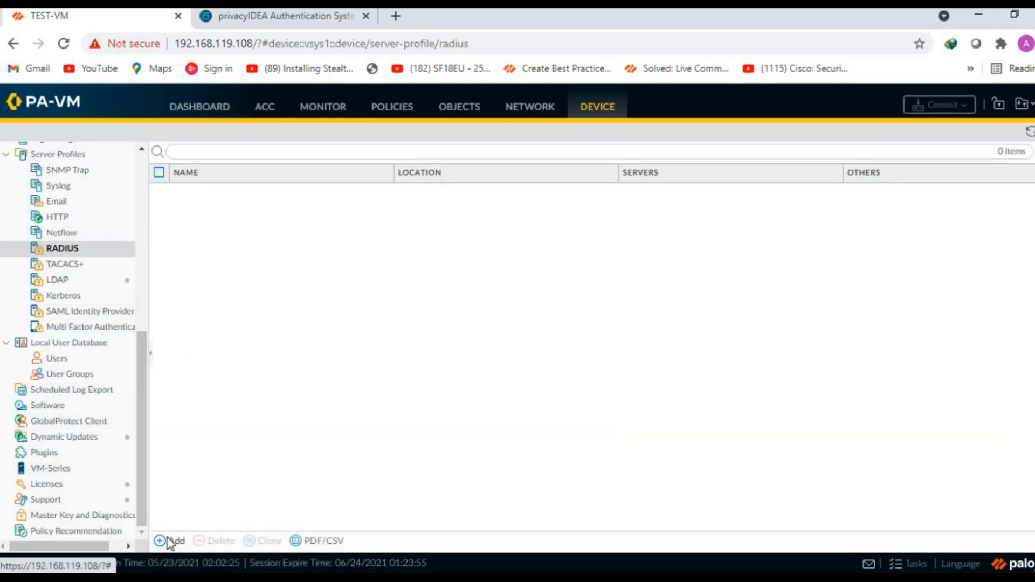
{"action": "left_click", "coordinate": [169, 540]}
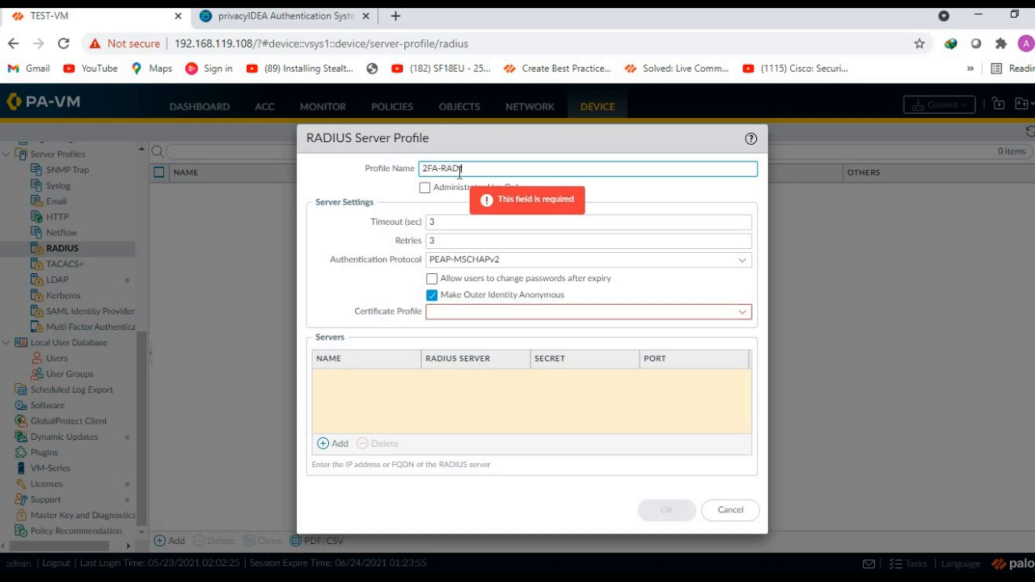
{"action": "type", "text": "US"}
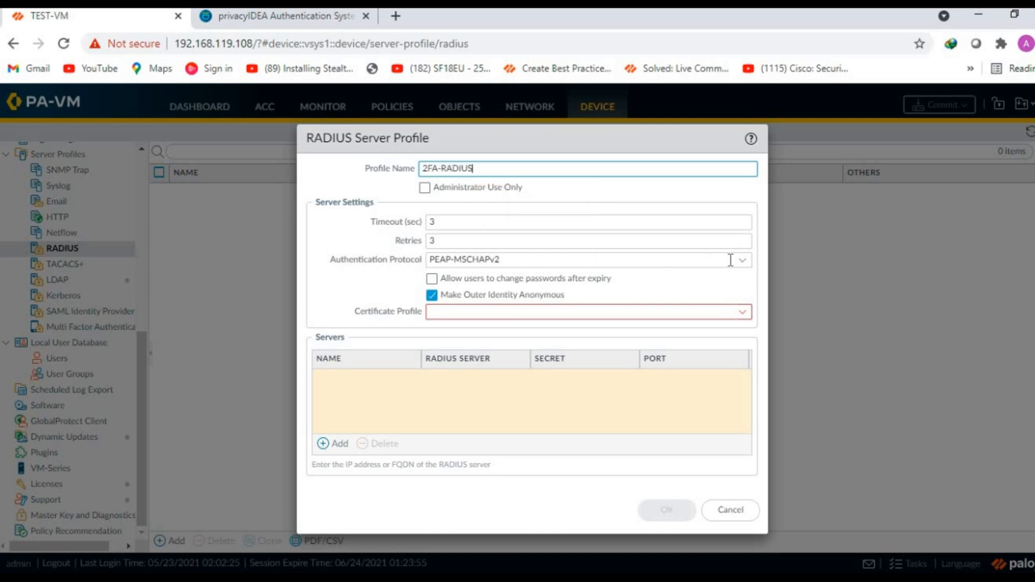
{"action": "left_click", "coordinate": [742, 260]}
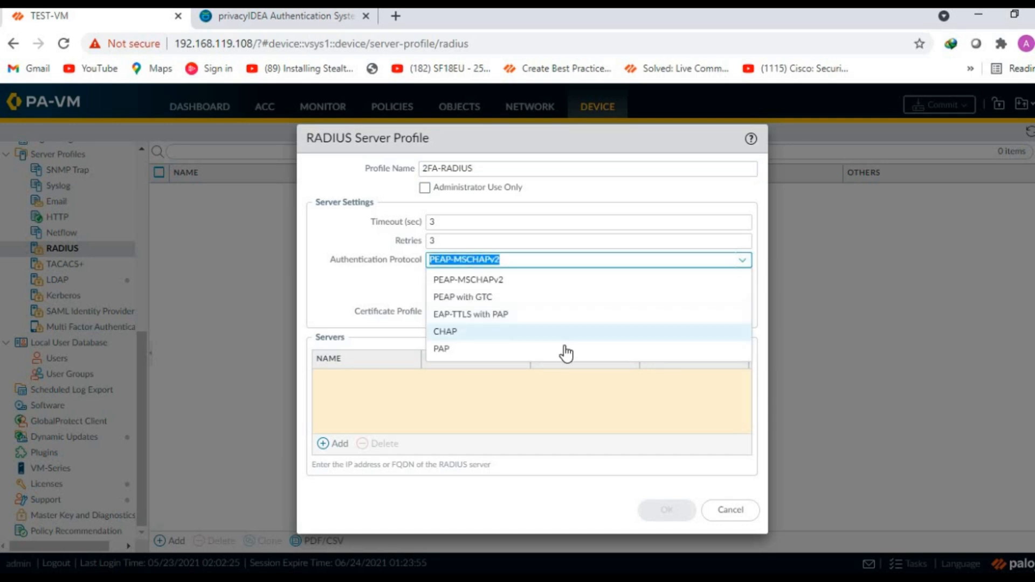
{"action": "left_click", "coordinate": [441, 348]}
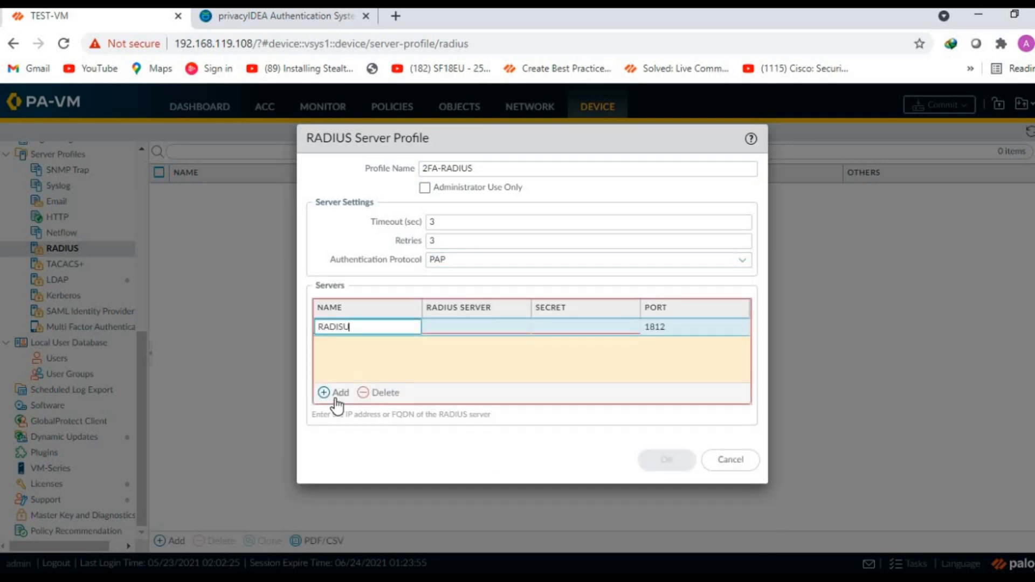
Add server RADIUS1 at 192.168.119.92 port 1812 with its shared secret and save the 2FA-RADIUS profile
{"action": "type", "text": "RADIUS"}
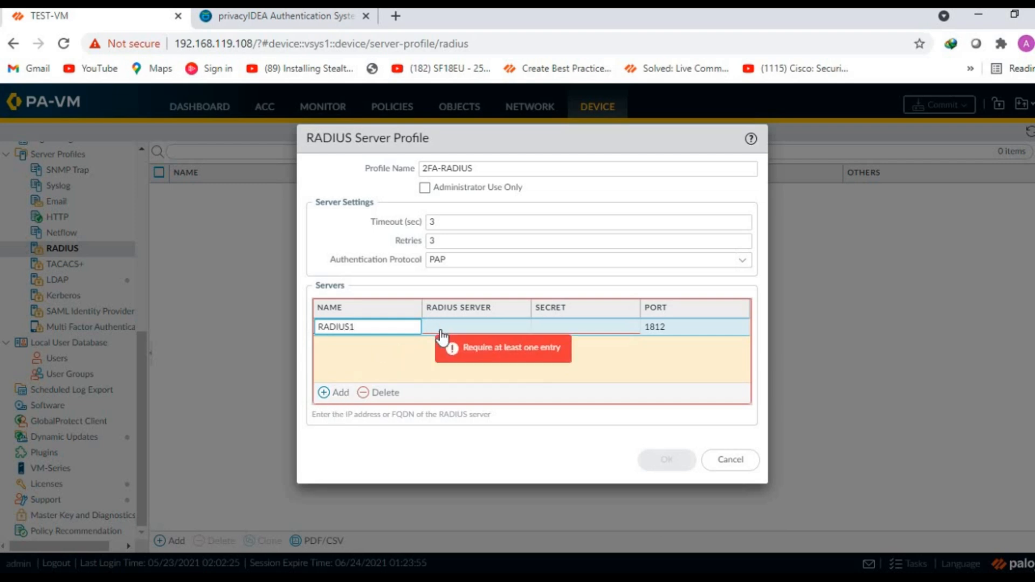
{"action": "type", "text": "192"}
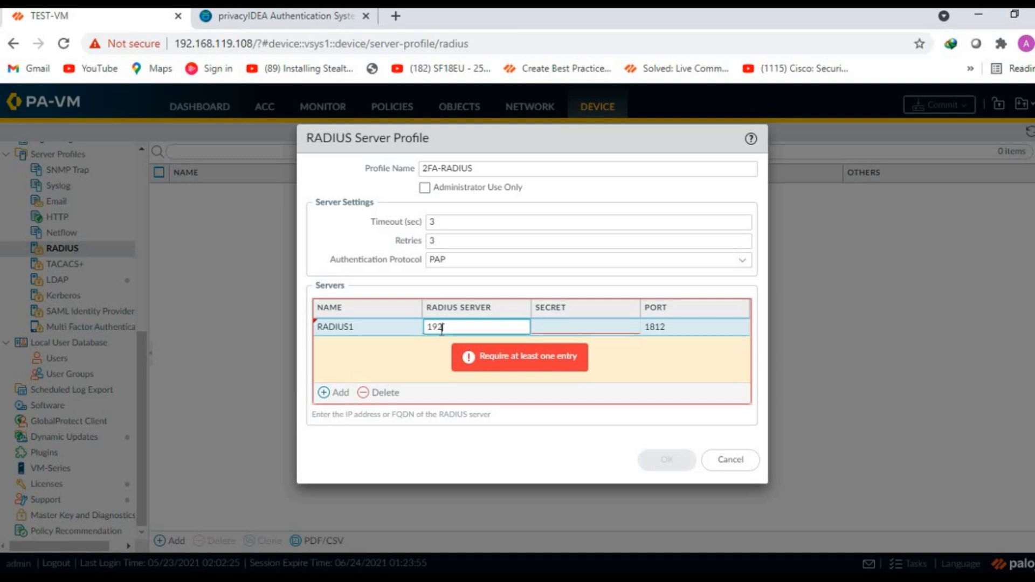
{"action": "type", "text": ".168.119"}
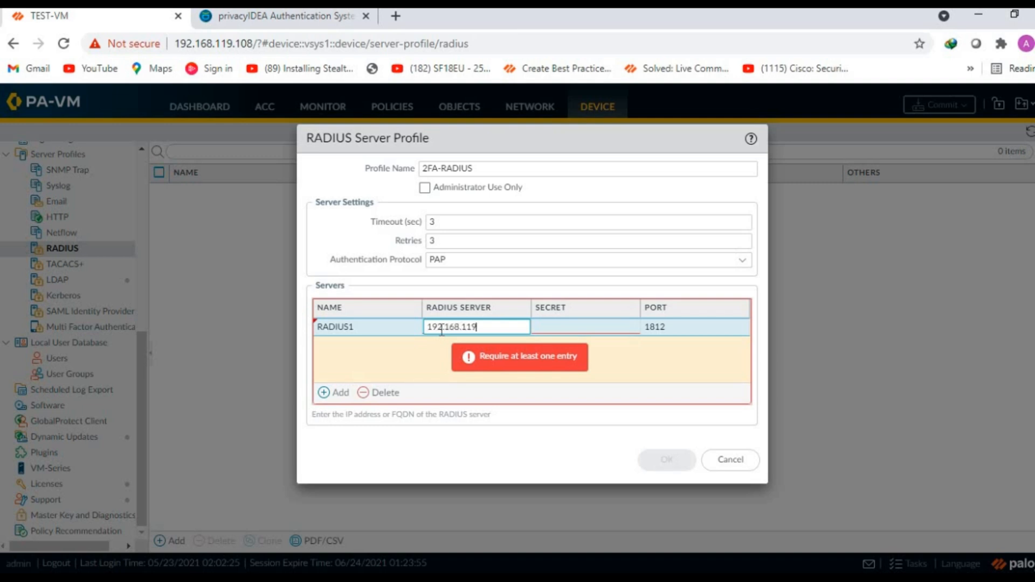
{"action": "type", "text": ".92"}
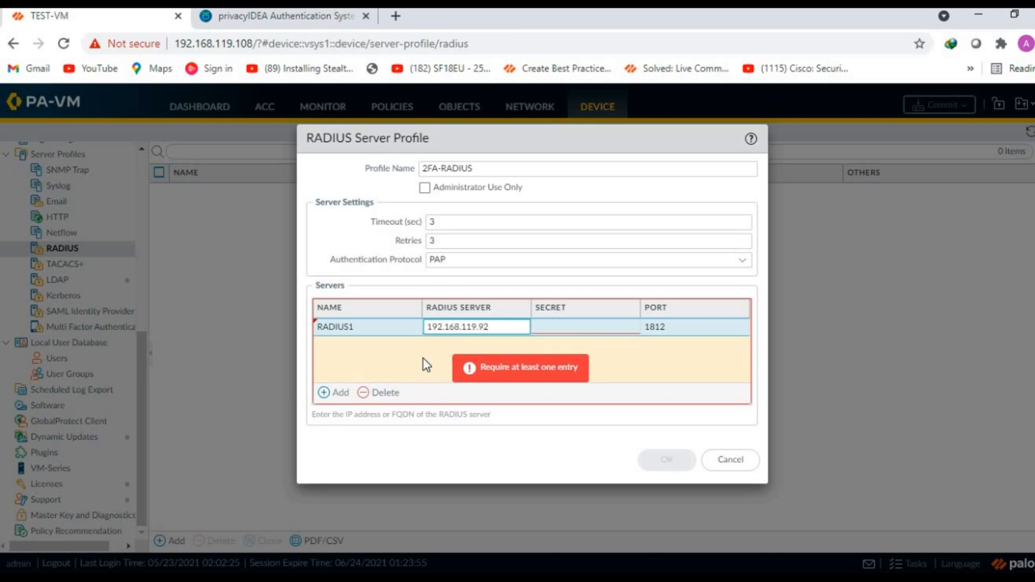
{"action": "left_click", "coordinate": [583, 327]}
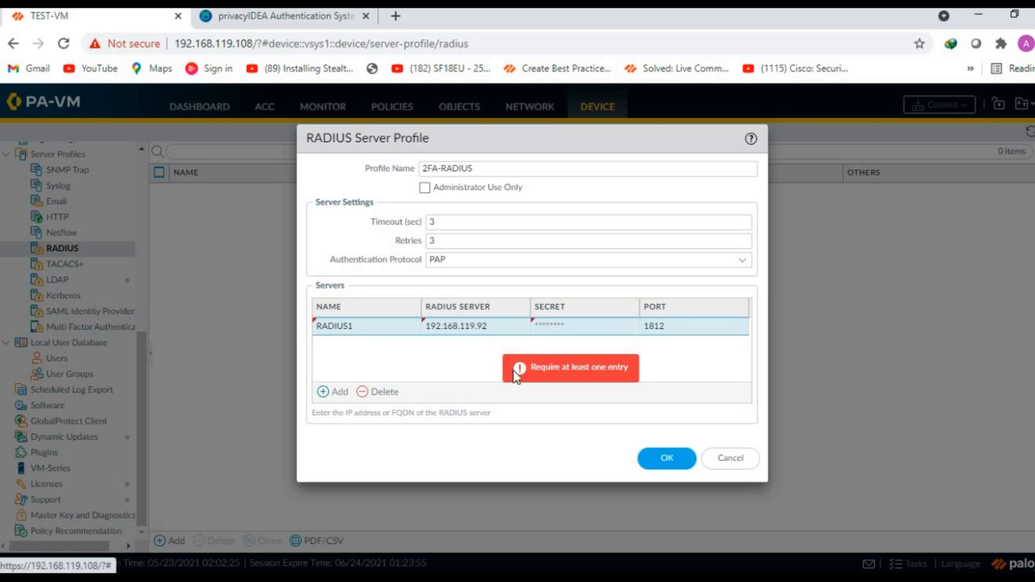
{"action": "mouse_move", "coordinate": [576, 334]}
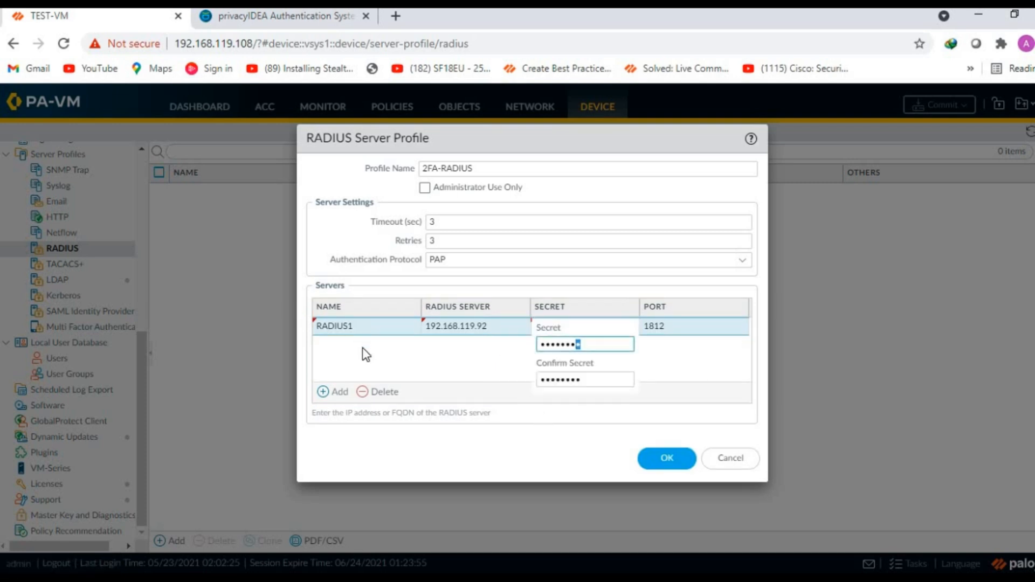
{"action": "key", "text": "backspace"}
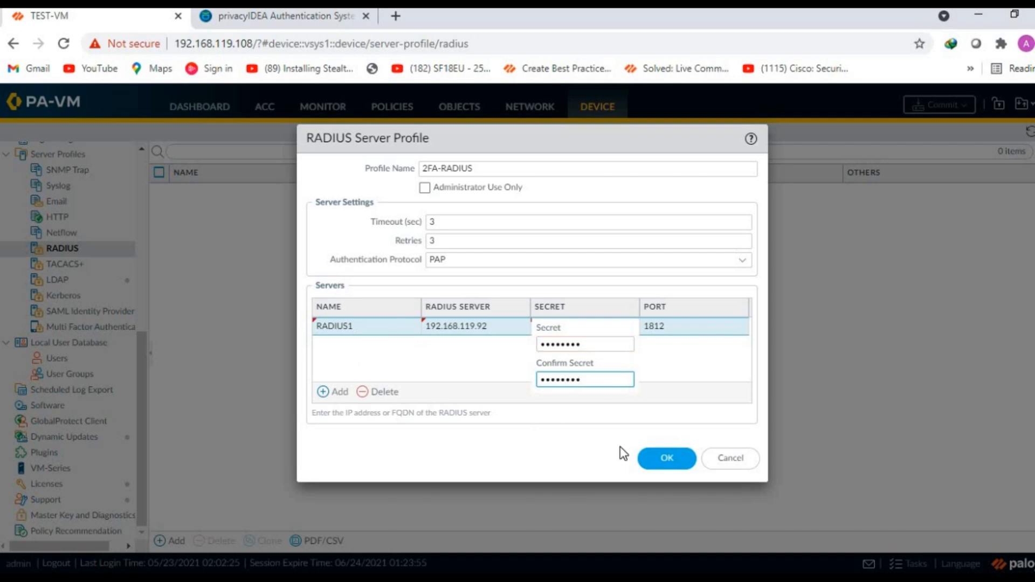
{"action": "left_click", "coordinate": [666, 458]}
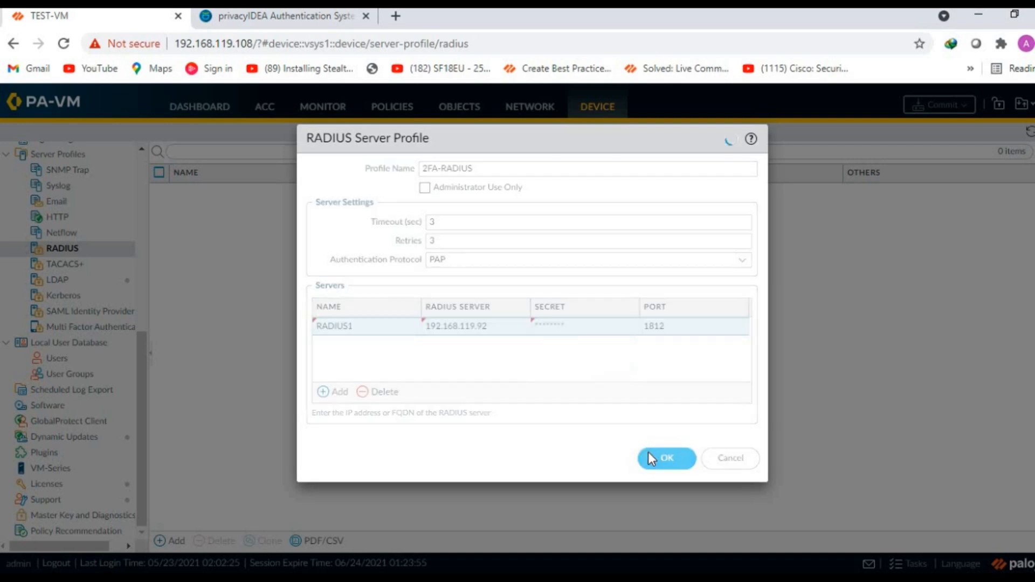
{"action": "left_click", "coordinate": [666, 458]}
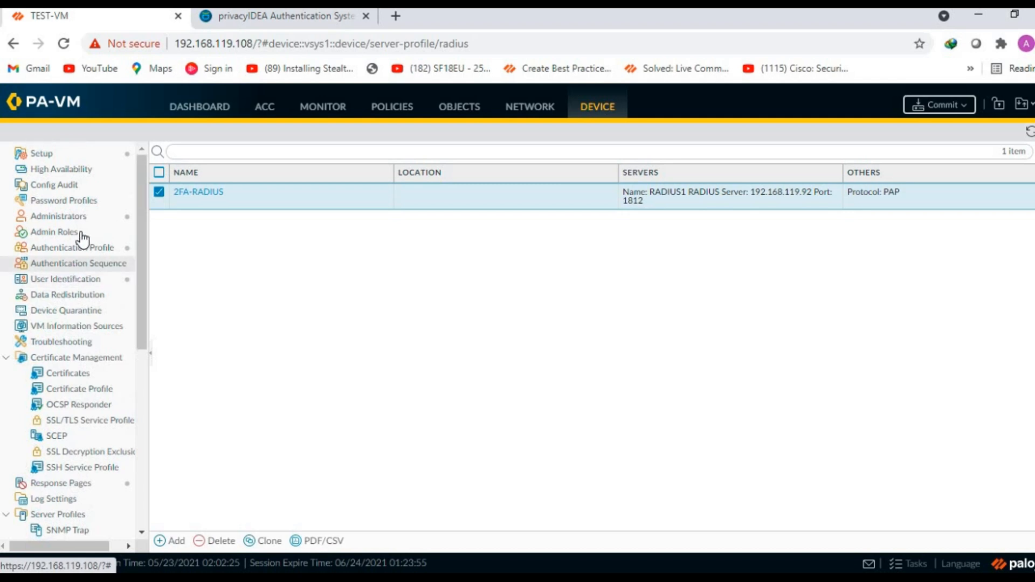
{"action": "mouse_move", "coordinate": [72, 247]}
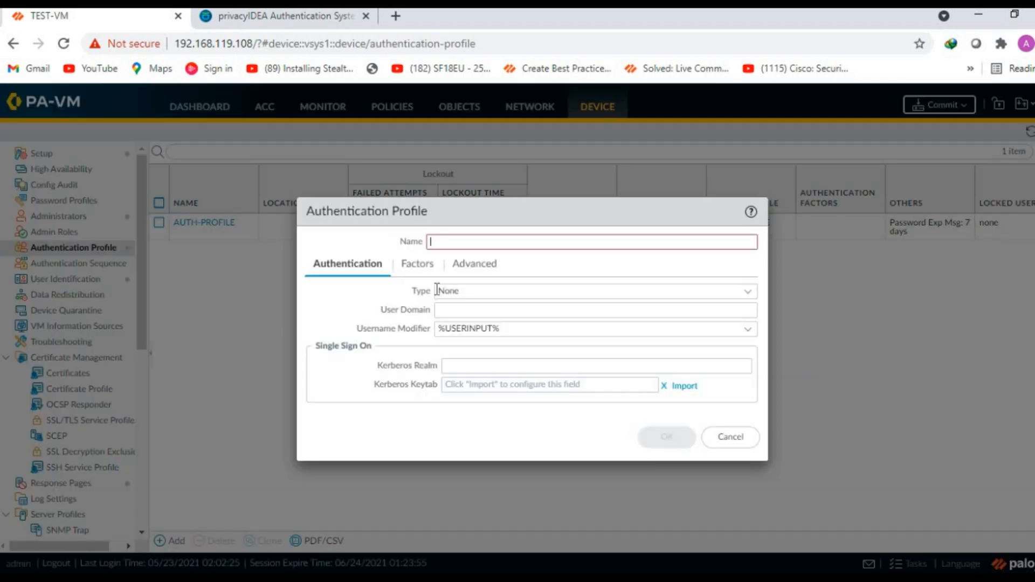
Create authentication profile RADIUS-AUTH of type RADIUS using 2FA-RADIUS with allow list 'all', and save it
{"action": "type", "text": "RA"}
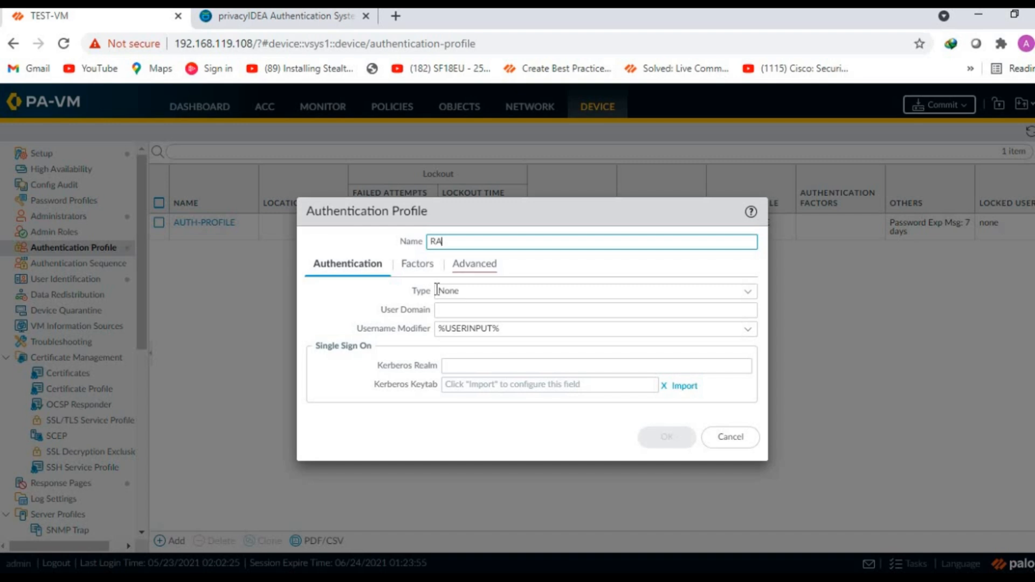
{"action": "type", "text": "DIUS-"}
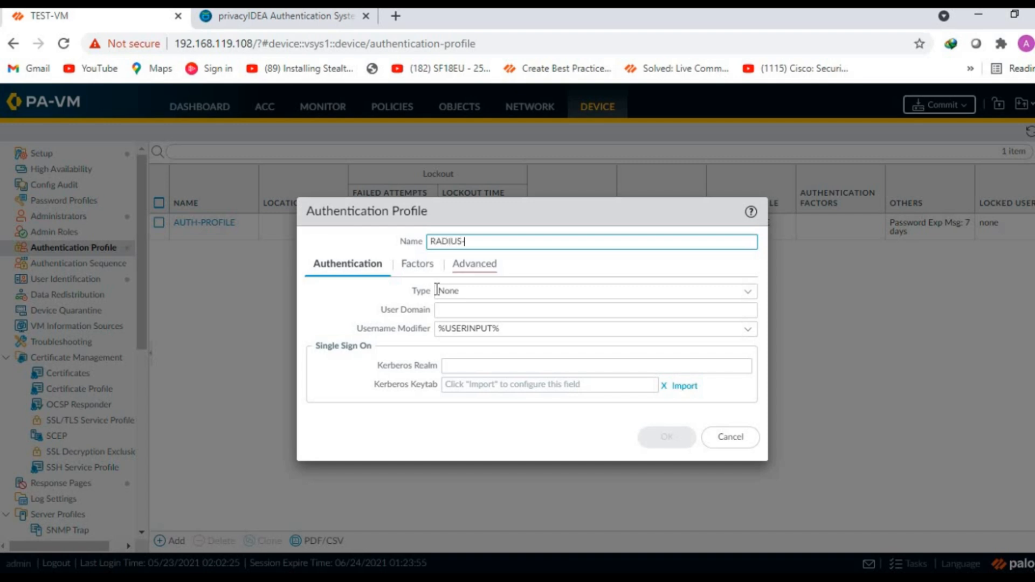
{"action": "type", "text": "AUTH"}
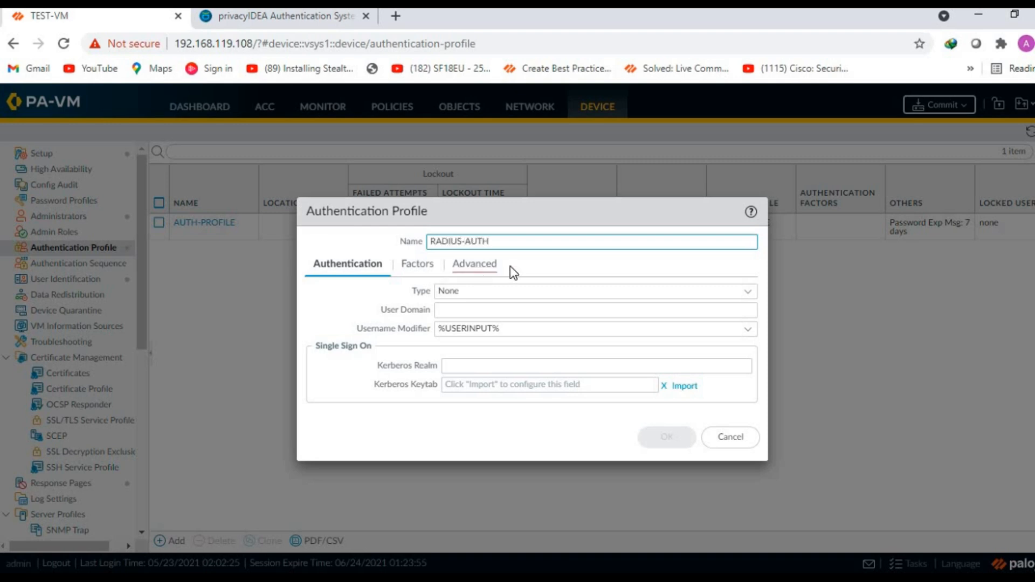
{"action": "mouse_move", "coordinate": [753, 298]}
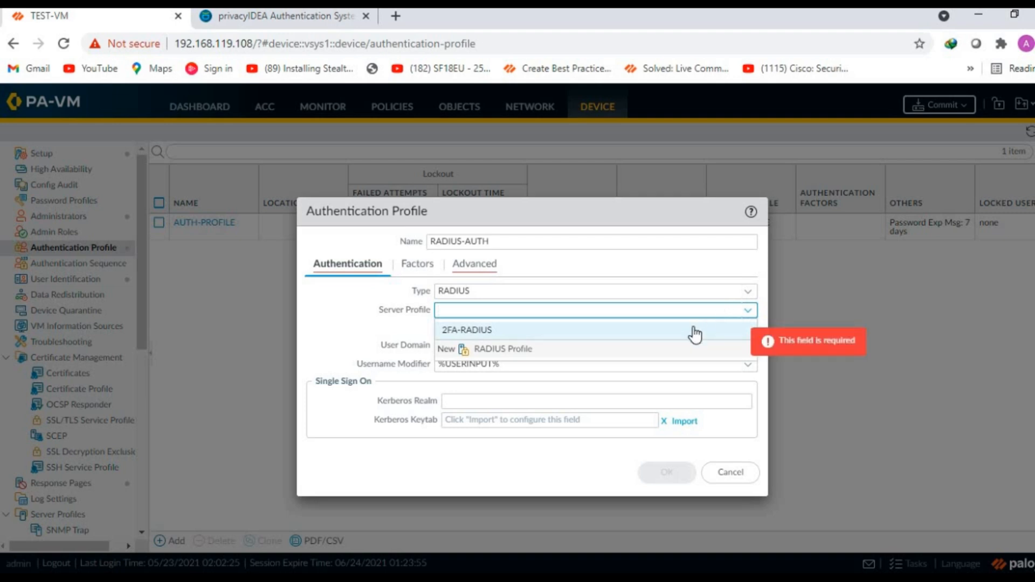
{"action": "left_click", "coordinate": [472, 264]}
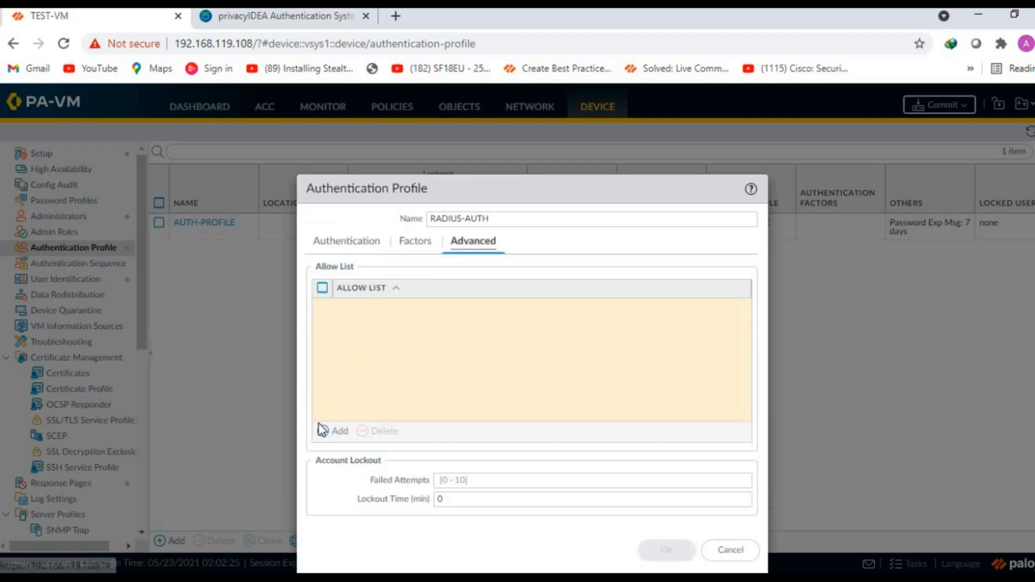
{"action": "left_click", "coordinate": [340, 432]}
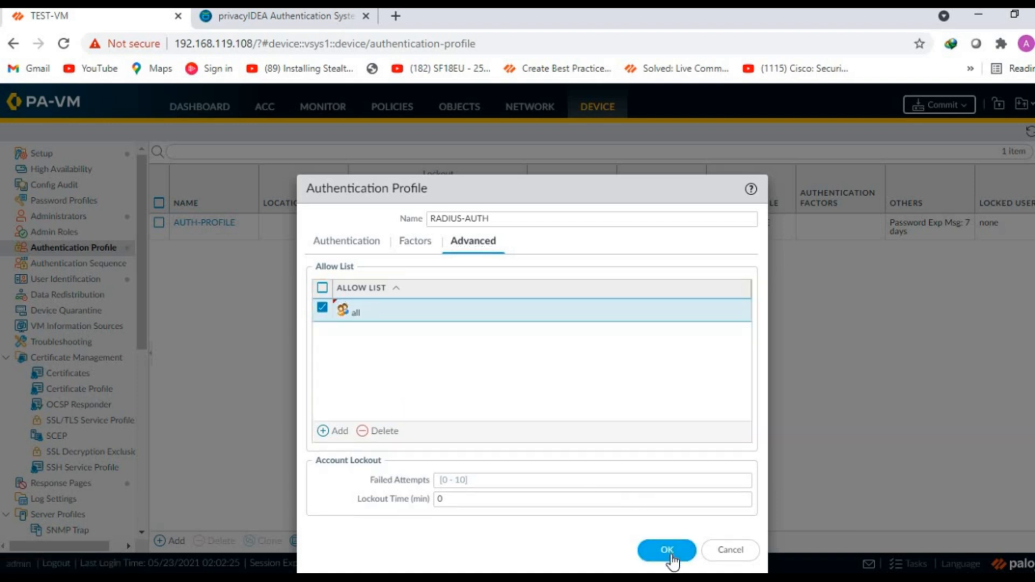
{"action": "left_click", "coordinate": [666, 550]}
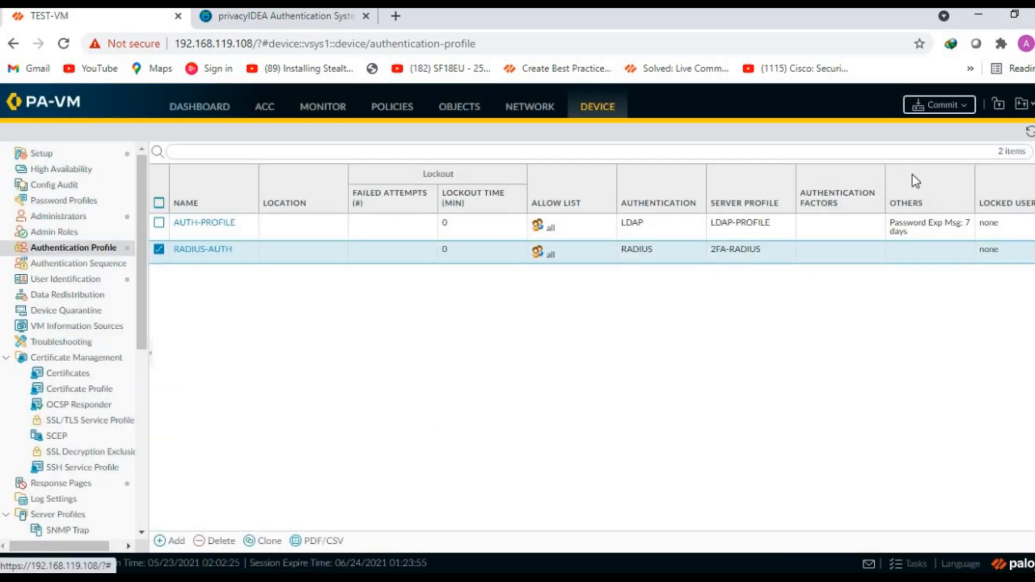
Commit the pending PA-VM configuration changes through the Commit dialog
{"action": "left_click", "coordinate": [938, 104]}
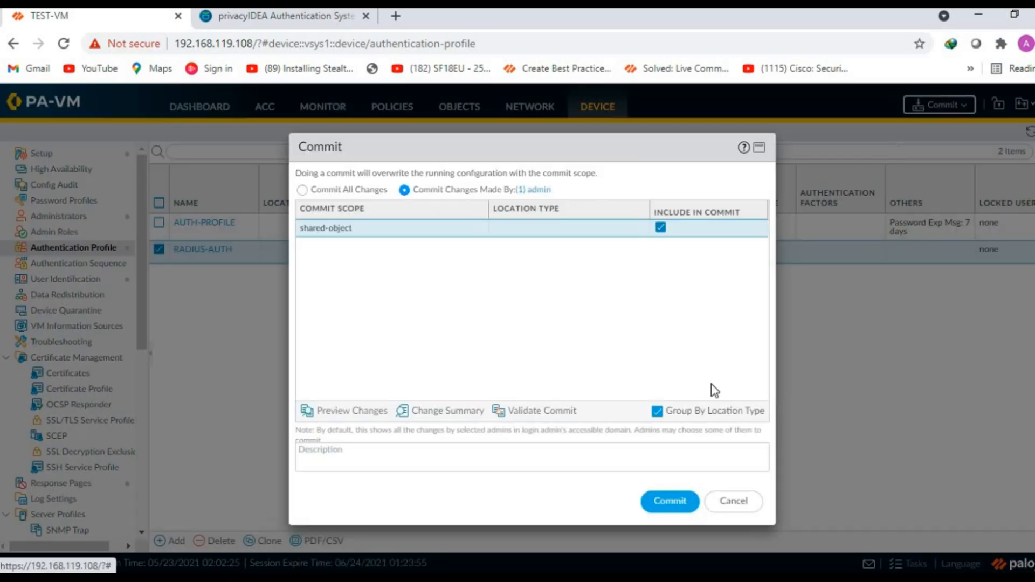
{"action": "left_click", "coordinate": [668, 502]}
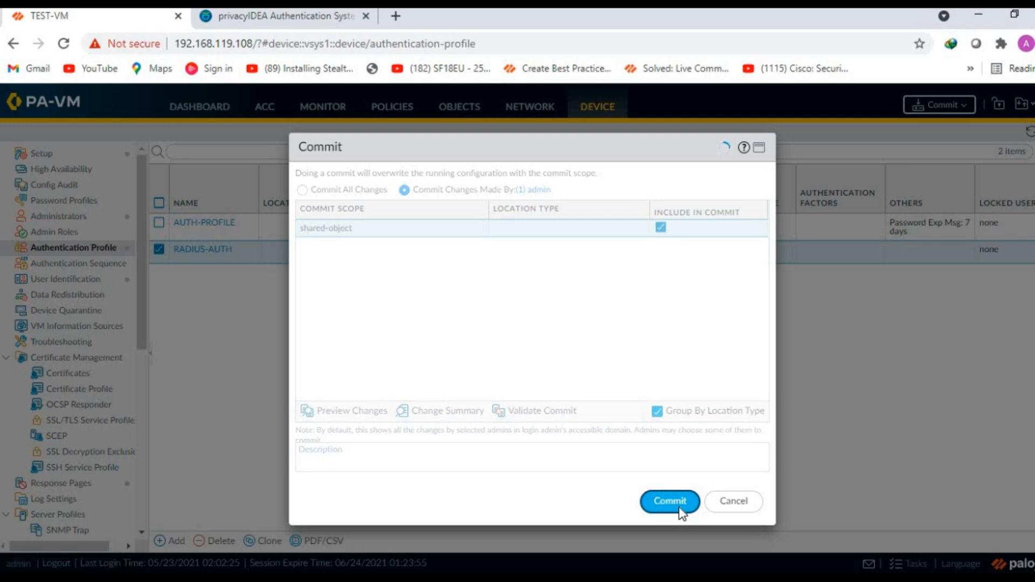
{"action": "left_click", "coordinate": [669, 501]}
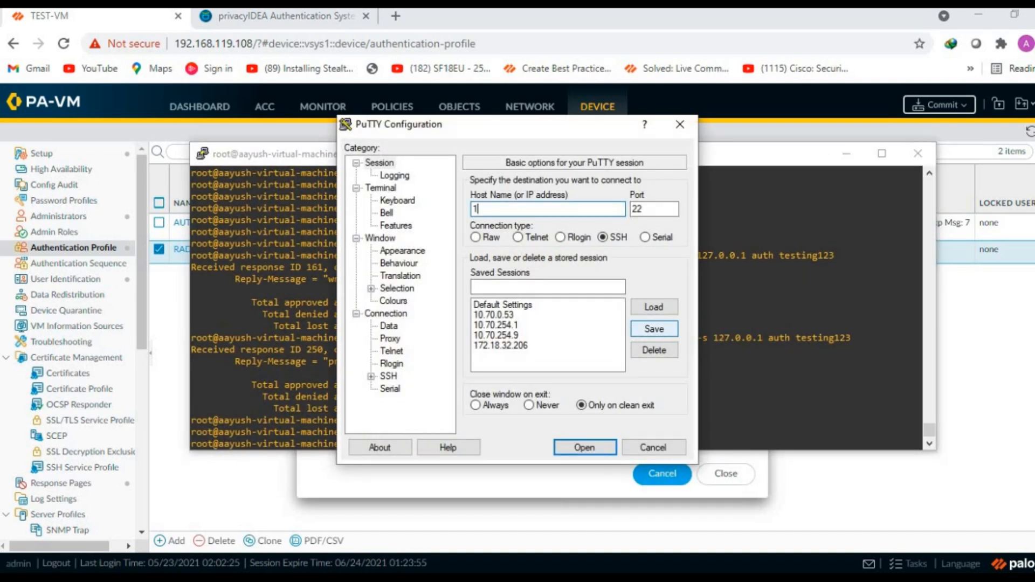
Connect over SSH to 192.168.119.108 and log in as admin at the firewall CLI
{"action": "type", "text": "92.168.119"}
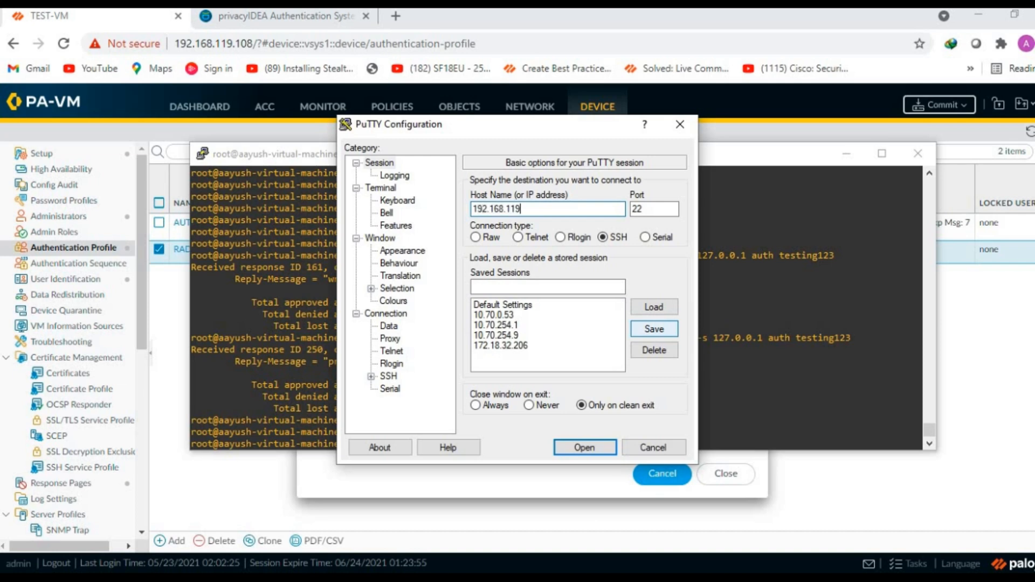
{"action": "left_click", "coordinate": [584, 446]}
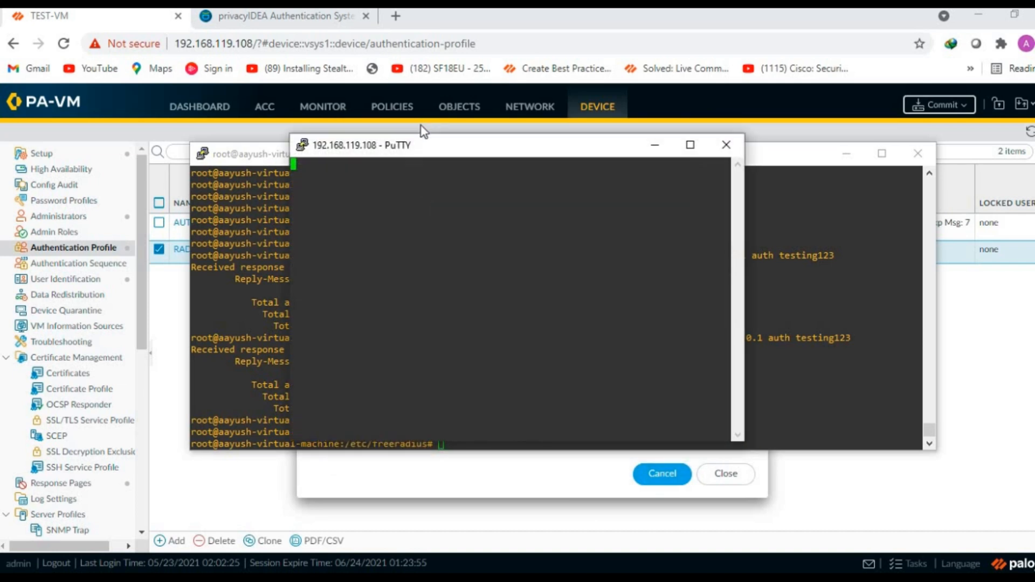
{"action": "mouse_move", "coordinate": [714, 249]}
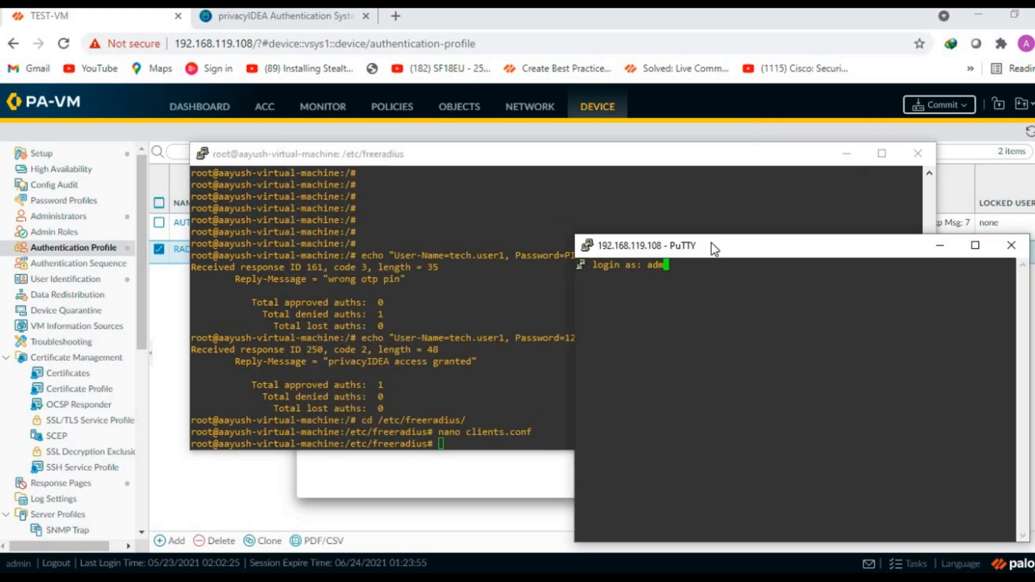
{"action": "key", "text": "Return"}
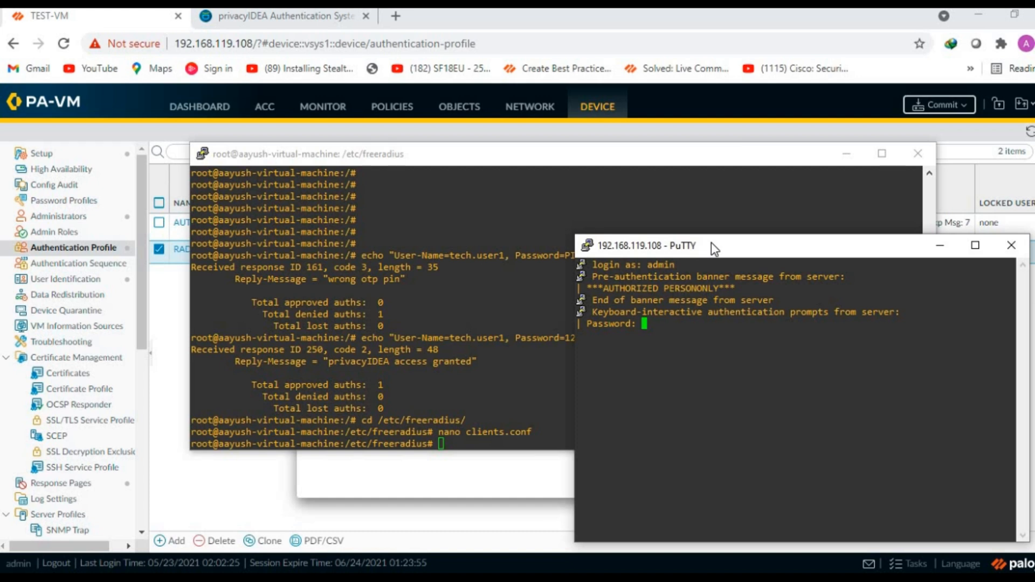
{"action": "key", "text": "Return"}
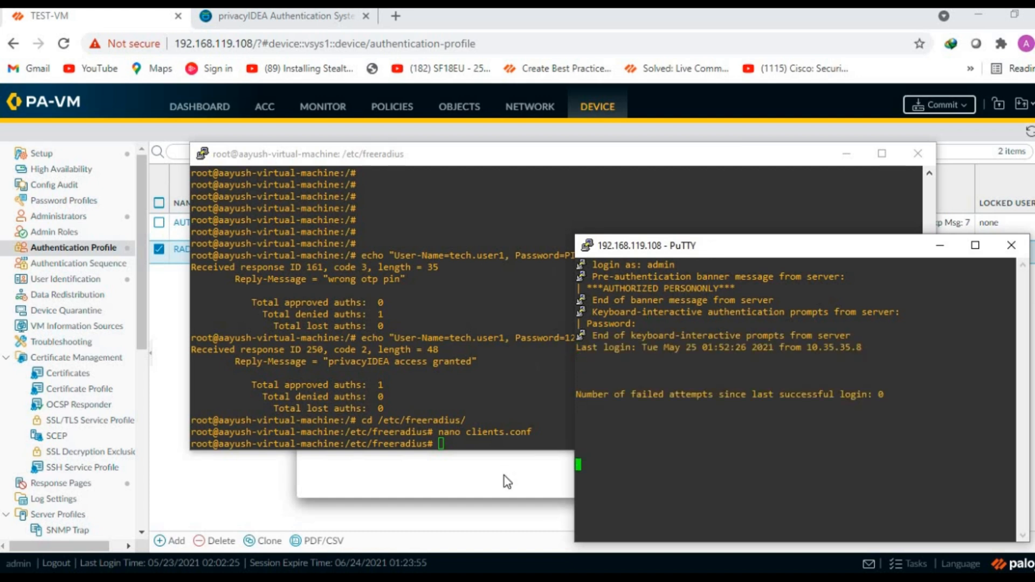
{"action": "left_click", "coordinate": [938, 105]}
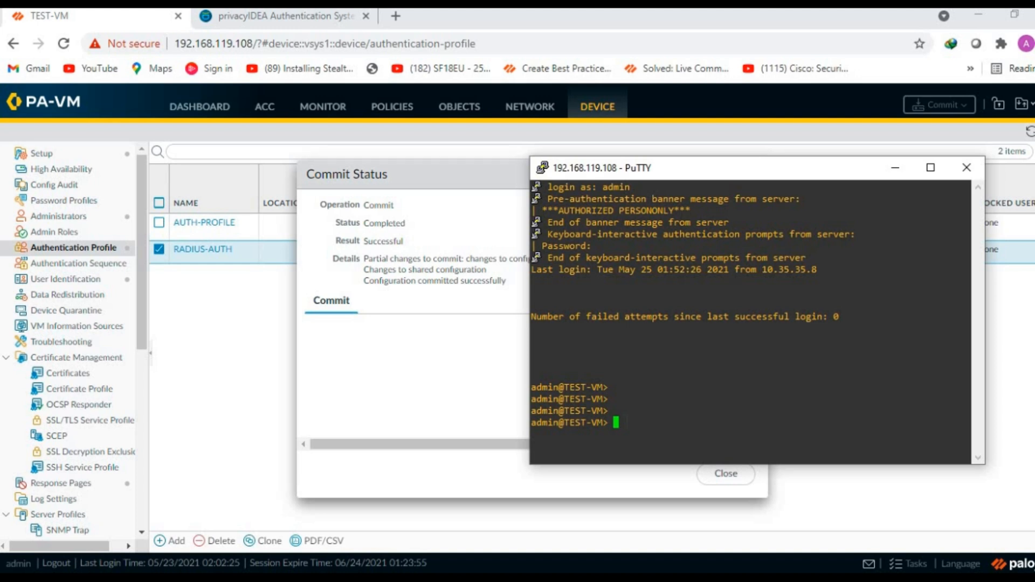
Run 'test authentication authentication-profile RADIUS-AUTH username tech.user1 password' to reach the password prompt
{"action": "type", "text": "test authentication"}
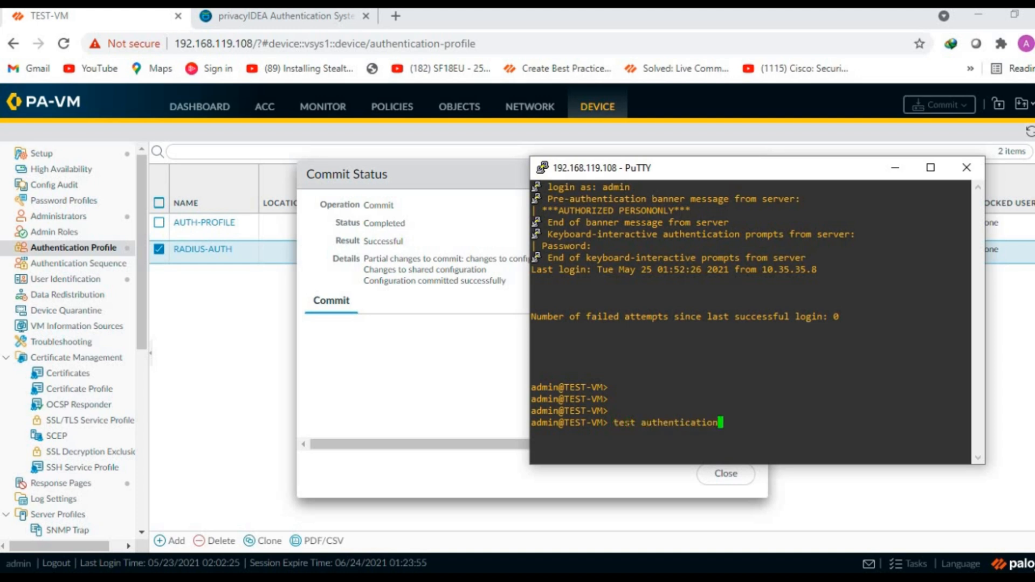
{"action": "type", "text": "authentication-profile R"}
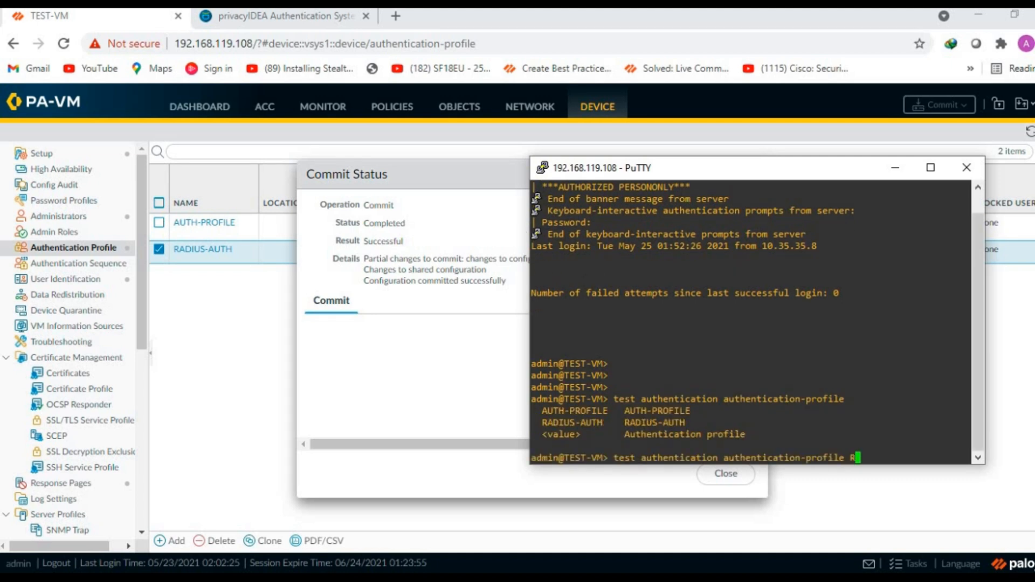
{"action": "type", "text": "ADIUS-AUTH username tech"}
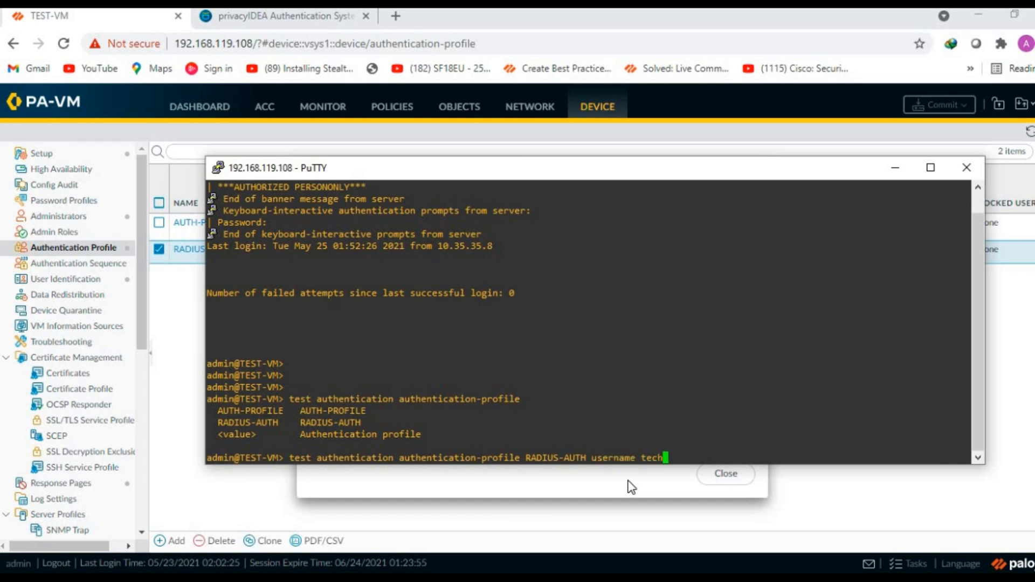
{"action": "type", "text": ".user1 pass"}
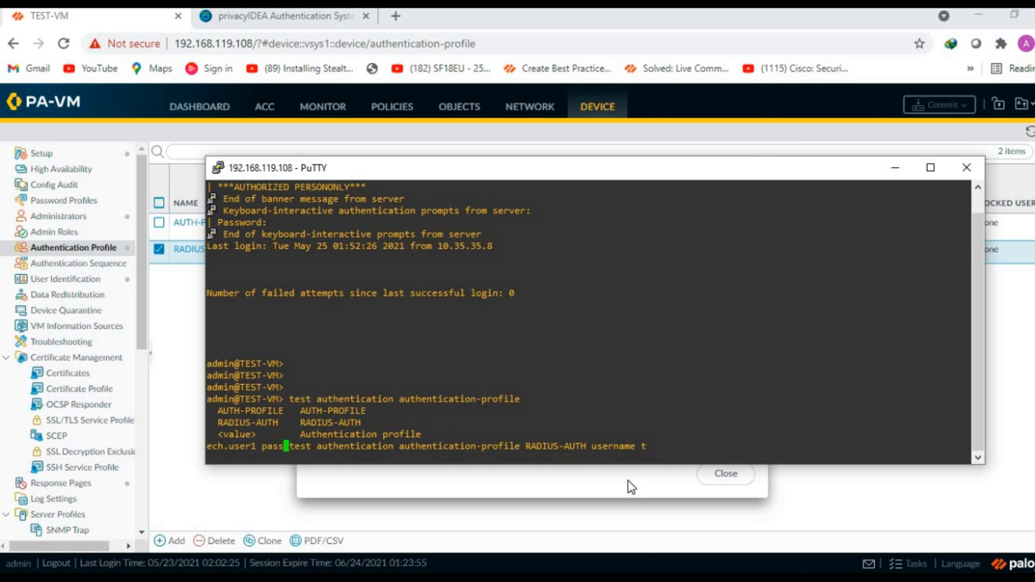
{"action": "key", "text": "Return"}
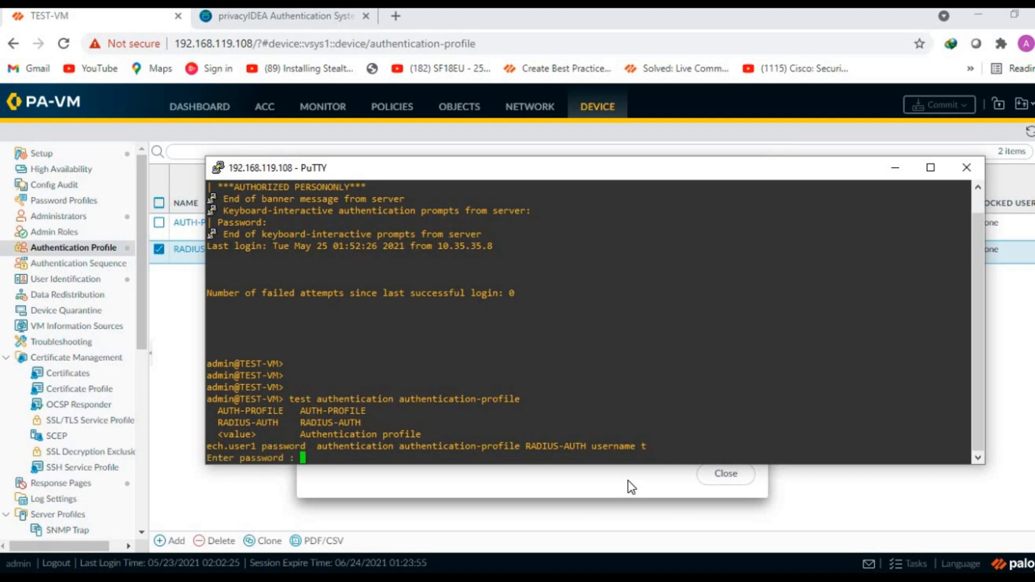